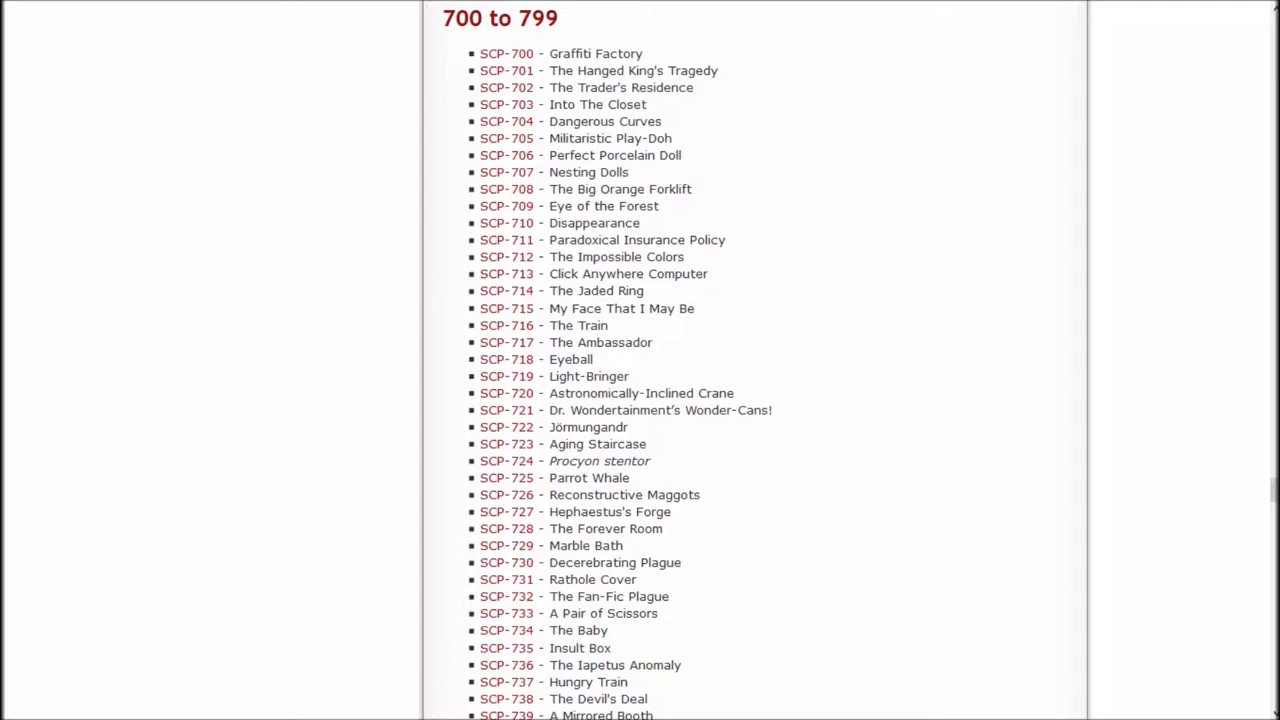
- Bring up the context menu on the SCP-711 Paradoxical Insurance Policy link
{"action": "right_click", "coordinate": [507, 240]}
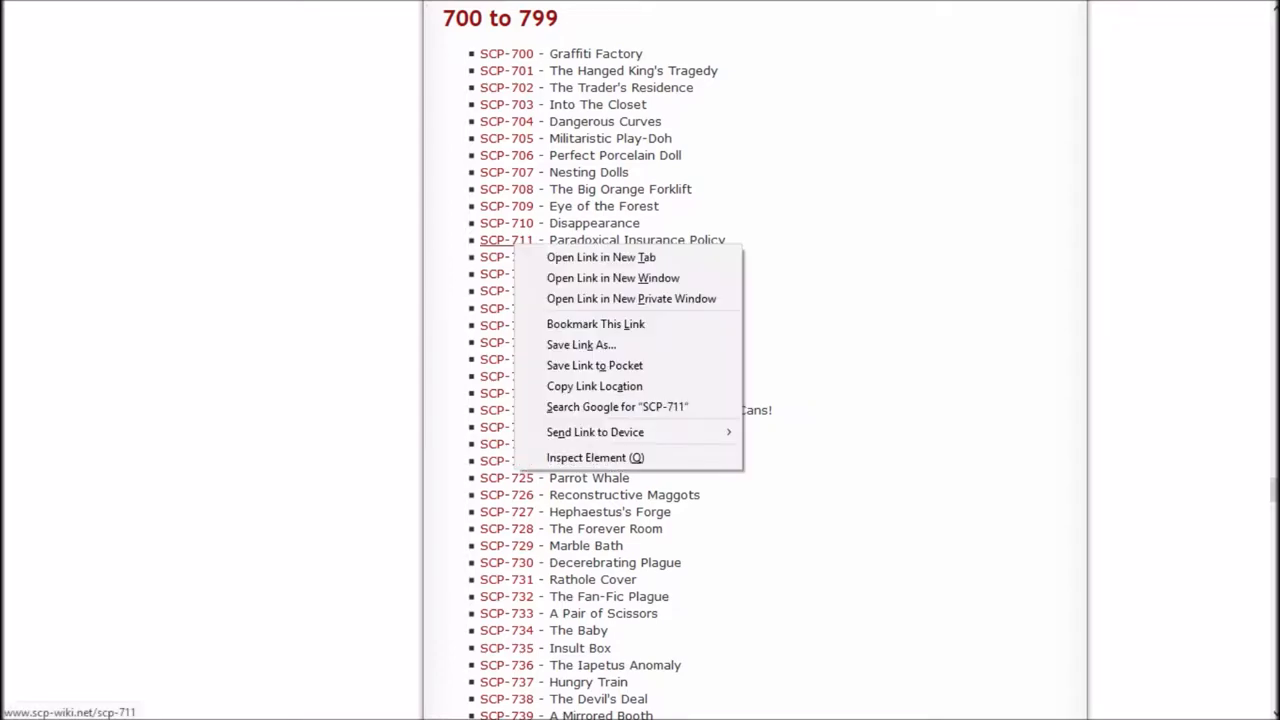
- Open SCP-711 in a new tab and read down through its description and String 17 details
{"action": "left_click", "coordinate": [601, 257]}
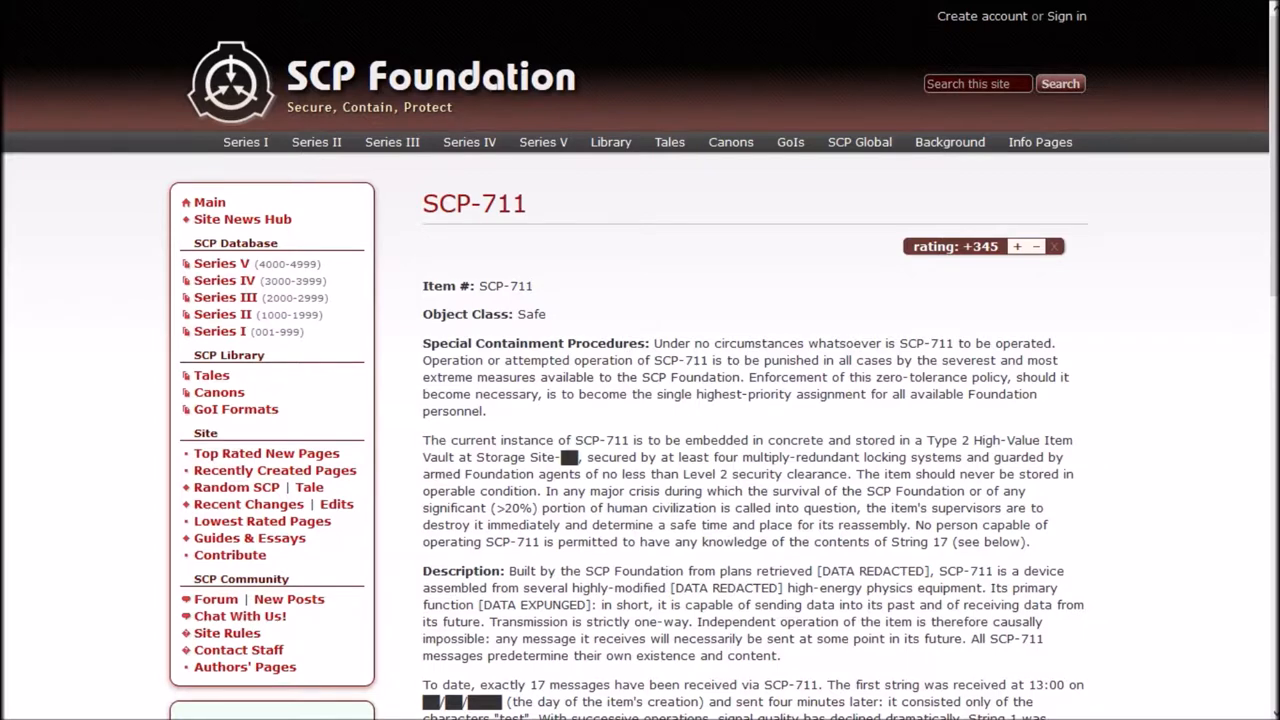
{"action": "scroll", "scroll_direction": "down", "scroll_amount": 3}
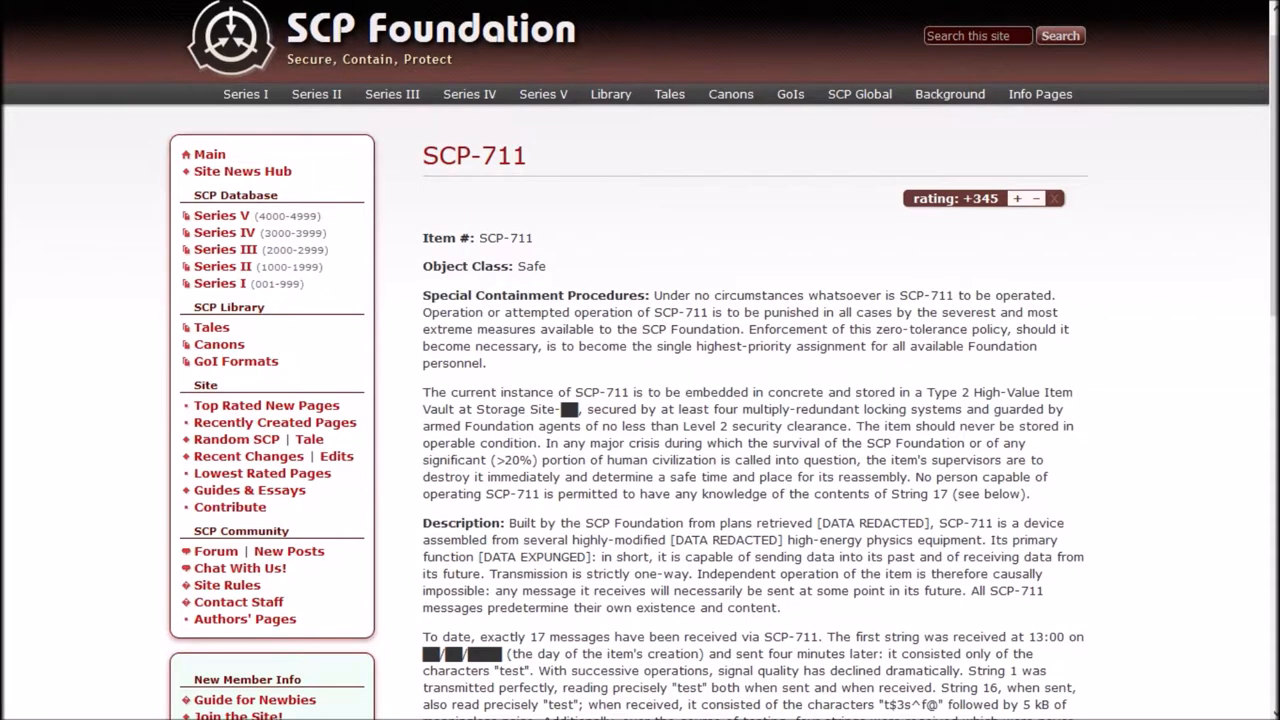
{"action": "scroll", "scroll_direction": "down", "scroll_amount": 3}
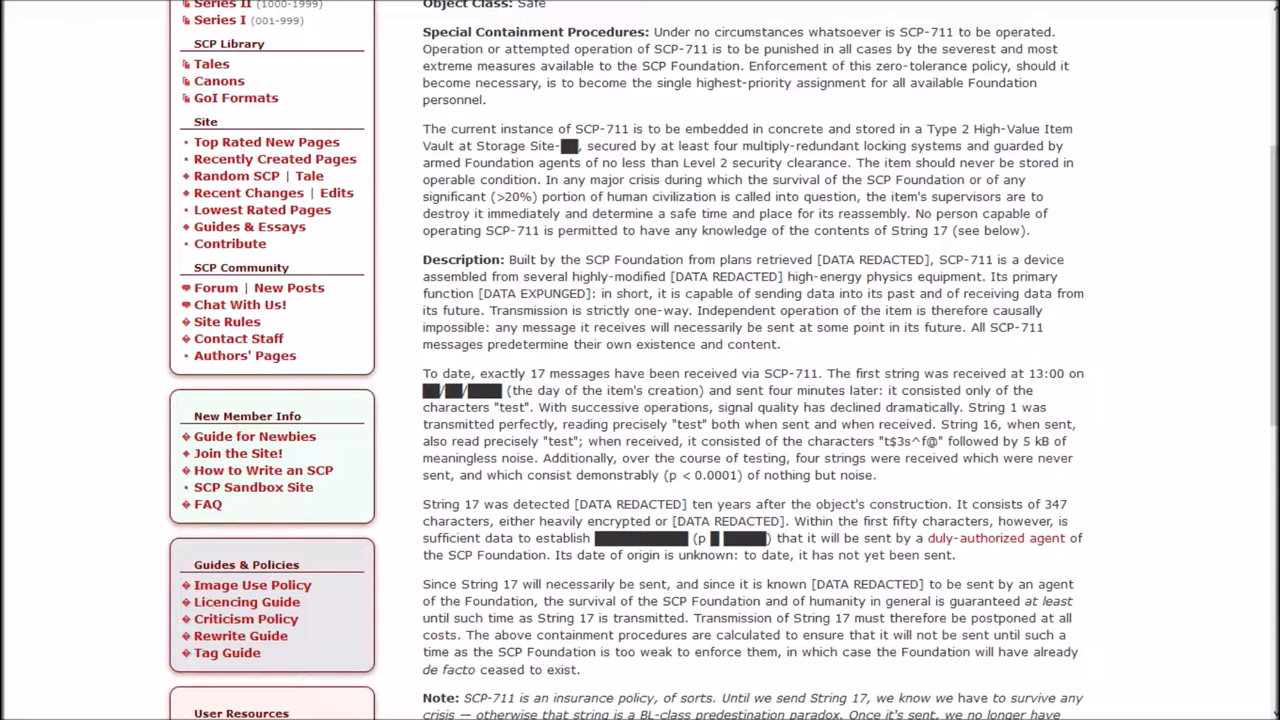
- Scroll SCP-711 down to its closing Note and the SCP-710 / SCP-712 links
{"action": "scroll", "scroll_direction": "down", "scroll_amount": 3}
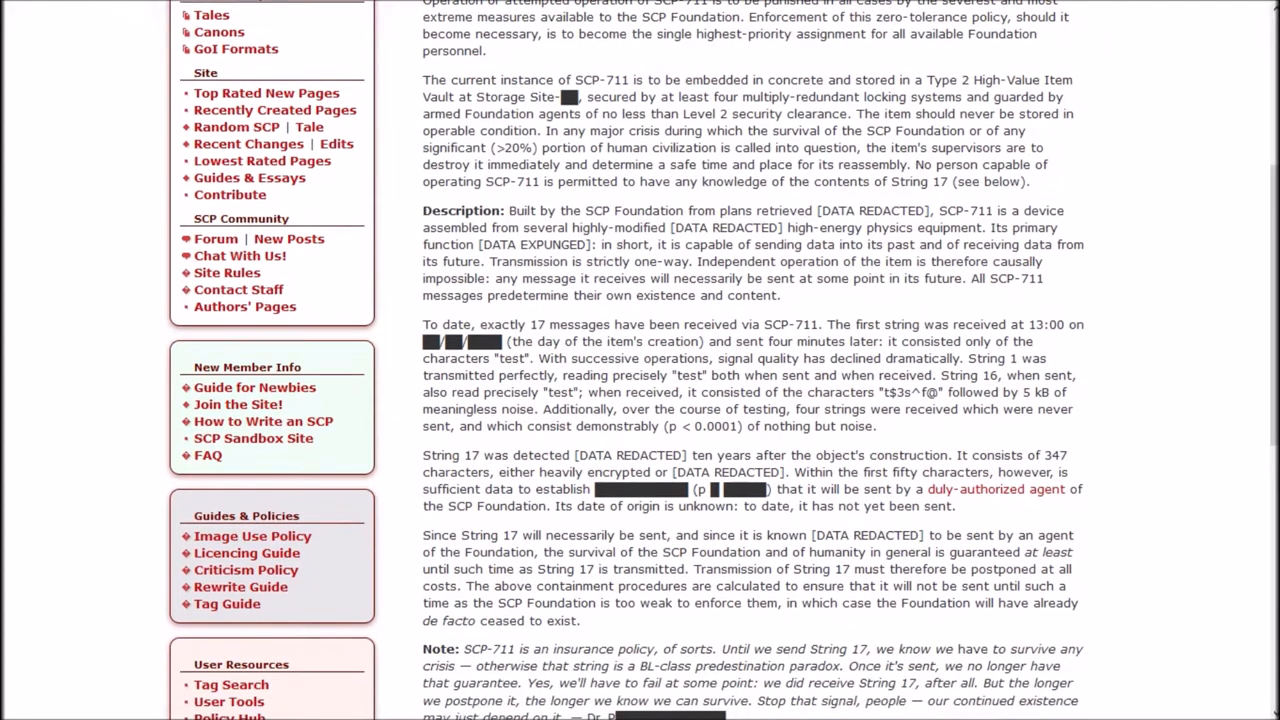
{"action": "scroll", "scroll_direction": "down", "scroll_amount": 3}
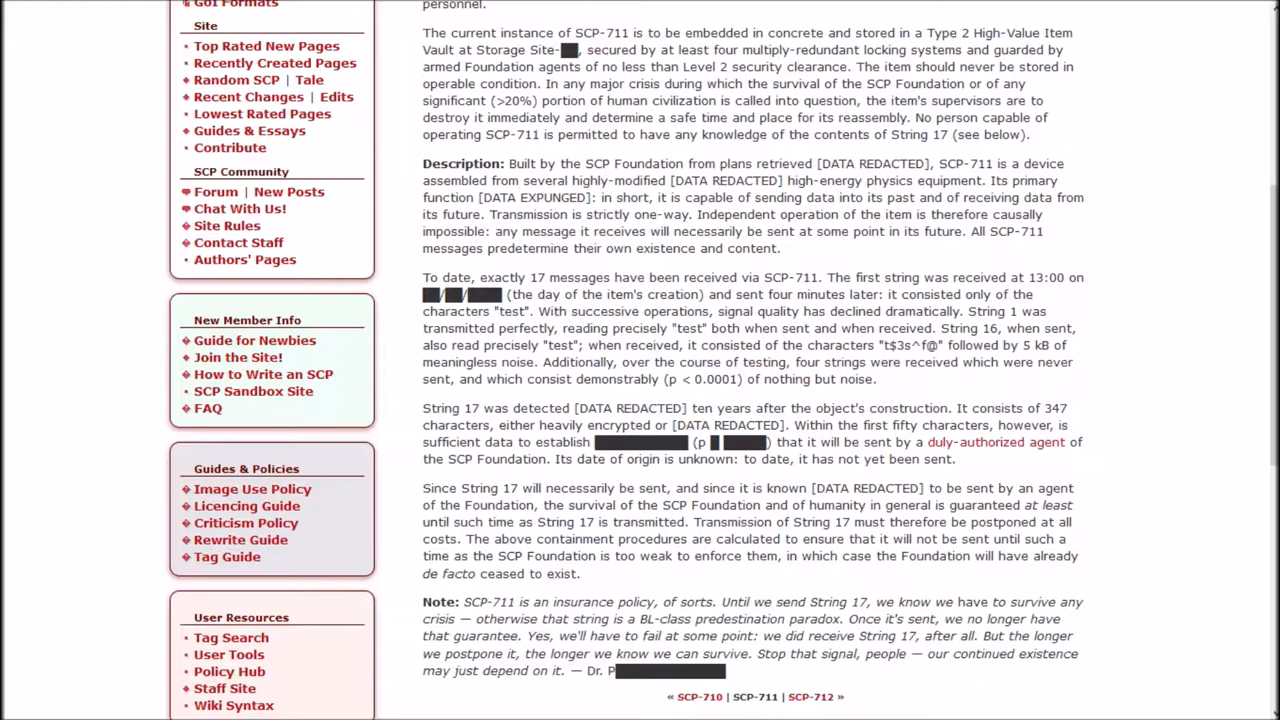
{"action": "scroll", "scroll_direction": "down", "scroll_amount": 3}
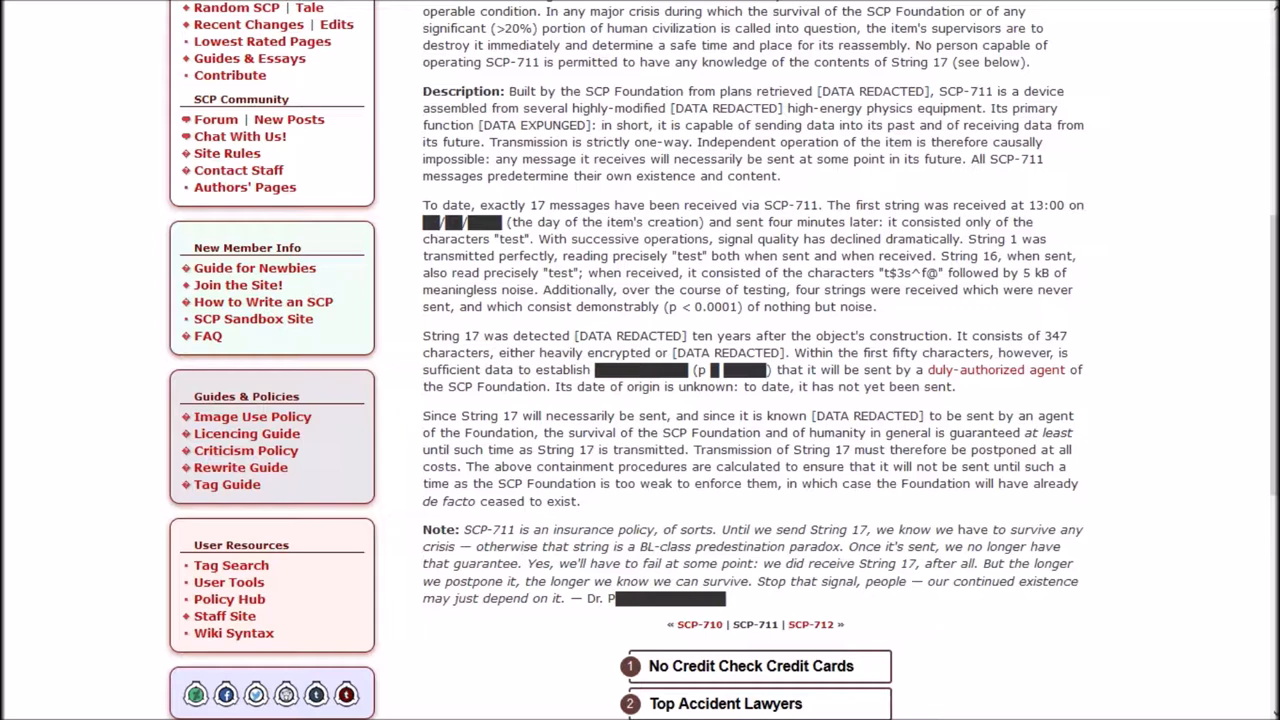
- Scroll to the bottom of SCP-711 and return to the SCP-700 to SCP-739 listing
{"action": "scroll", "scroll_direction": "down", "scroll_amount": 3}
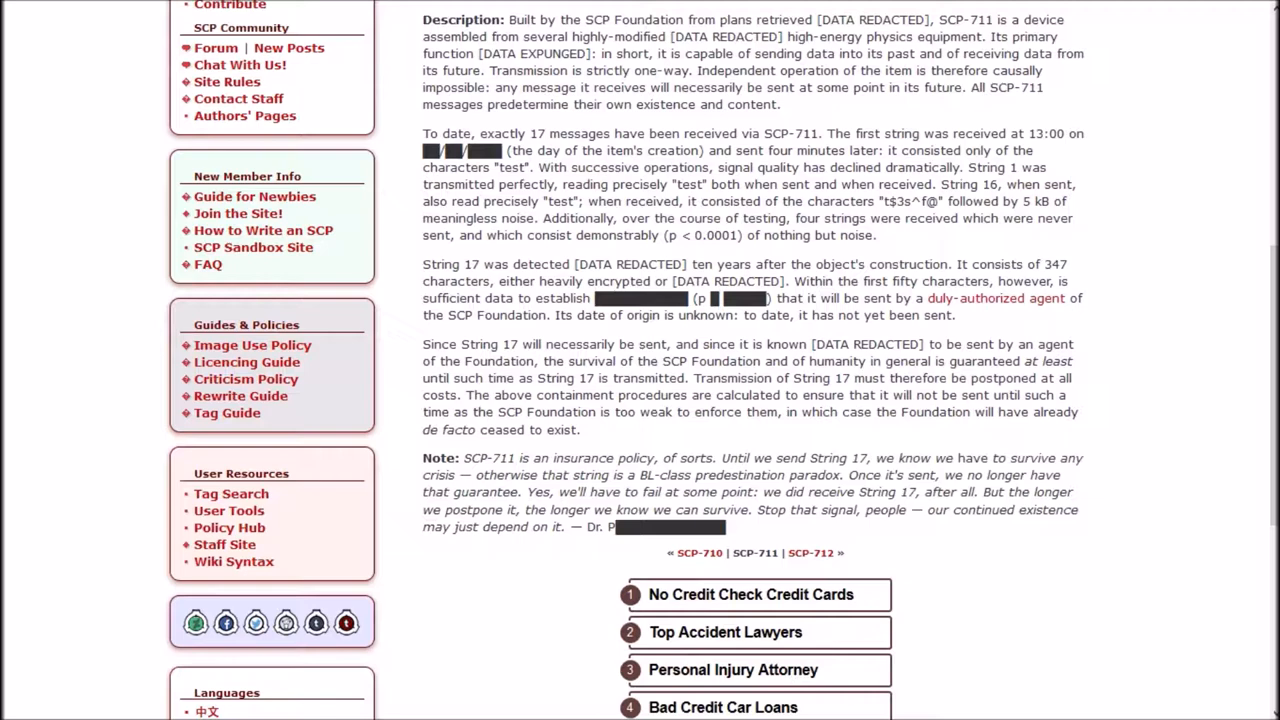
{"action": "mouse_move", "coordinate": [995, 298]}
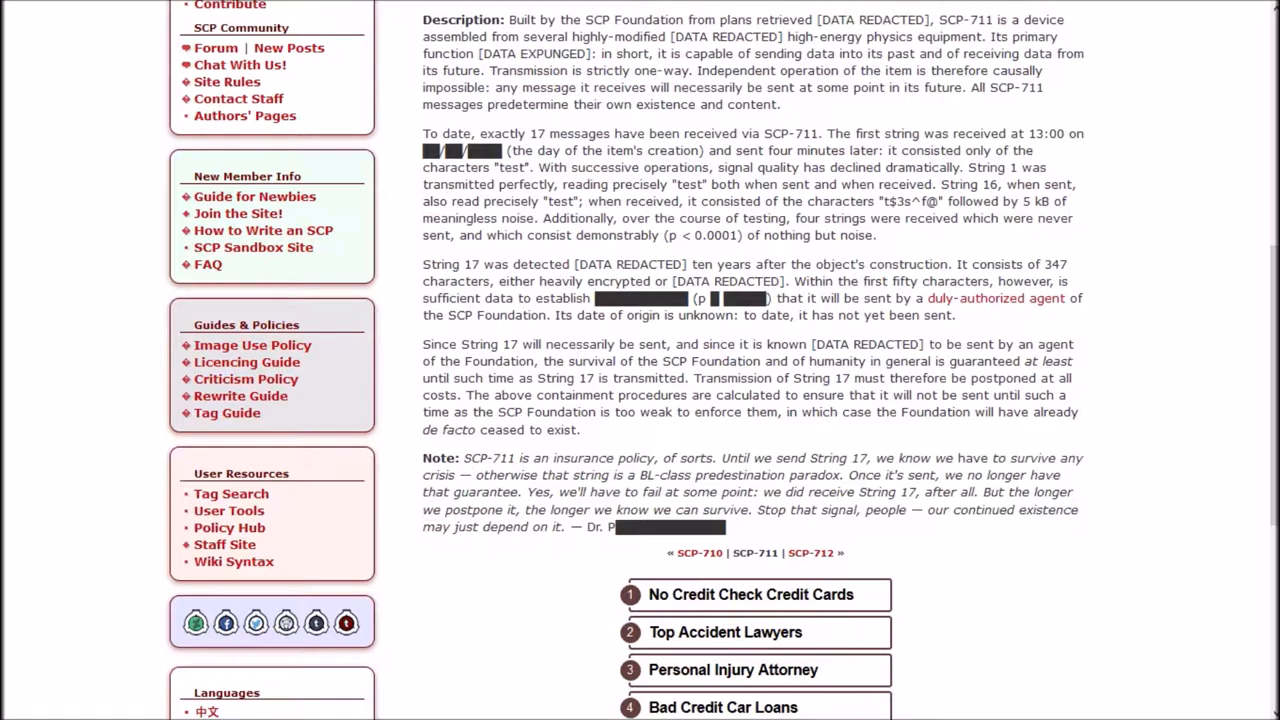
{"action": "scroll", "scroll_direction": "down", "scroll_amount": 3}
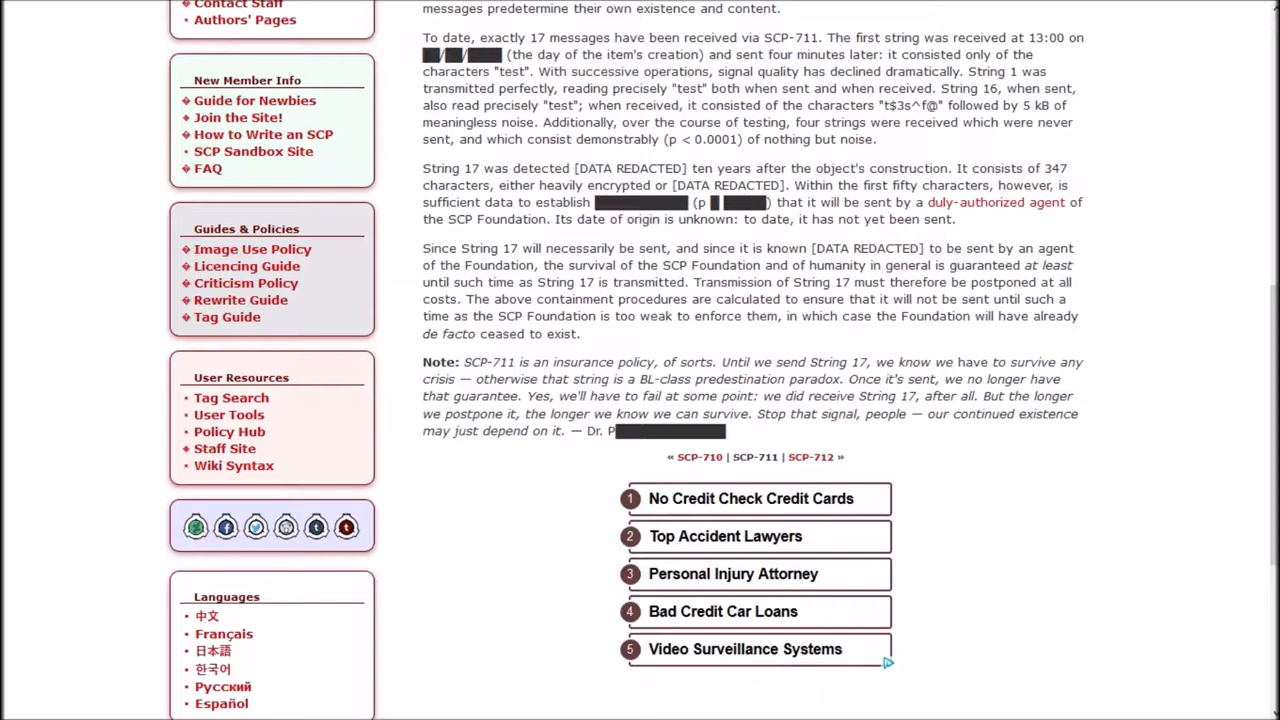
{"action": "scroll", "scroll_direction": "down", "scroll_amount": 3}
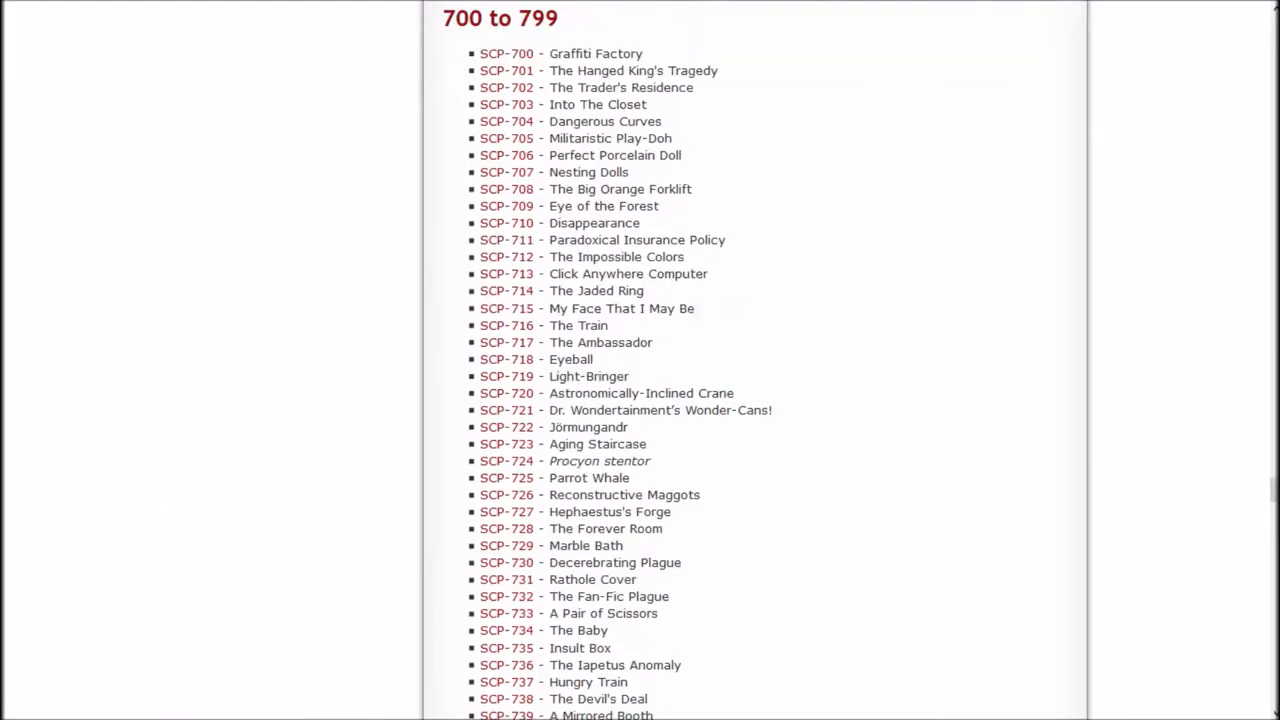
{"action": "mouse_move", "coordinate": [506, 256]}
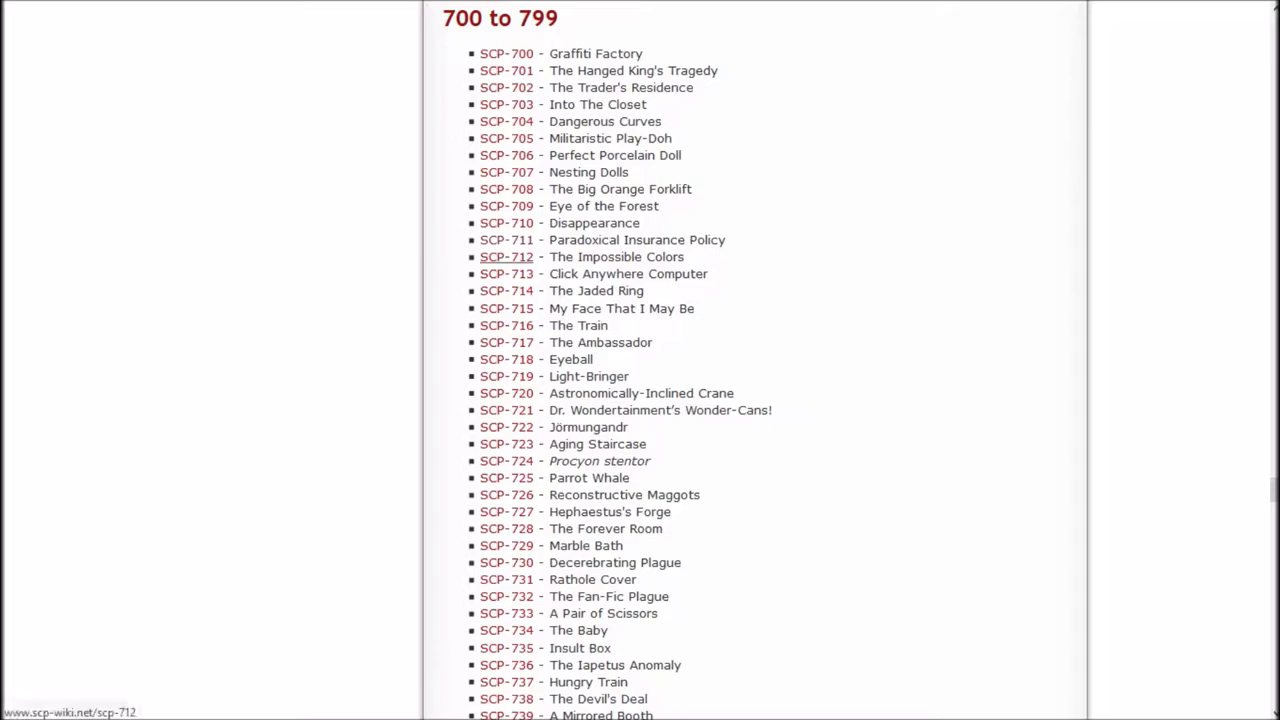
- Open SCP-712, The Impossible Colors, from the 700 to 799 list
{"action": "left_click", "coordinate": [506, 256]}
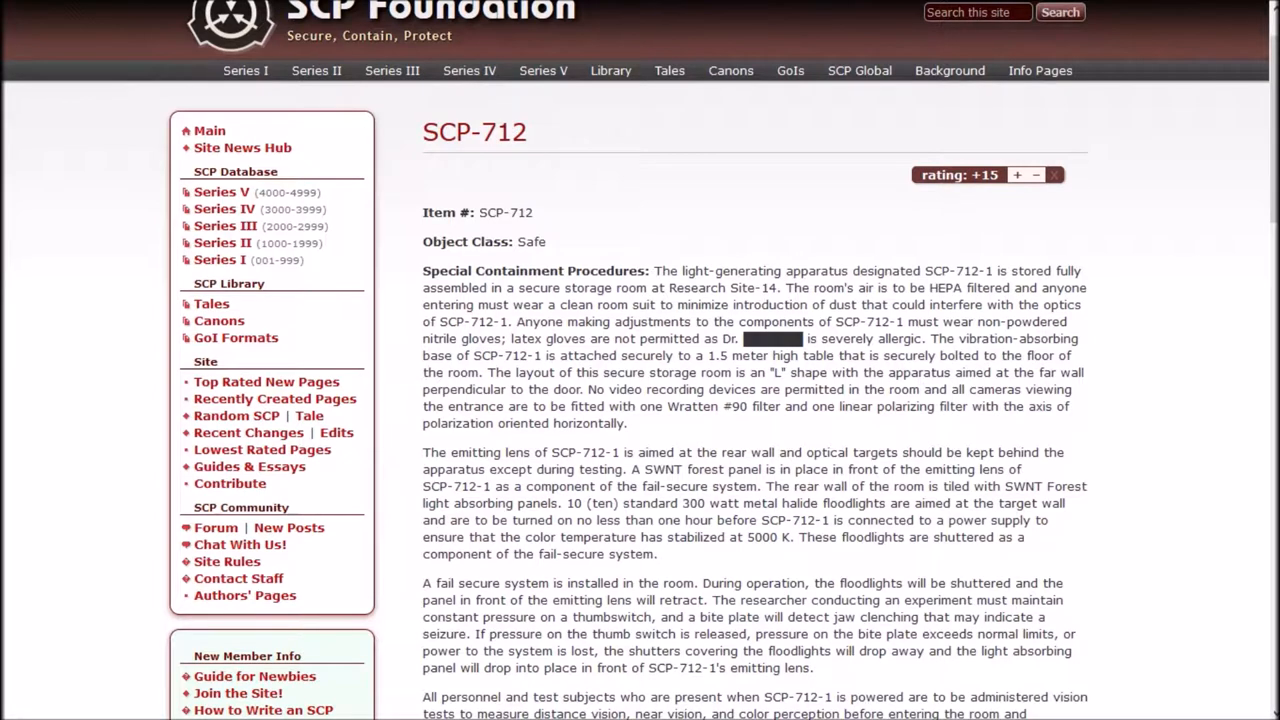
- Read SCP-712's Special Containment Procedures, including the vision-testing rules
{"action": "scroll", "scroll_direction": "down", "scroll_amount": 3}
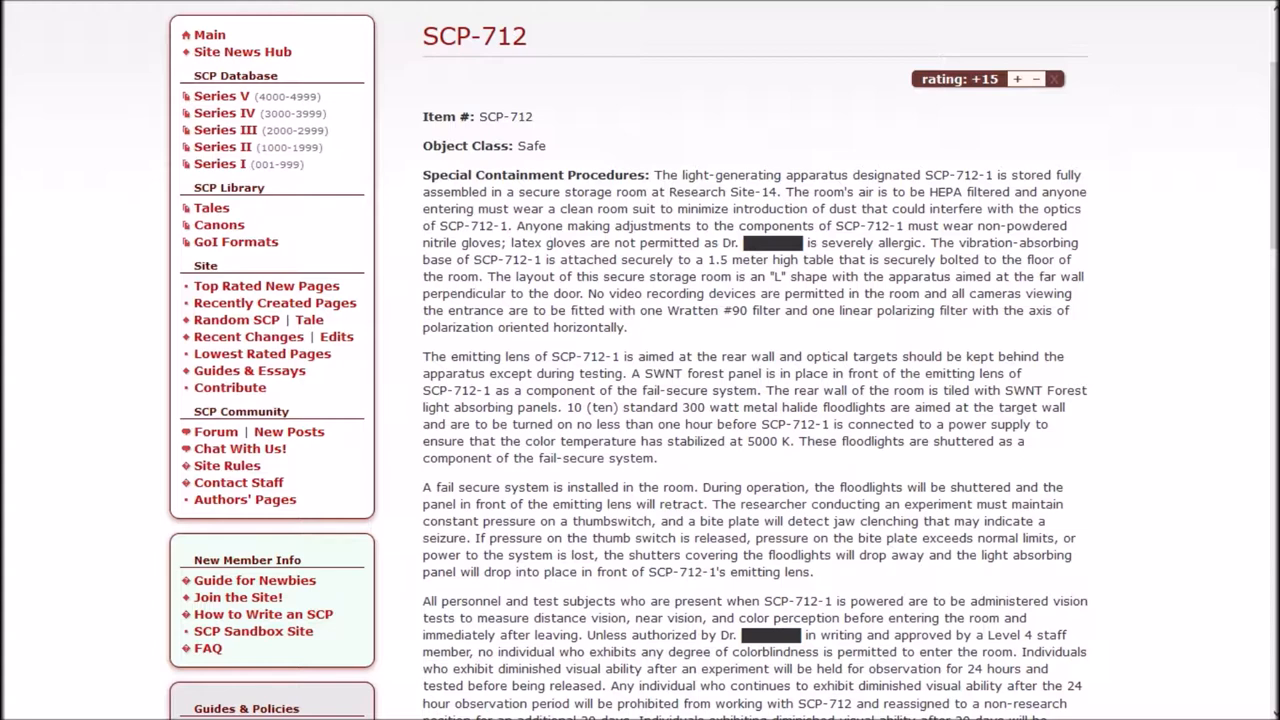
{"action": "scroll", "scroll_direction": "down", "scroll_amount": 3}
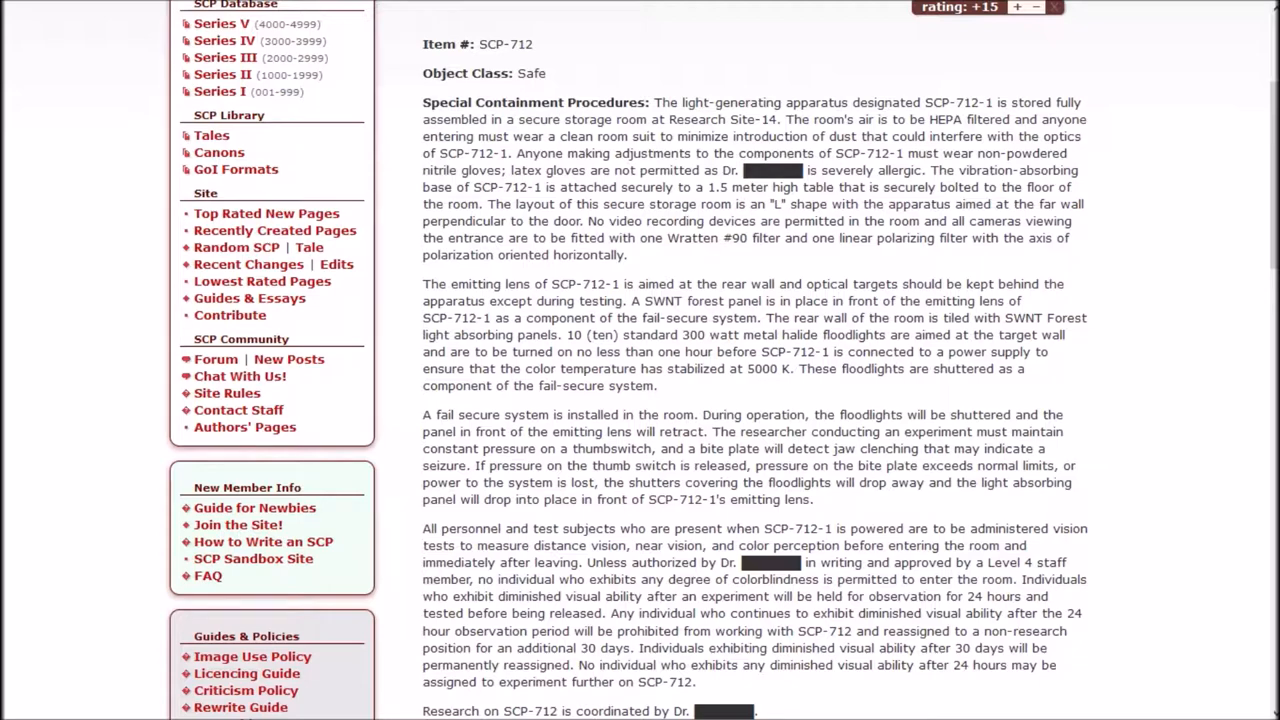
- Read SCP-712's description and subject effects down to SCP-712-1's major components list
{"action": "scroll", "scroll_direction": "down", "scroll_amount": 3}
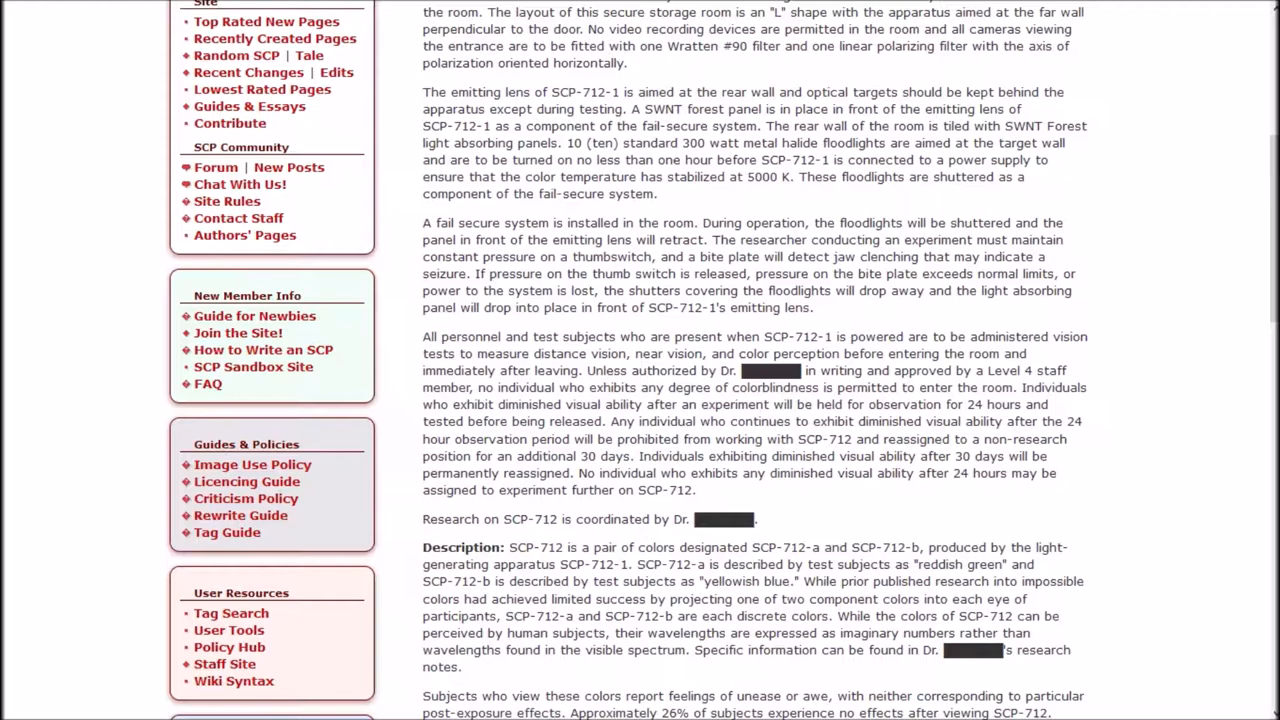
{"action": "scroll", "scroll_direction": "down", "scroll_amount": 3}
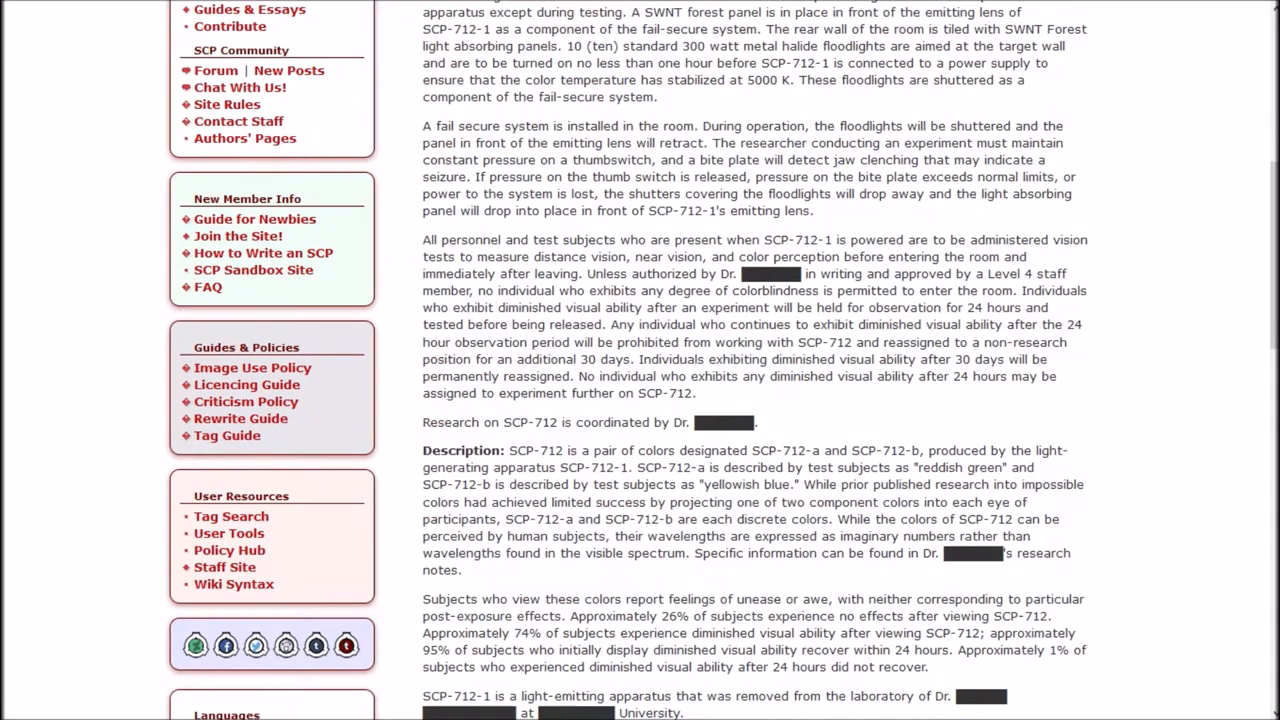
{"action": "scroll", "scroll_direction": "down", "scroll_amount": 3}
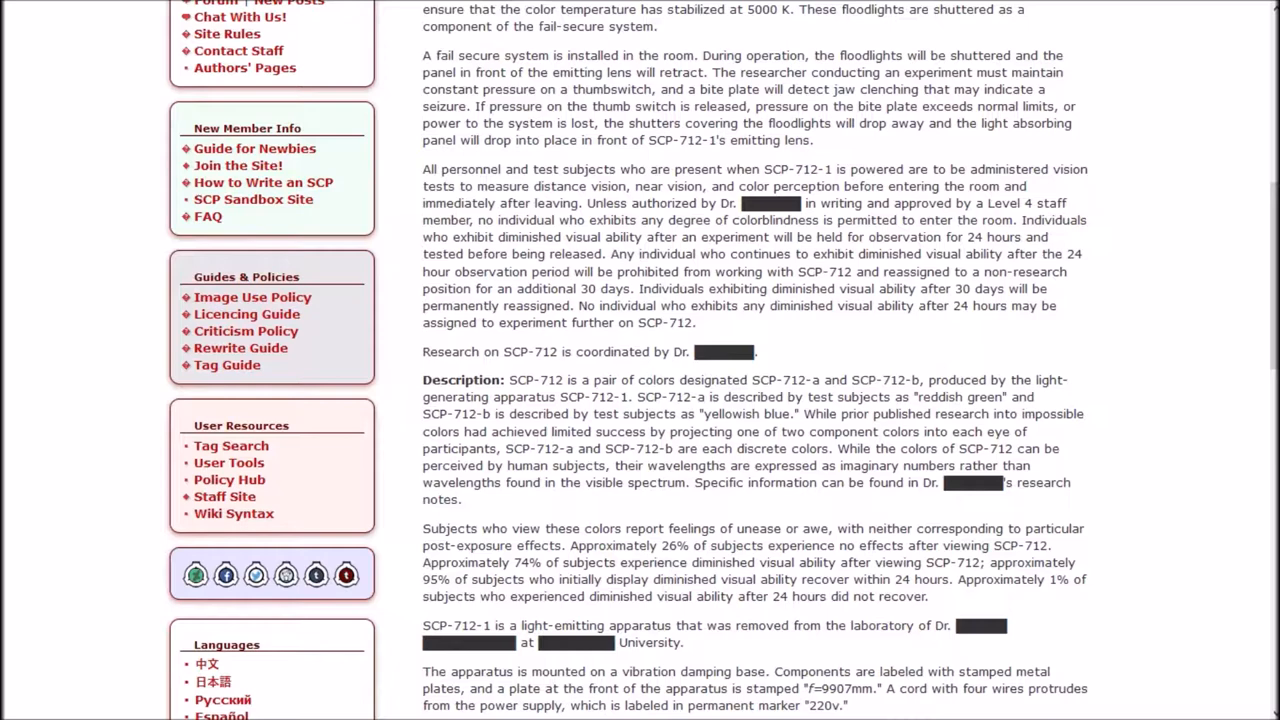
{"action": "scroll", "scroll_direction": "down", "scroll_amount": 3}
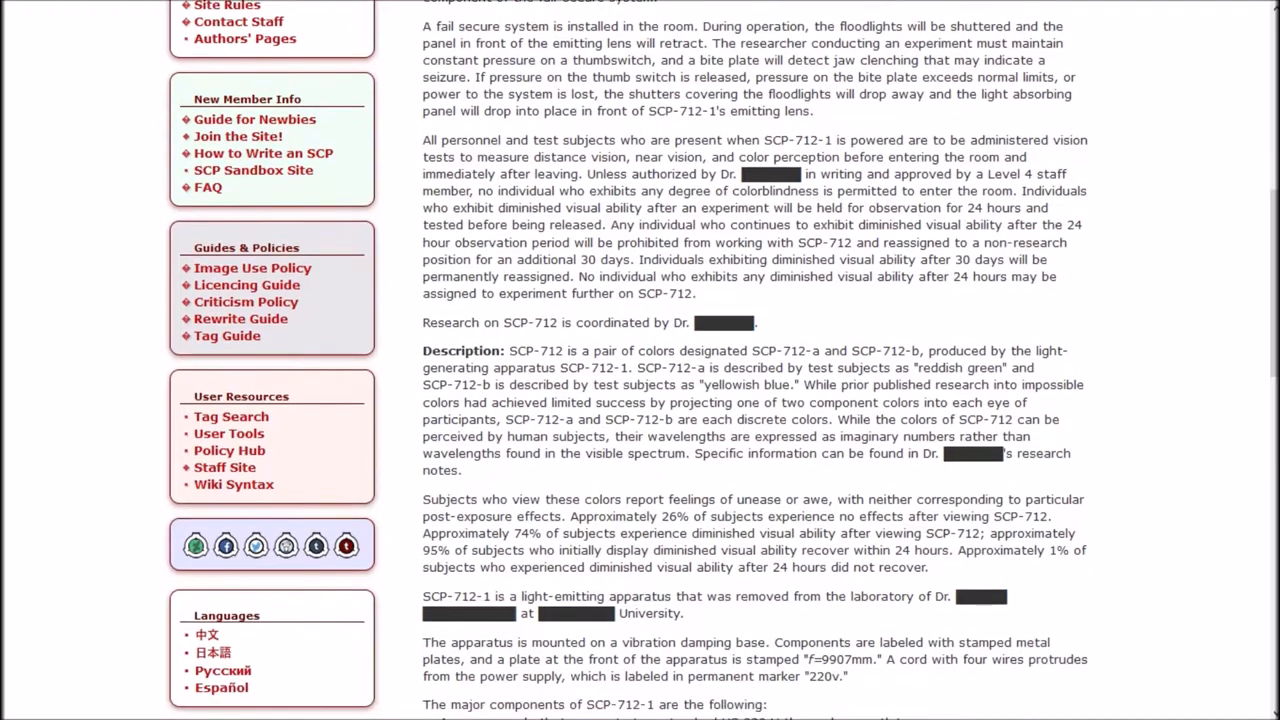
{"action": "scroll", "scroll_direction": "down", "scroll_amount": 3}
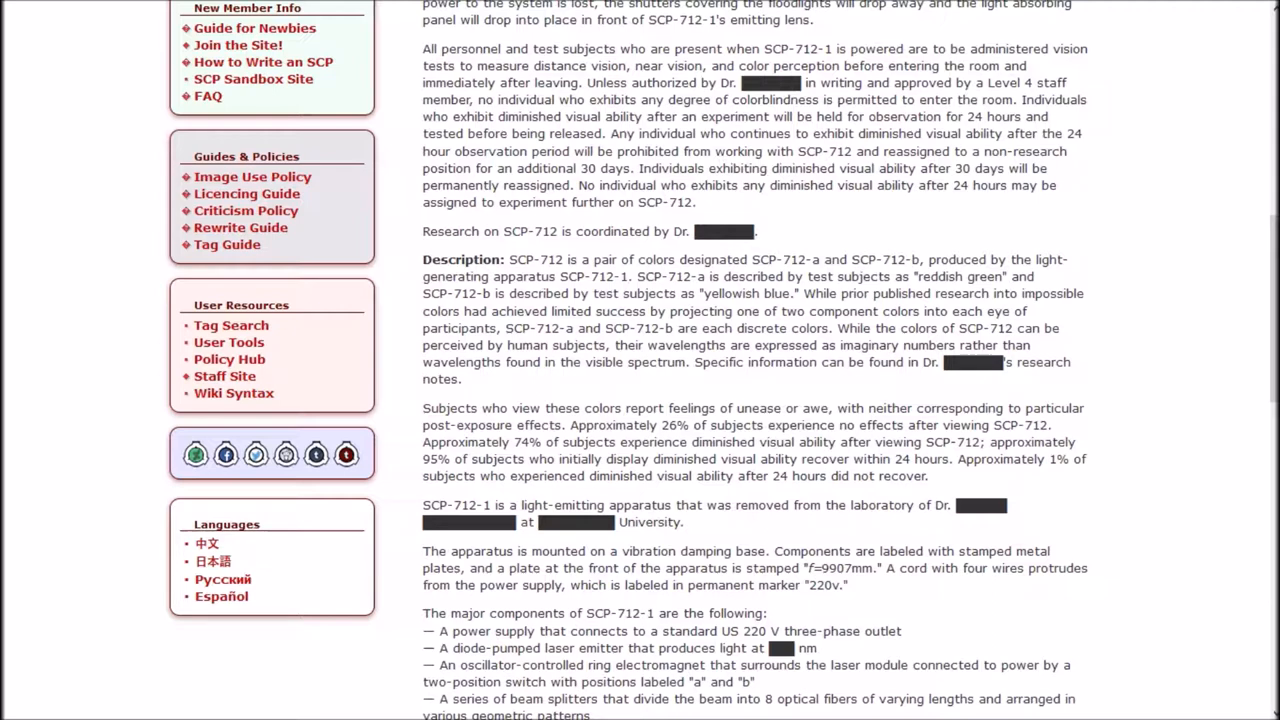
{"action": "scroll", "scroll_direction": "down", "scroll_amount": 3}
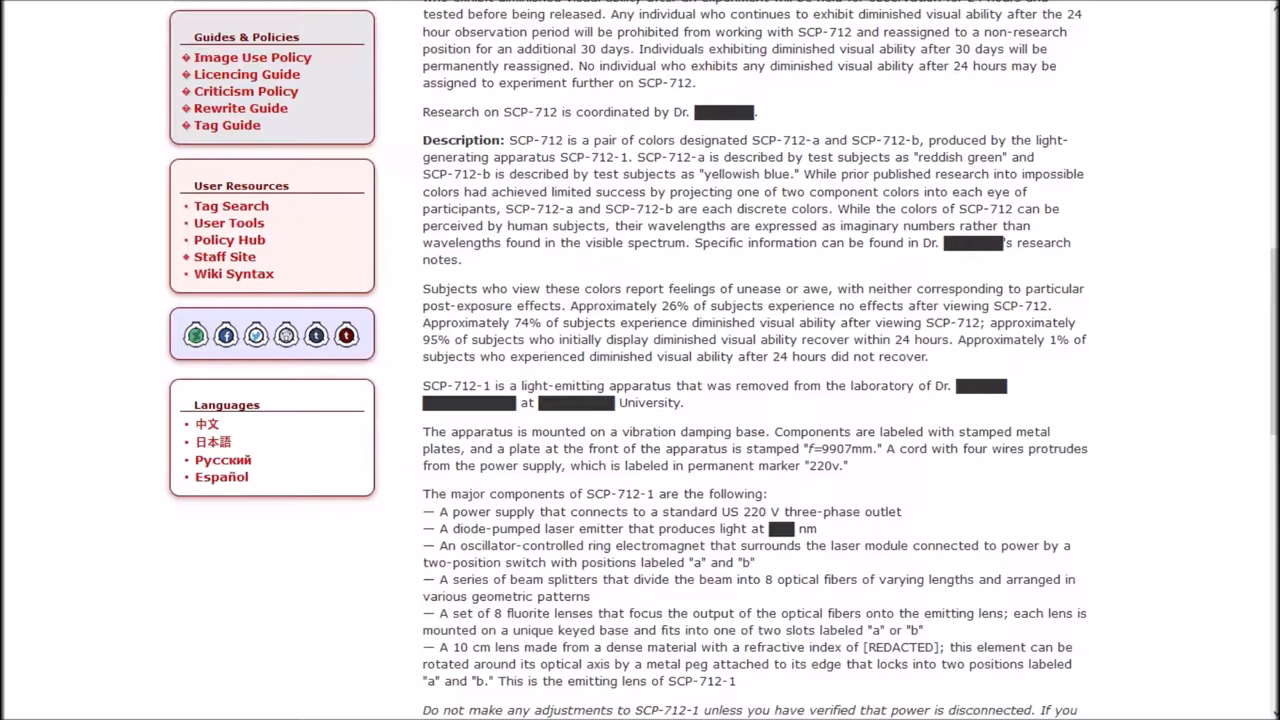
- Read SCP-712's Common Effects down to the Recovery Log and Personal Notes toggles
{"action": "scroll", "scroll_direction": "down", "scroll_amount": 3}
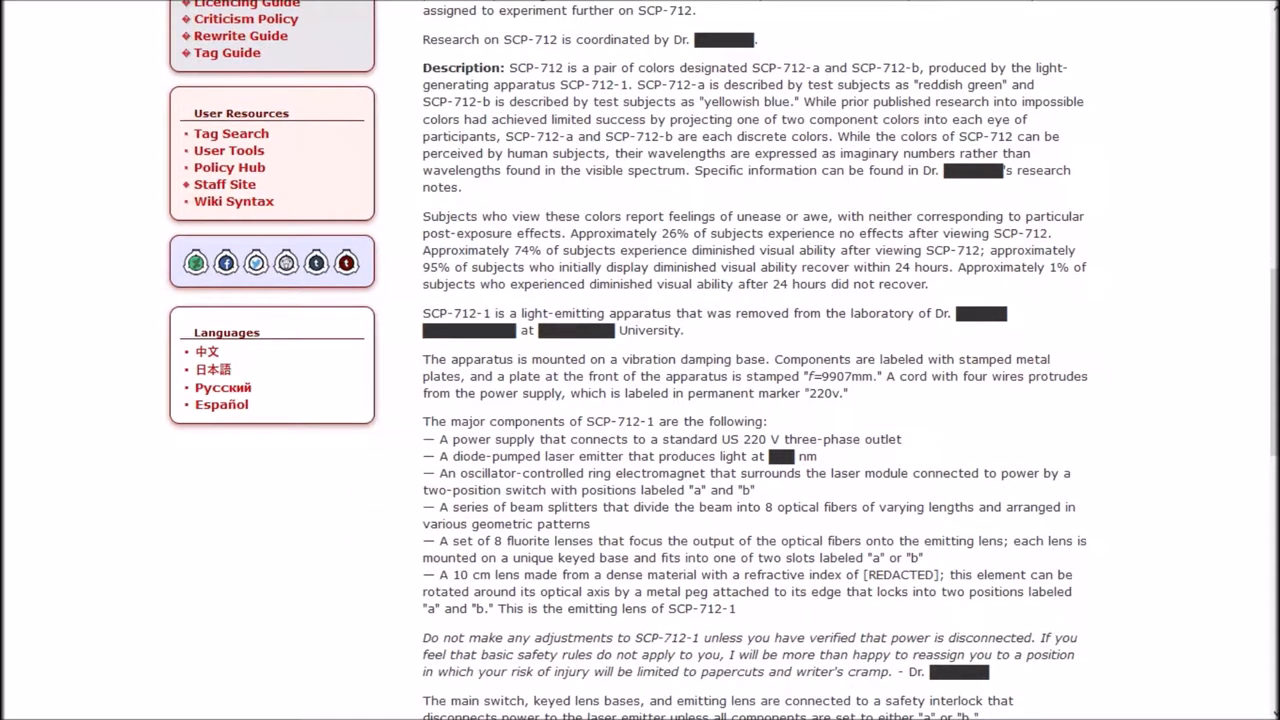
{"action": "scroll", "scroll_direction": "down", "scroll_amount": 3}
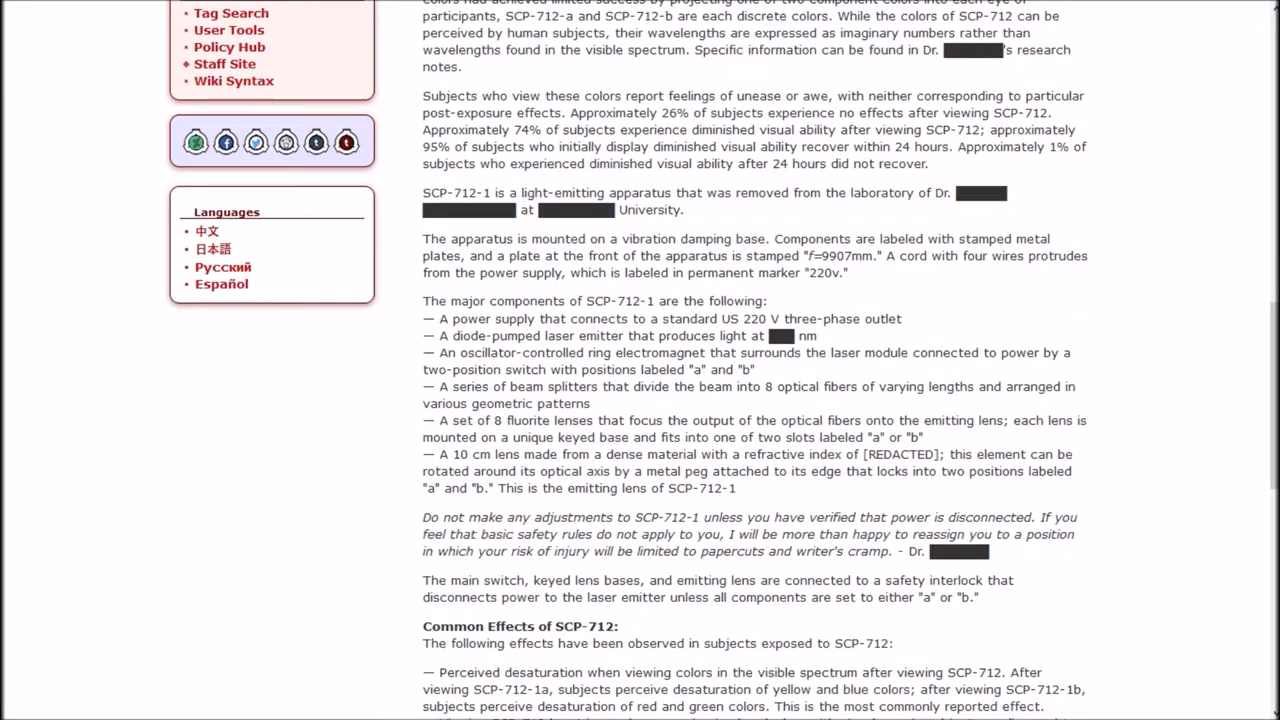
{"action": "scroll", "scroll_direction": "up", "scroll_amount": 3}
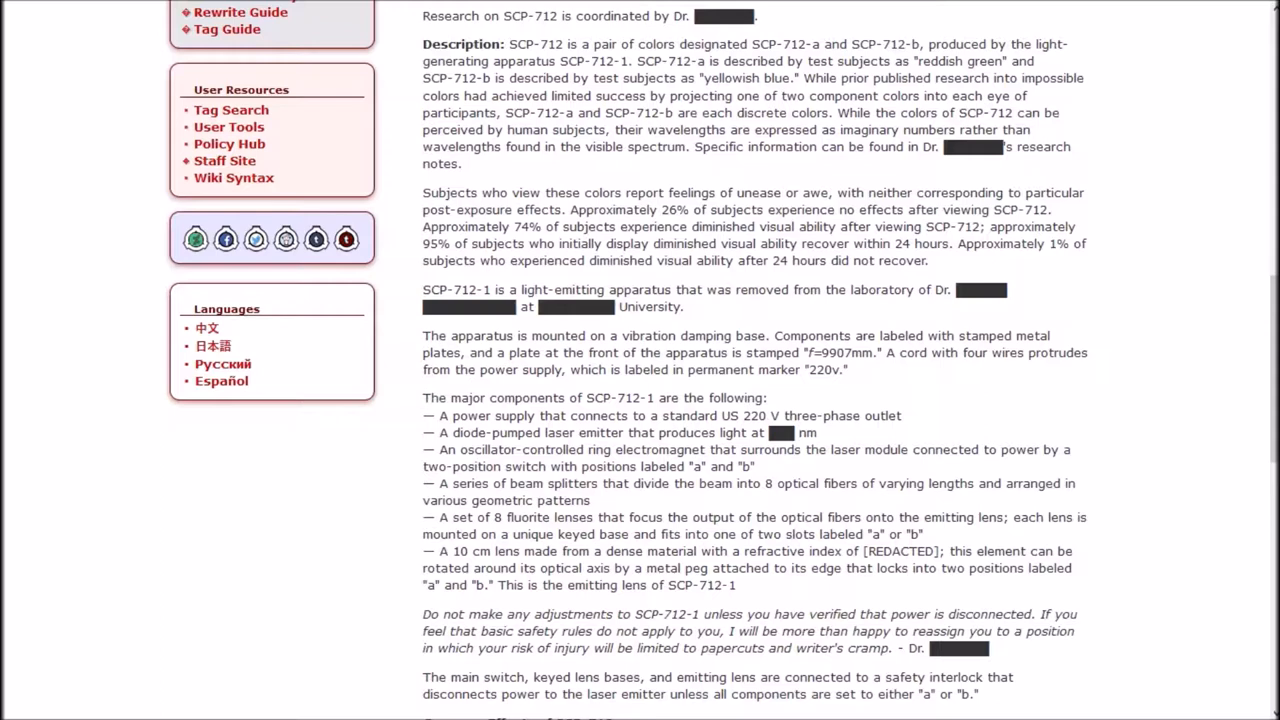
{"action": "scroll", "scroll_direction": "down", "scroll_amount": 3}
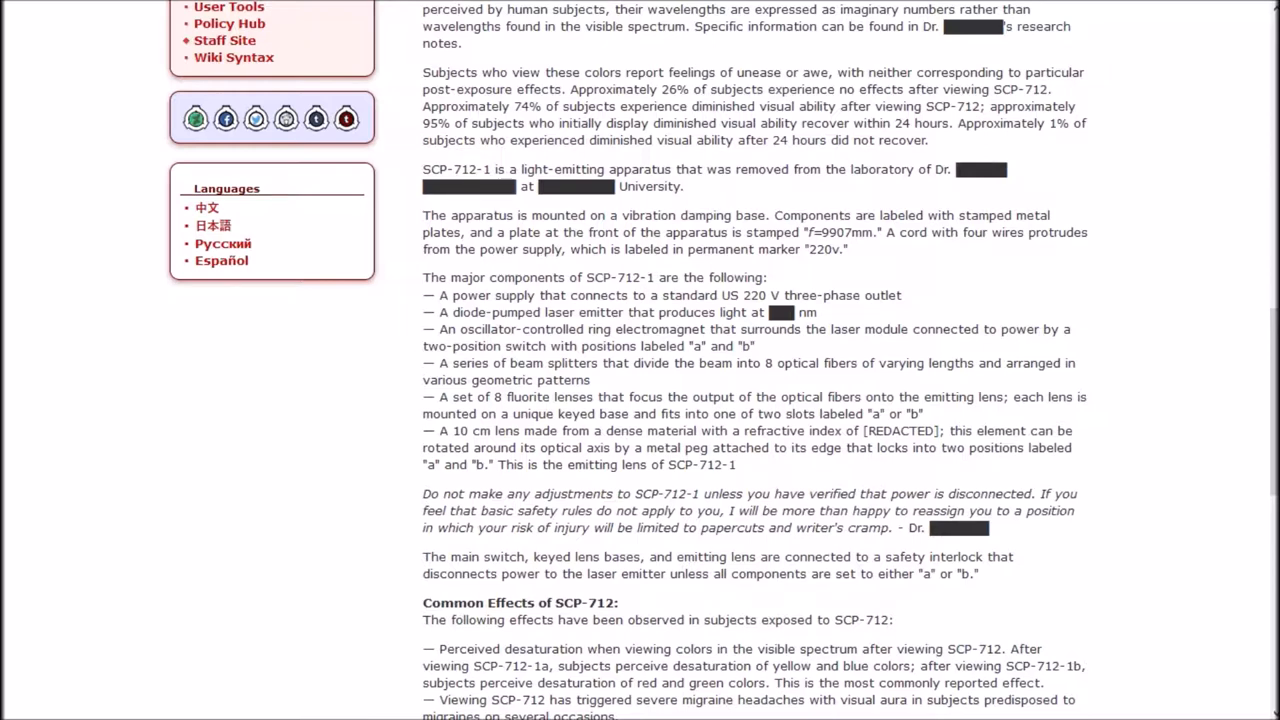
{"action": "scroll", "scroll_direction": "down", "scroll_amount": 3}
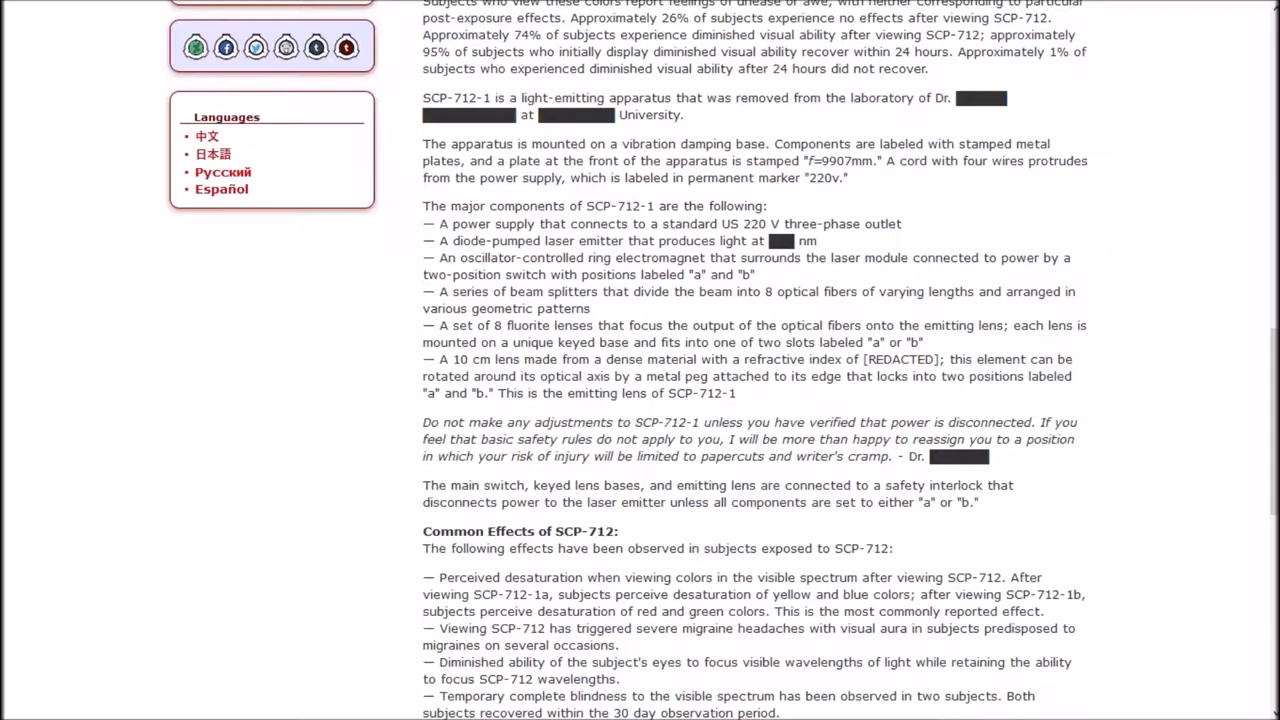
{"action": "scroll", "scroll_direction": "down", "scroll_amount": 3}
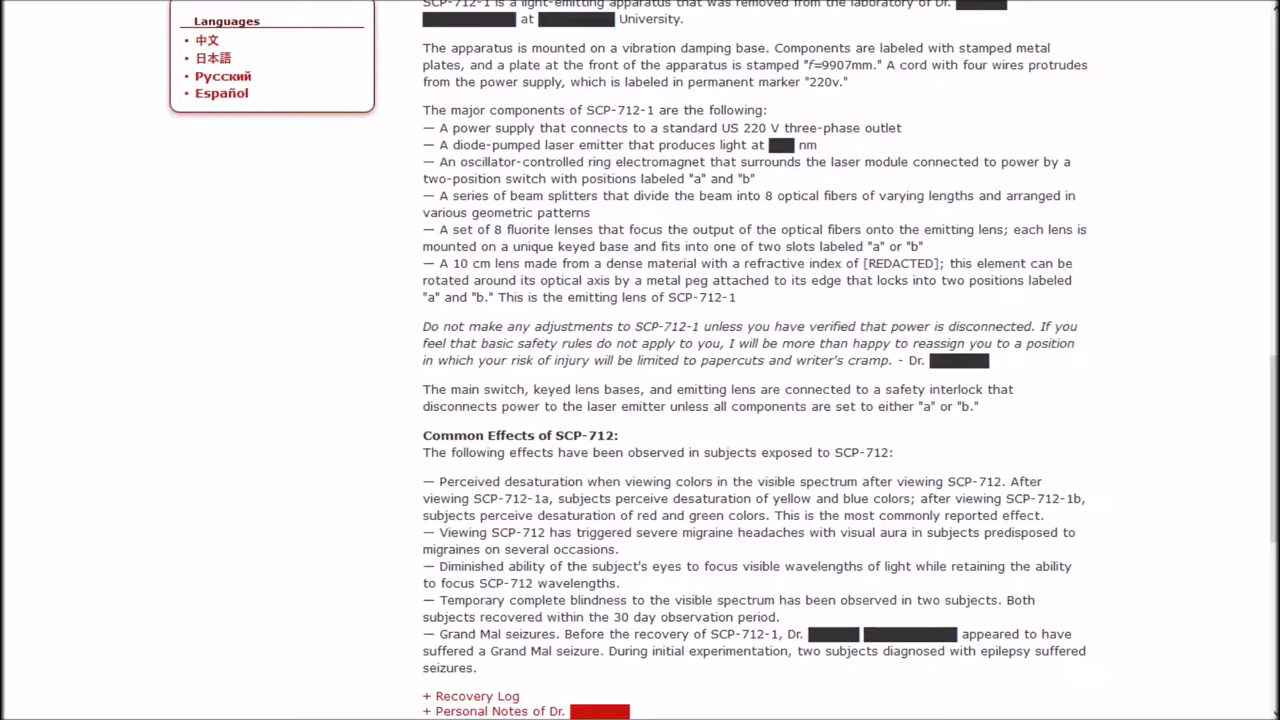
- Scroll past the ad links to the page end with neighbouring links, tags and revision info
{"action": "scroll", "scroll_direction": "down", "scroll_amount": 3}
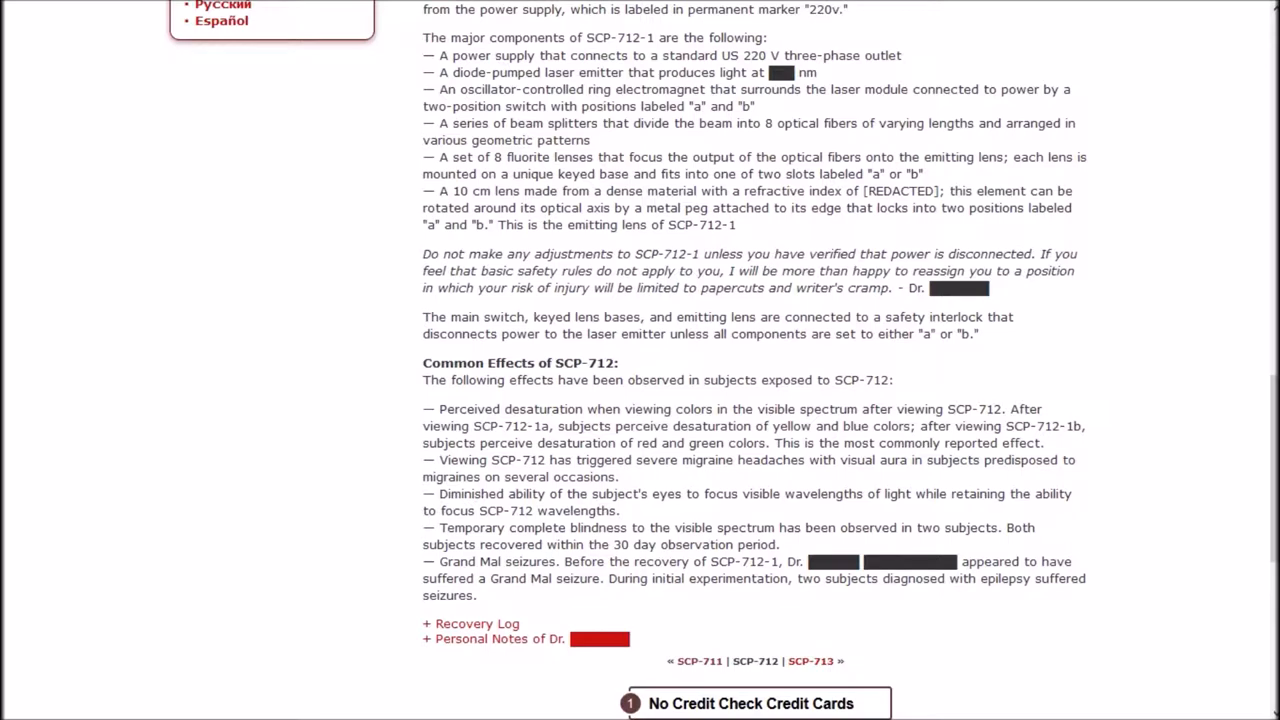
{"action": "scroll", "scroll_direction": "down", "scroll_amount": 3}
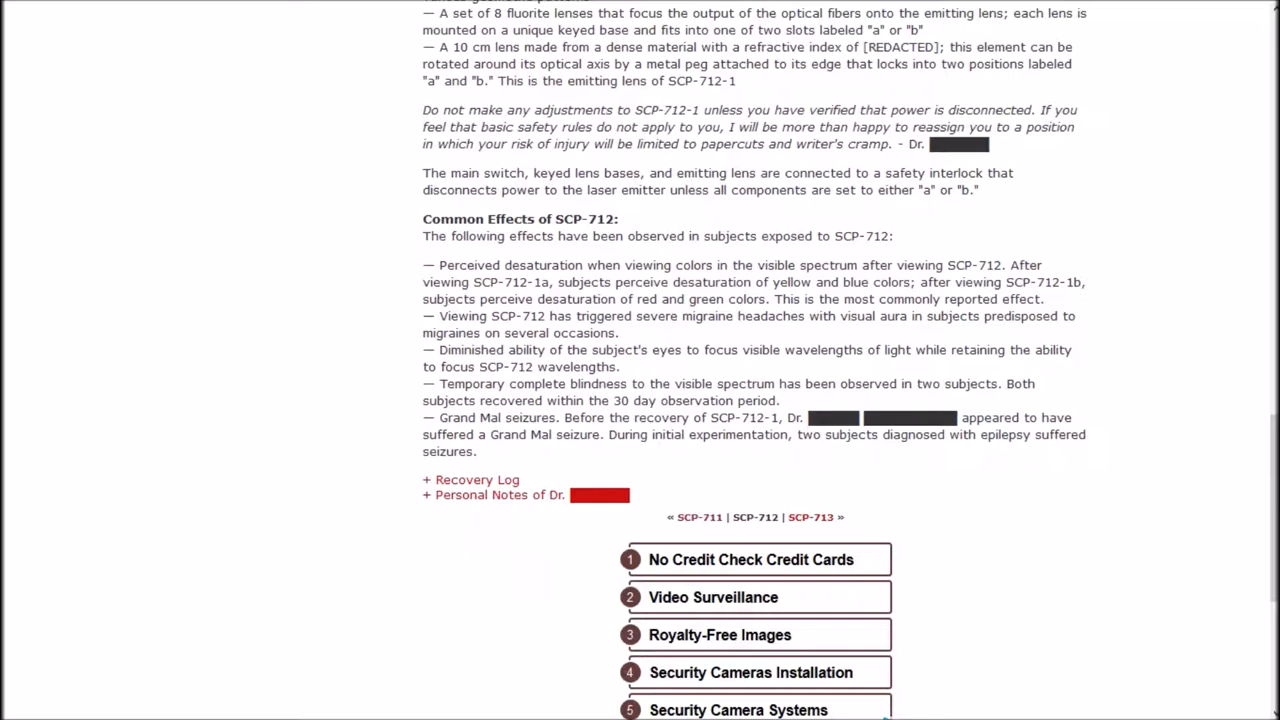
{"action": "scroll", "scroll_direction": "down", "scroll_amount": 3}
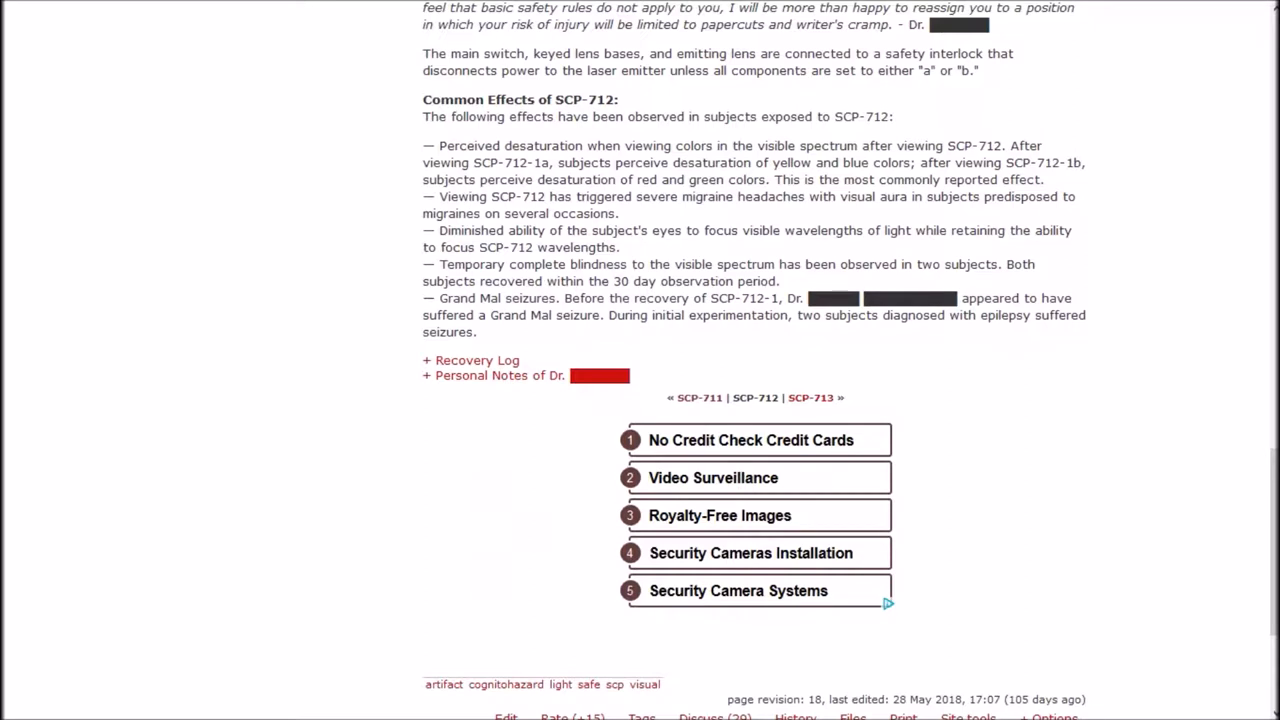
- Scroll to the '+ Recovery Log' block on the SCP-712 page
{"action": "scroll", "scroll_direction": "down", "scroll_amount": 3}
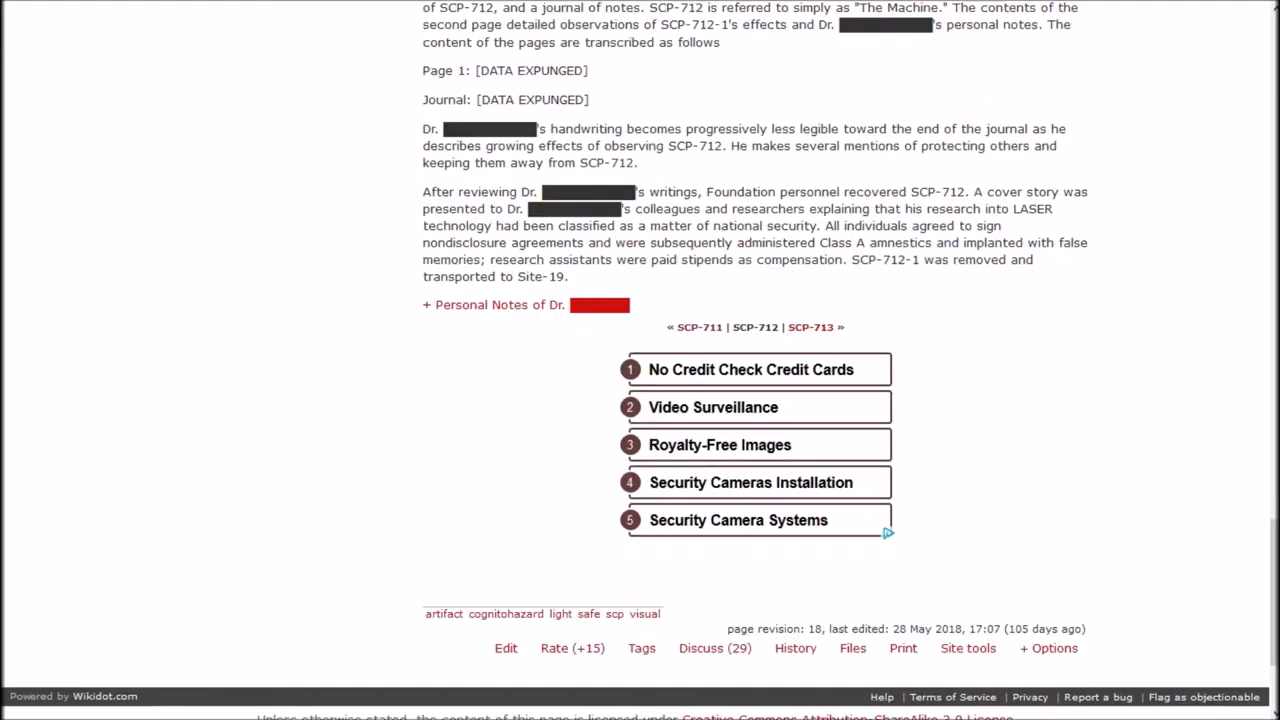
- Scroll back to the SCP-712-1 Recovery Log start and read down to the Site-19 transfer
{"action": "scroll", "scroll_direction": "up", "scroll_amount": 3}
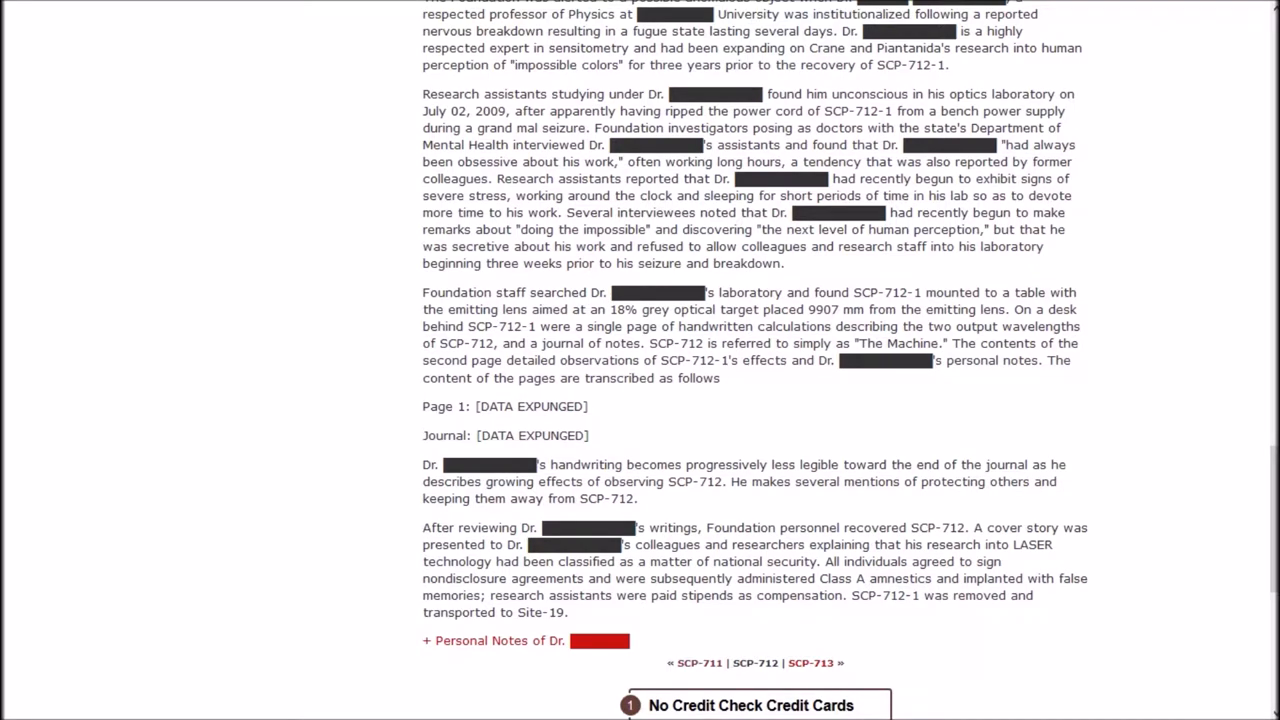
{"action": "scroll", "scroll_direction": "up", "scroll_amount": 3}
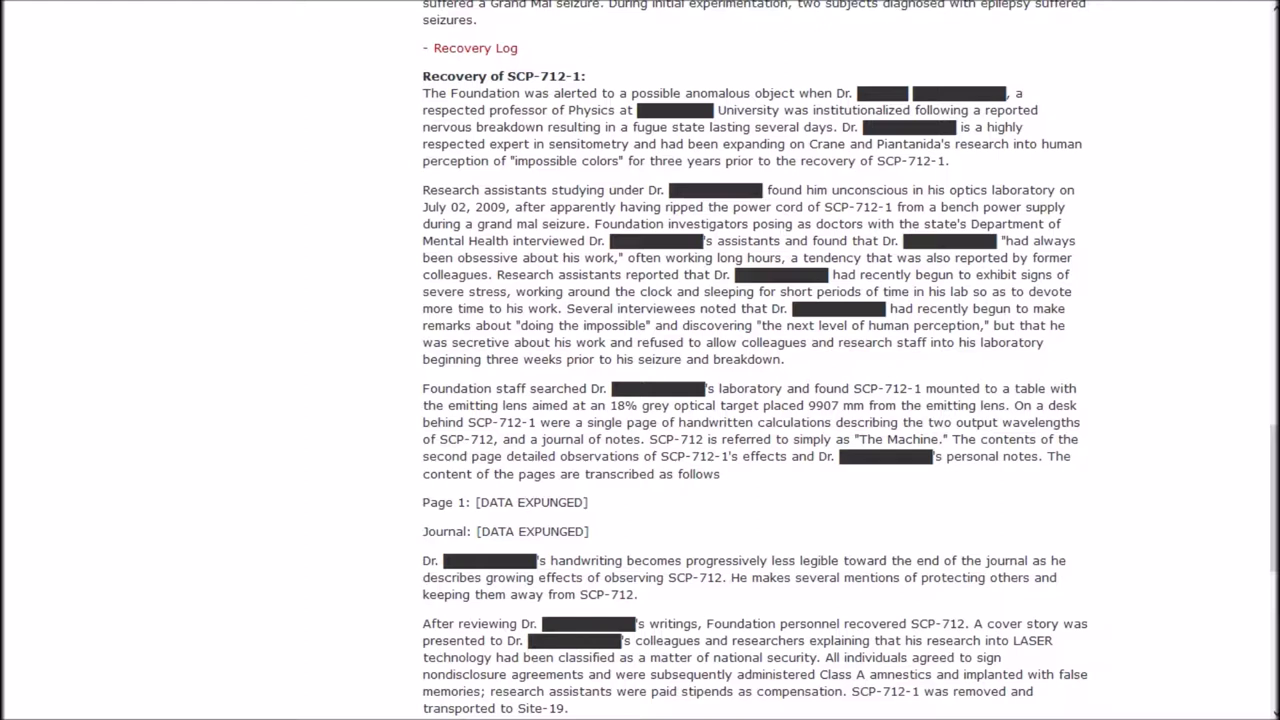
{"action": "scroll", "scroll_direction": "down", "scroll_amount": 3}
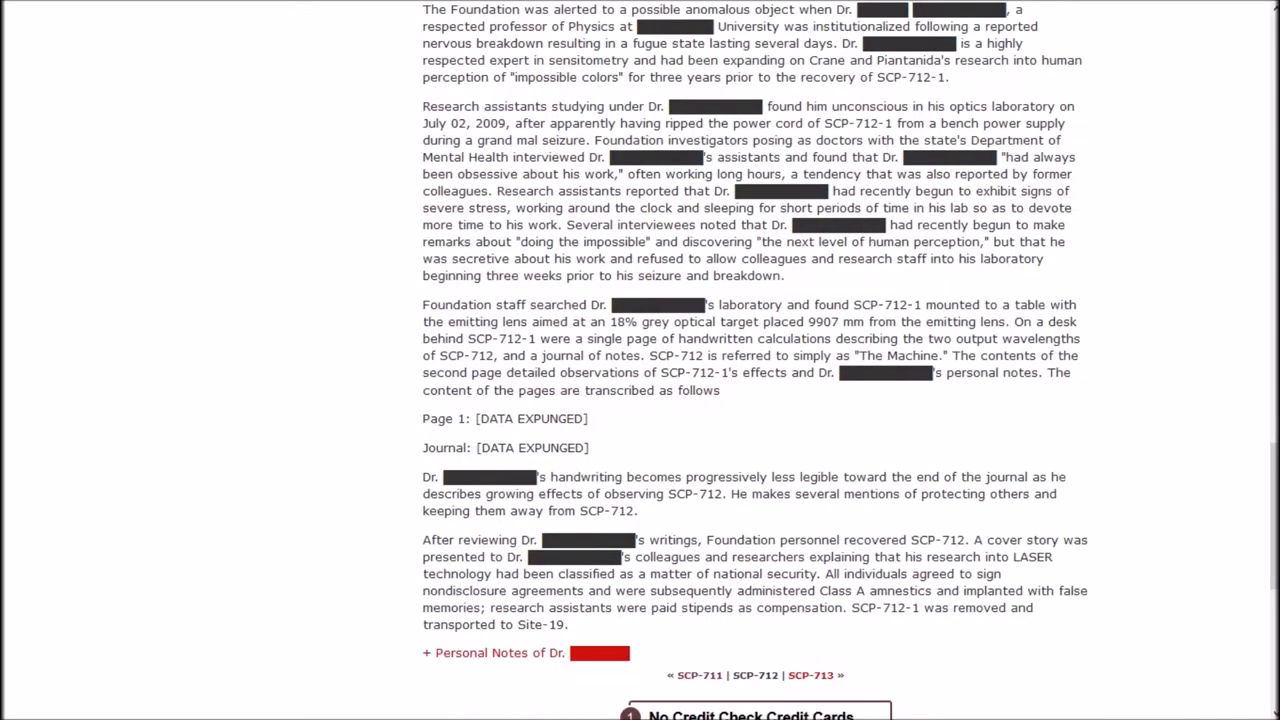
- Scroll through SCP-712's expanded personal research notes to the bottom of the article
{"action": "scroll", "scroll_direction": "down", "scroll_amount": 3}
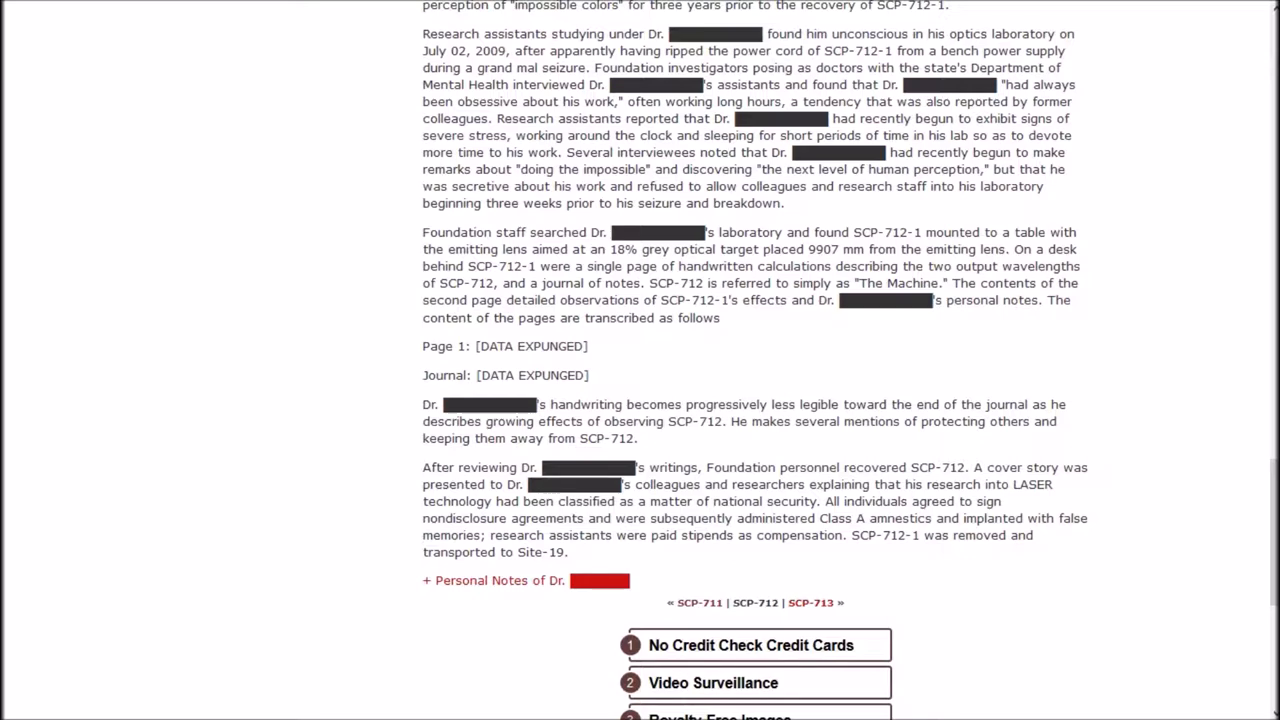
{"action": "scroll", "scroll_direction": "down", "scroll_amount": 3}
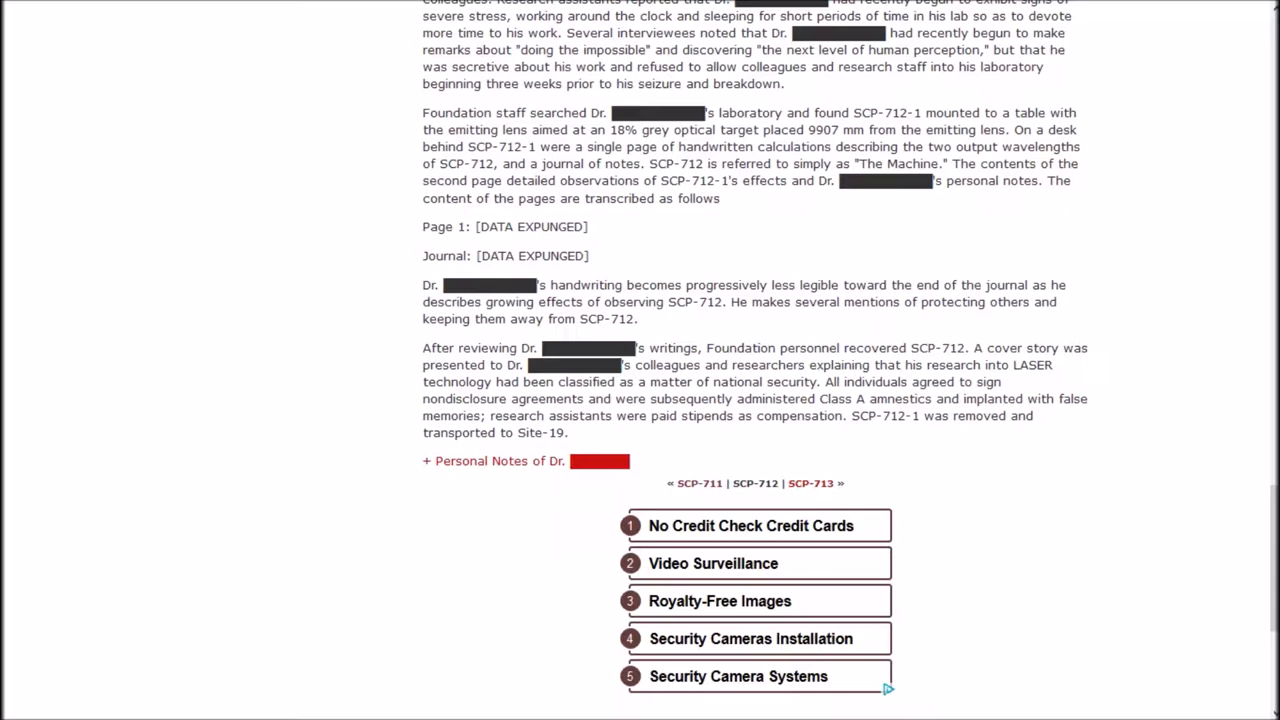
{"action": "scroll", "scroll_direction": "down", "scroll_amount": 3}
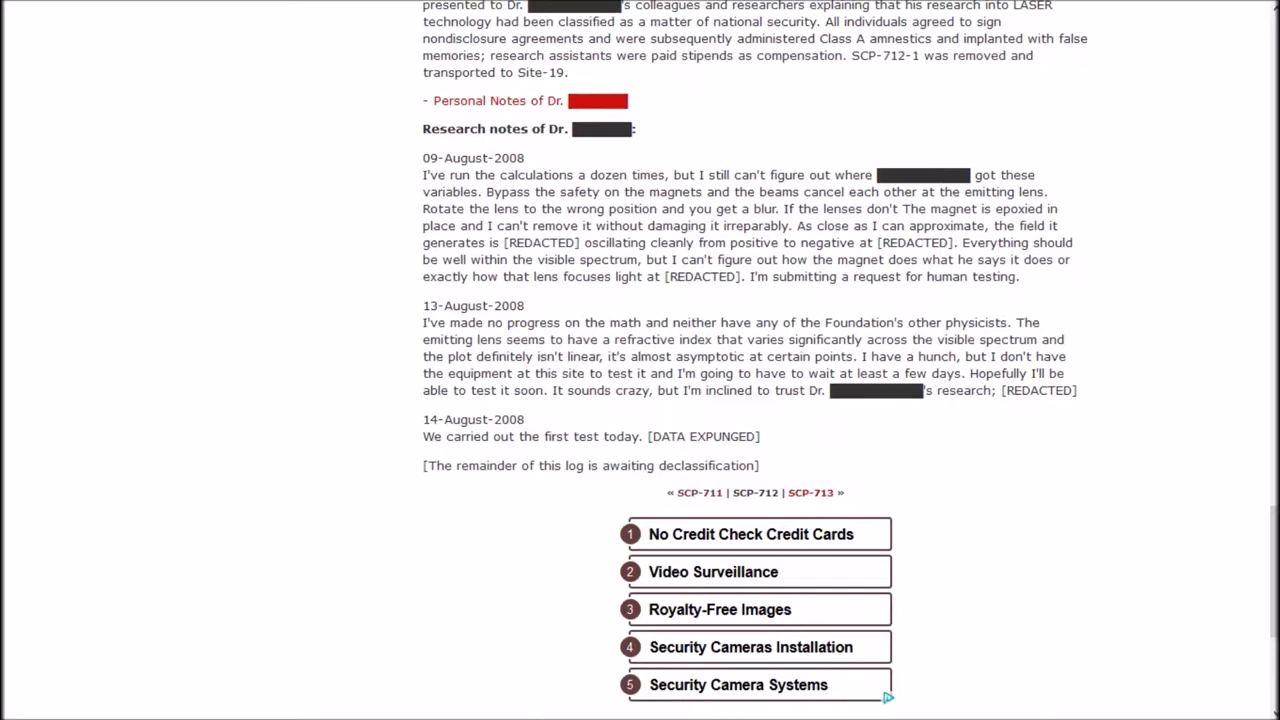
{"action": "scroll", "scroll_direction": "down", "scroll_amount": 3}
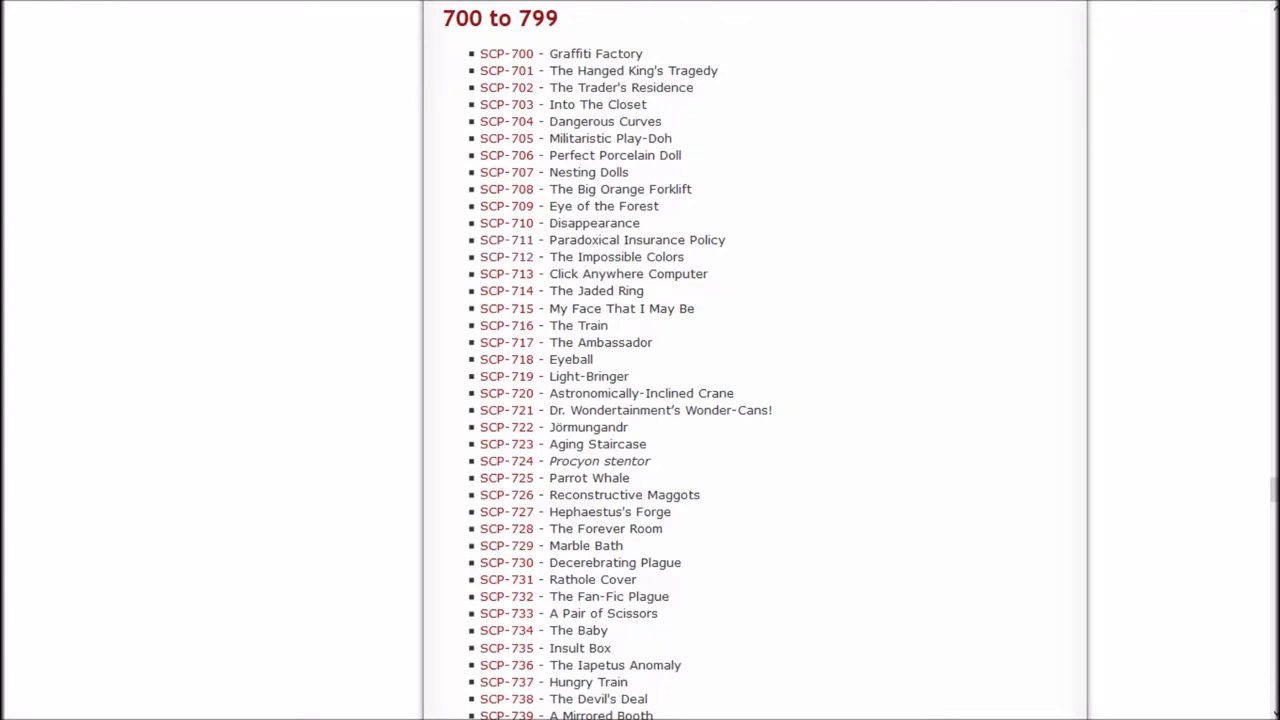
- Open SCP-713, Click Anywhere Computer, and read down to the Addendum and its notes
{"action": "left_click", "coordinate": [506, 273]}
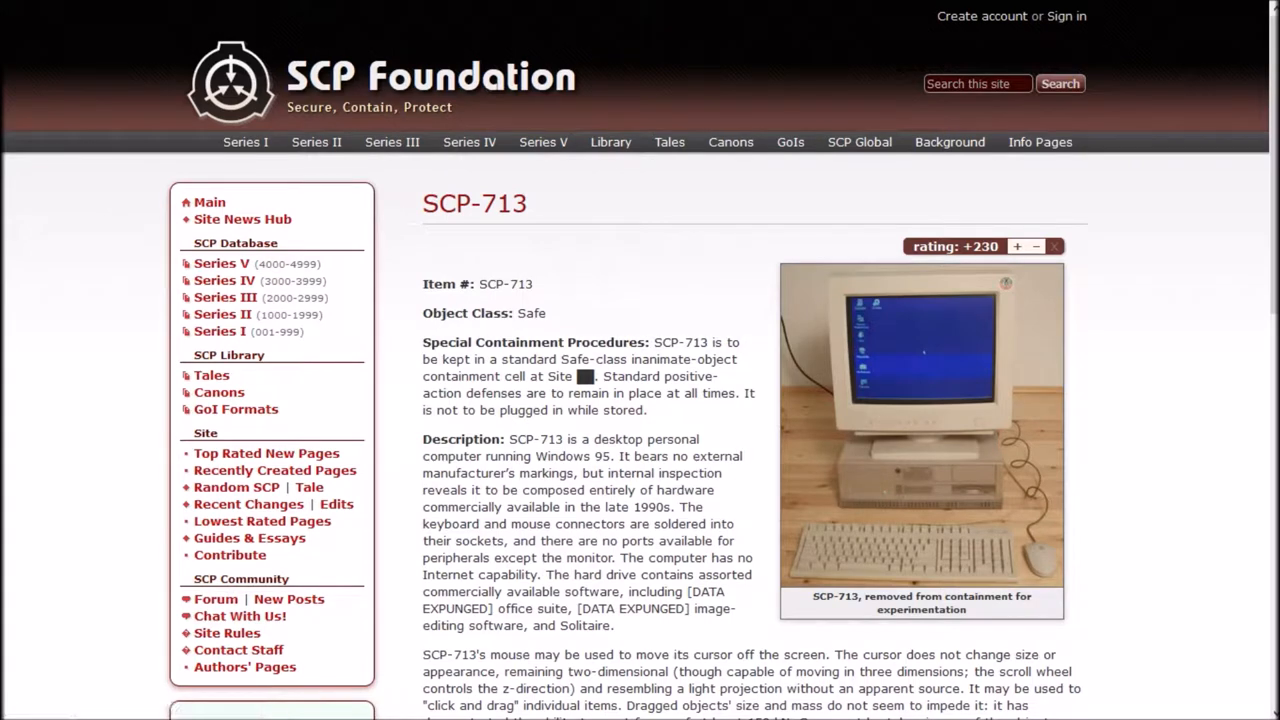
{"action": "scroll", "scroll_direction": "down", "scroll_amount": 3}
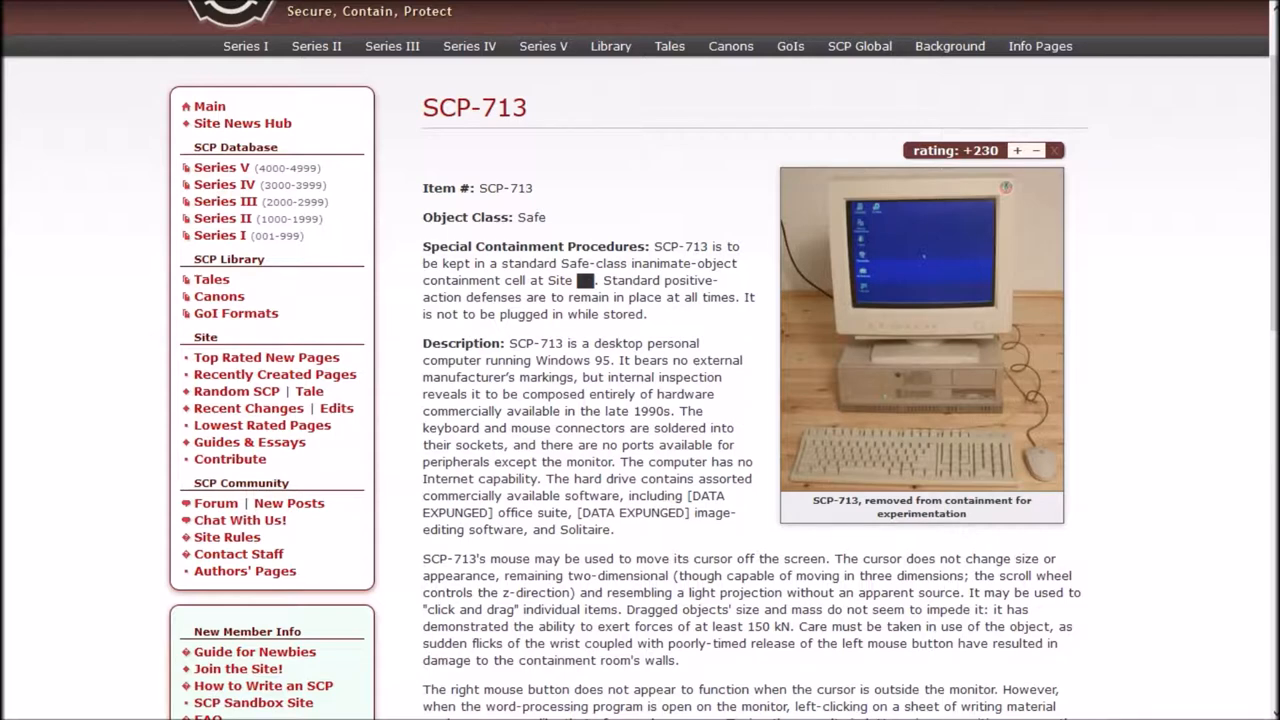
{"action": "scroll", "scroll_direction": "down", "scroll_amount": 3}
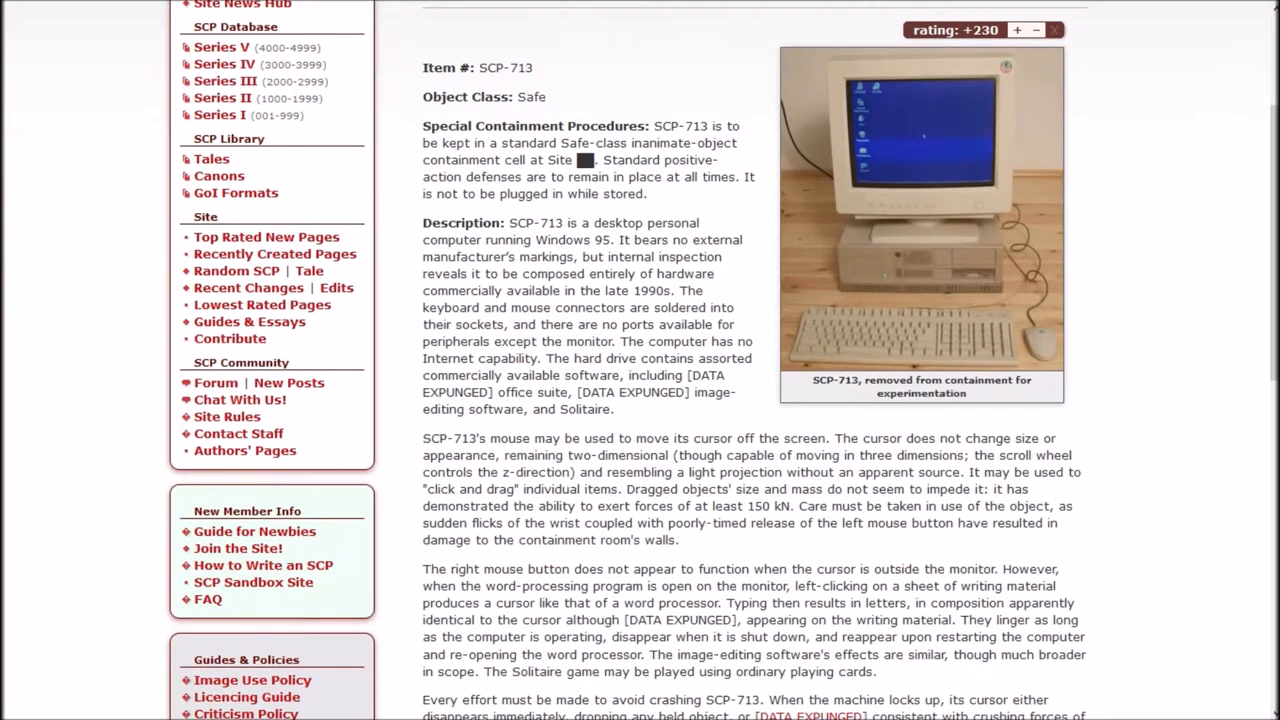
{"action": "scroll", "scroll_direction": "down", "scroll_amount": 3}
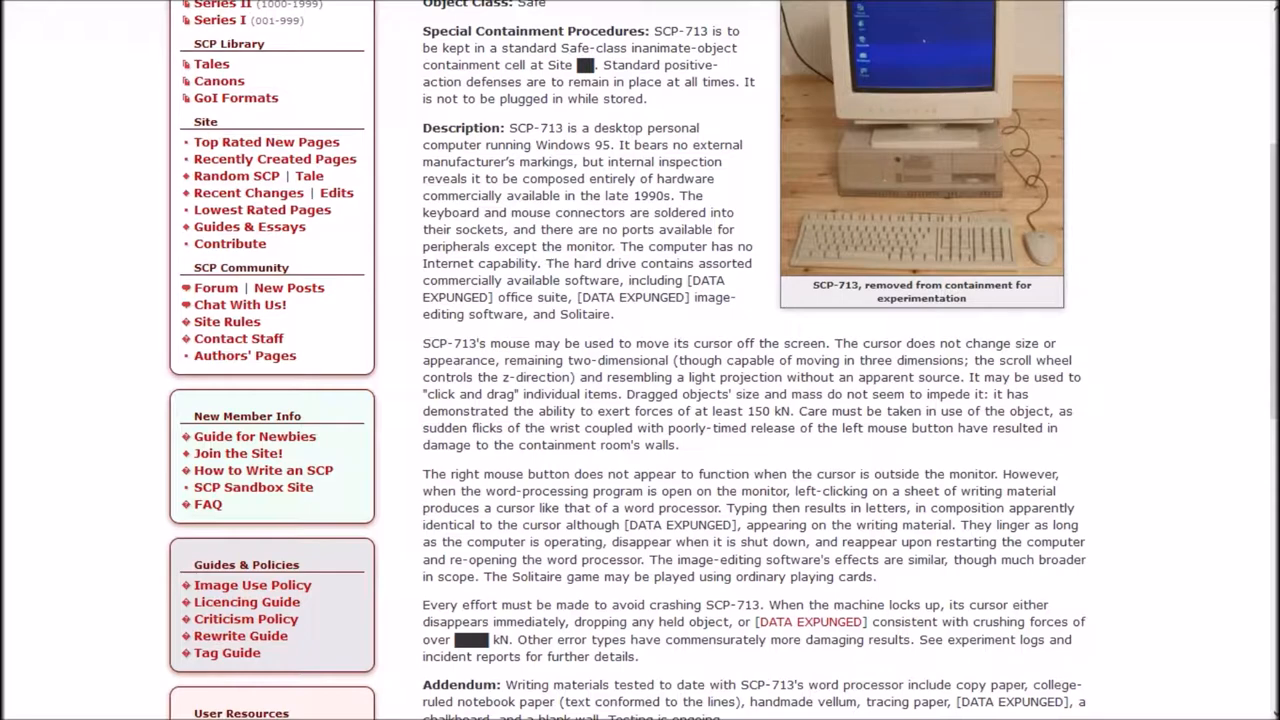
{"action": "scroll", "scroll_direction": "down", "scroll_amount": 3}
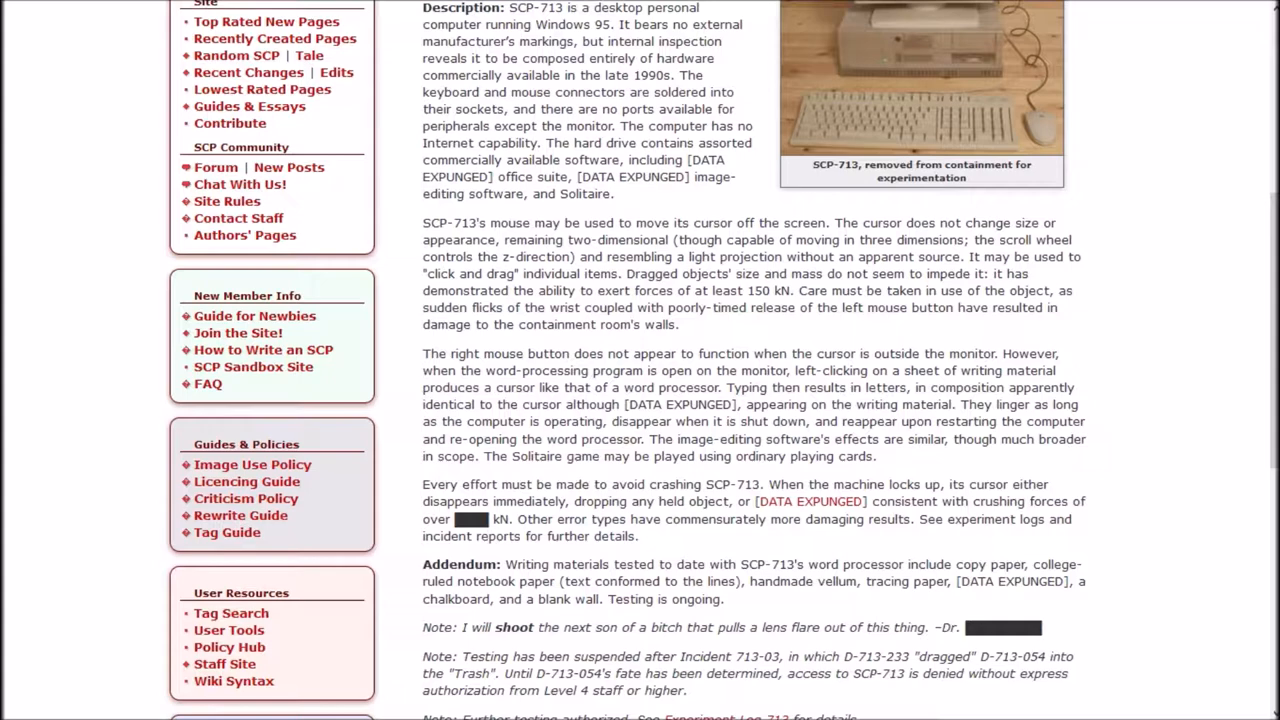
- Scroll SCP-713 down to the Experiment Log 713 note and the SCP-712 | SCP-713 | SCP-714 links
{"action": "scroll", "scroll_direction": "up", "scroll_amount": 3}
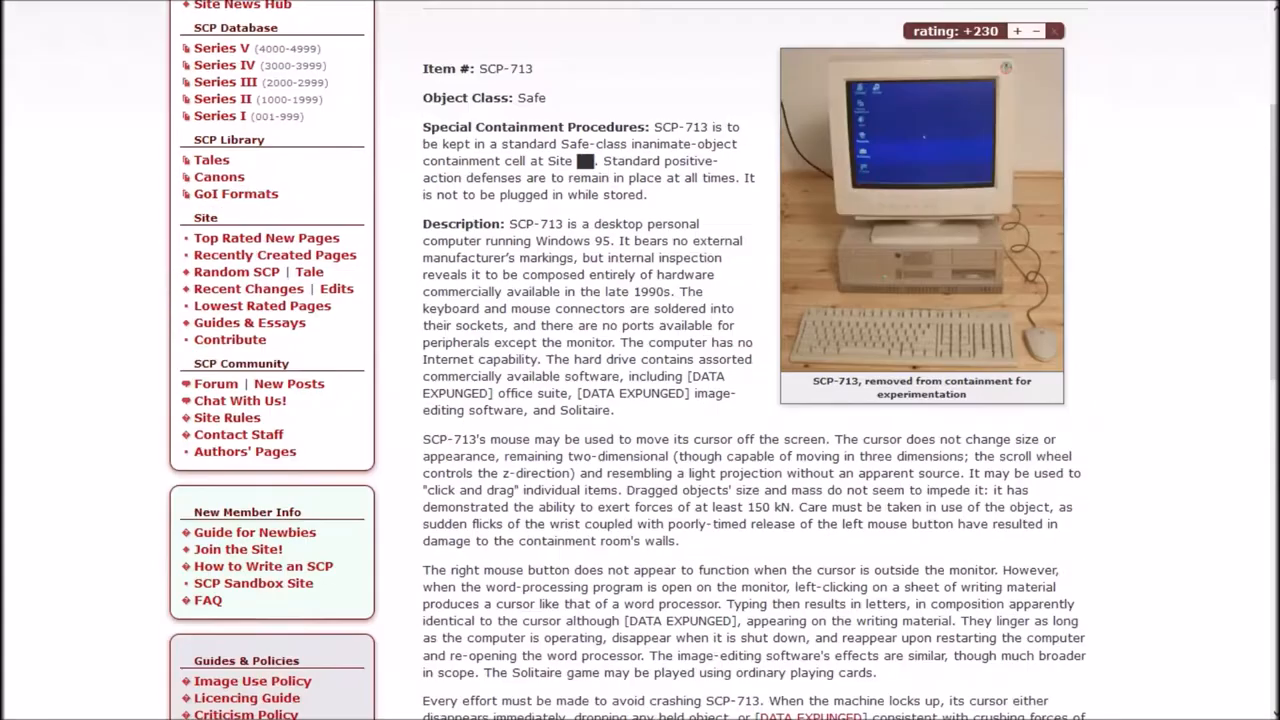
{"action": "scroll", "scroll_direction": "down", "scroll_amount": 3}
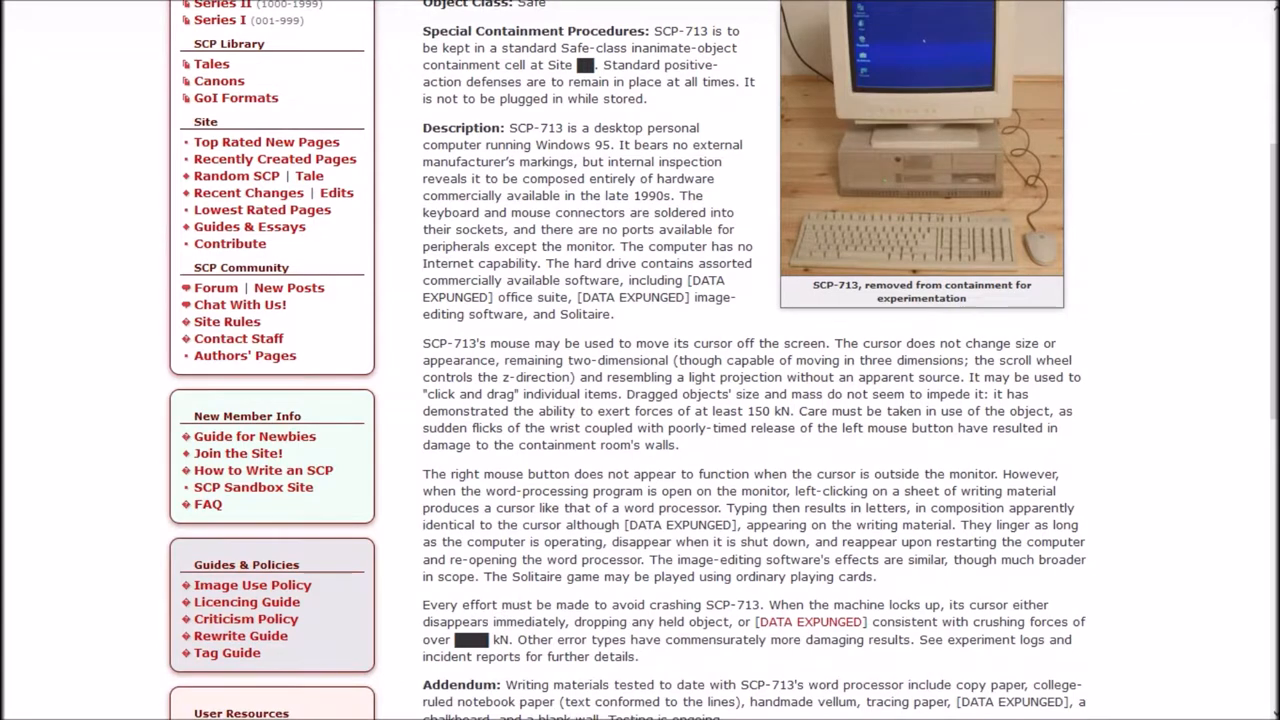
{"action": "scroll", "scroll_direction": "down", "scroll_amount": 3}
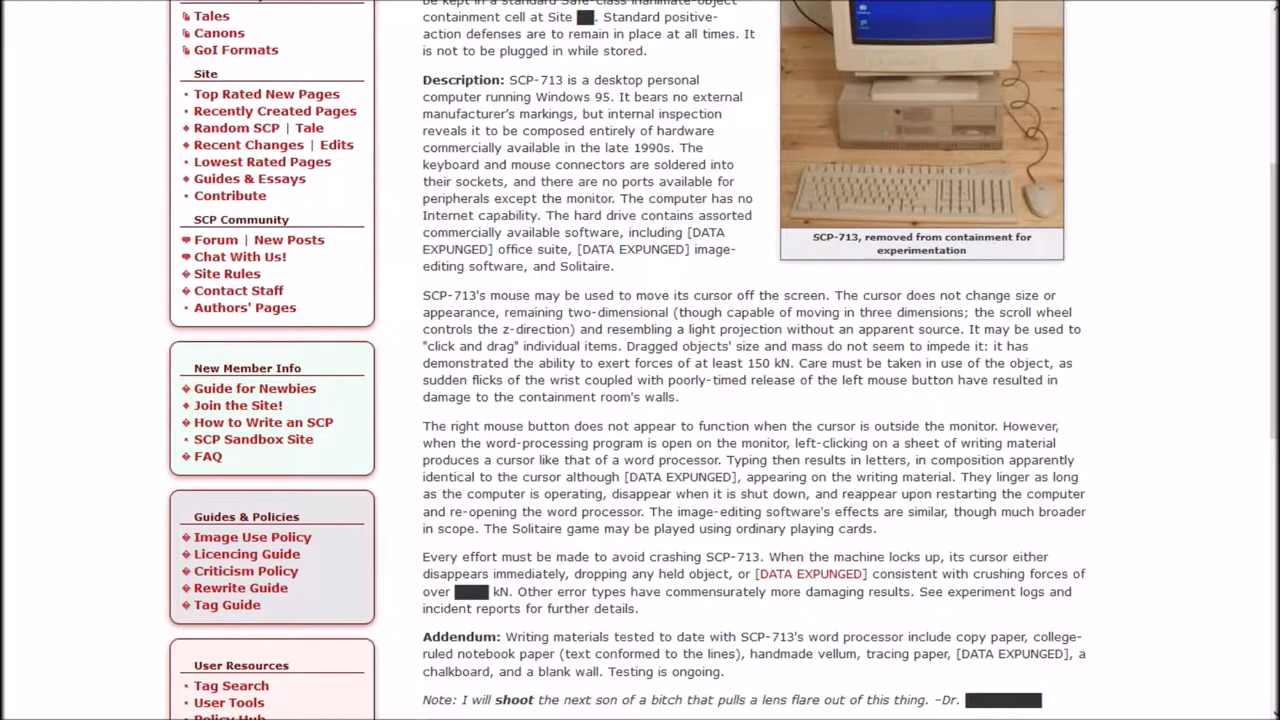
{"action": "scroll", "scroll_direction": "down", "scroll_amount": 3}
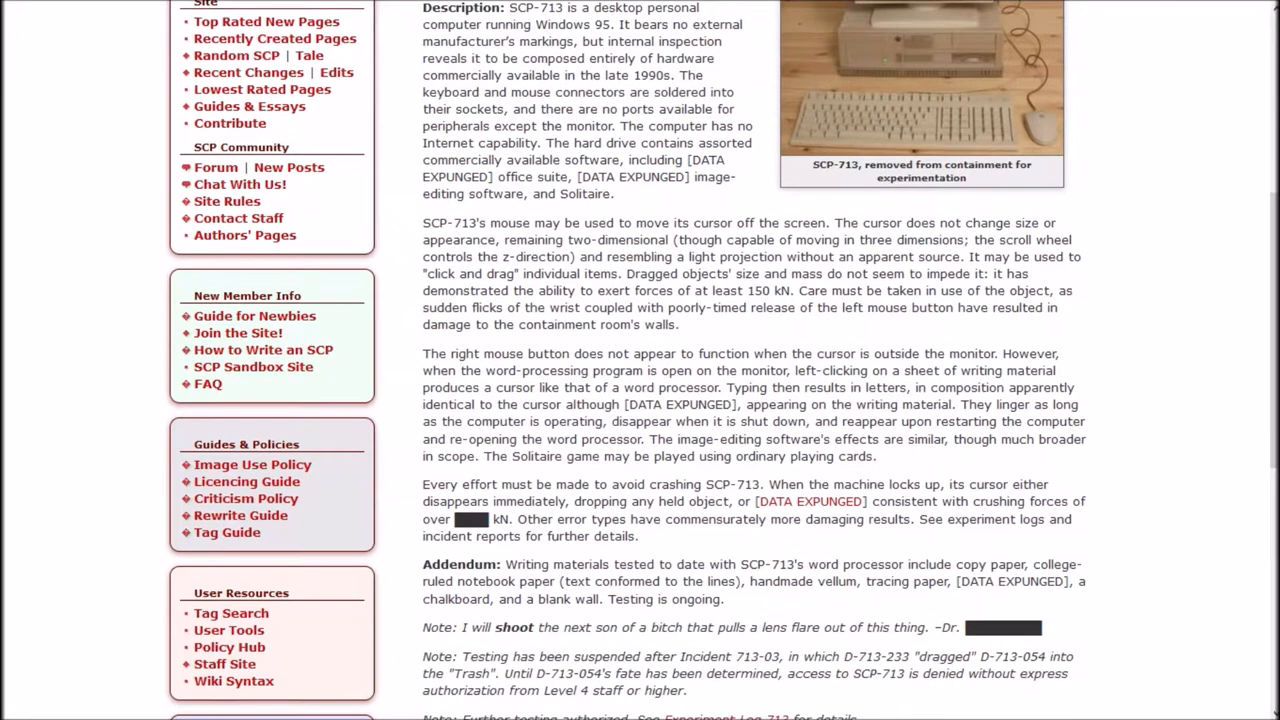
{"action": "scroll", "scroll_direction": "down", "scroll_amount": 3}
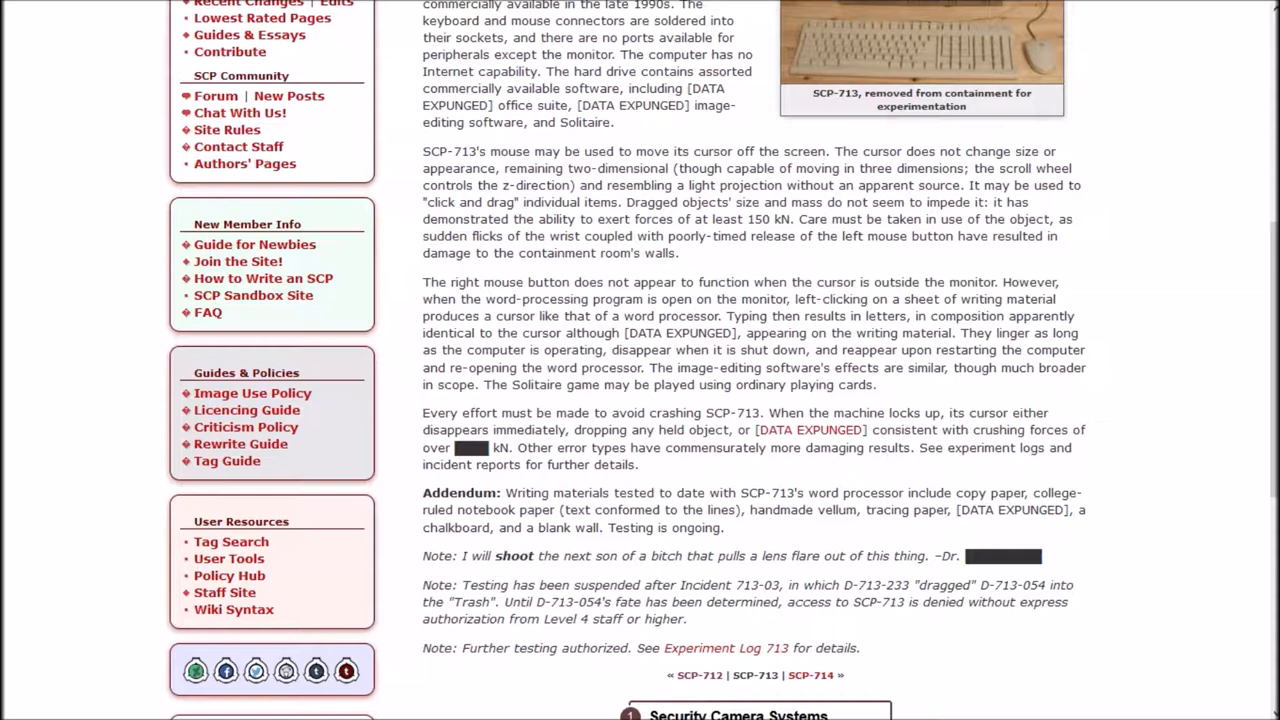
- Scroll past the navigation line and sponsored links to the suggested-links list at page bottom
{"action": "scroll", "scroll_direction": "down", "scroll_amount": 3}
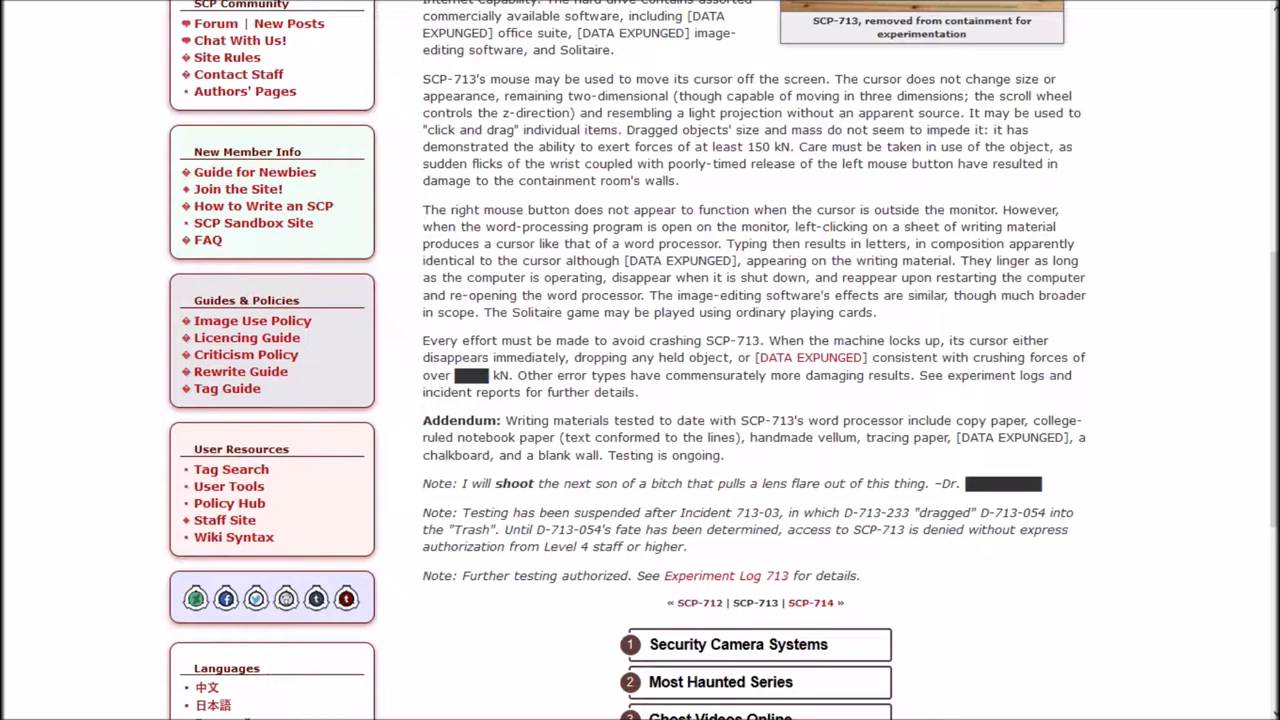
{"action": "scroll", "scroll_direction": "down", "scroll_amount": 3}
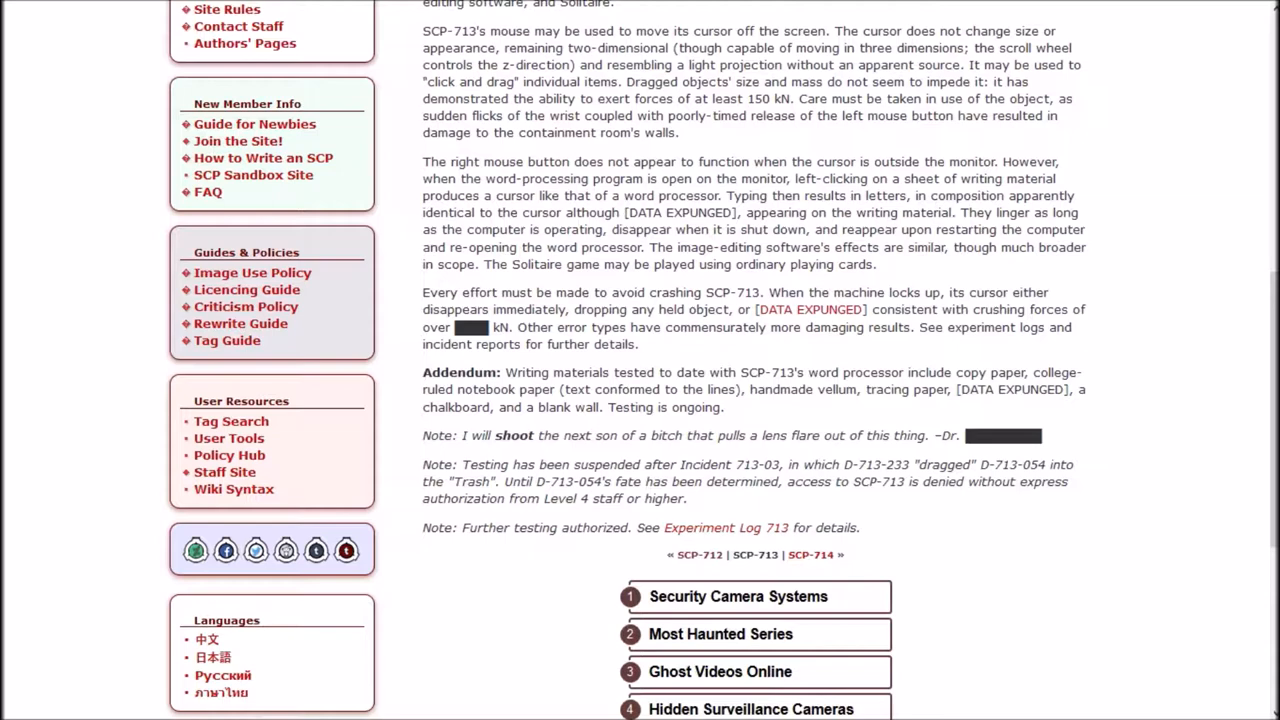
{"action": "scroll", "scroll_direction": "down", "scroll_amount": 3}
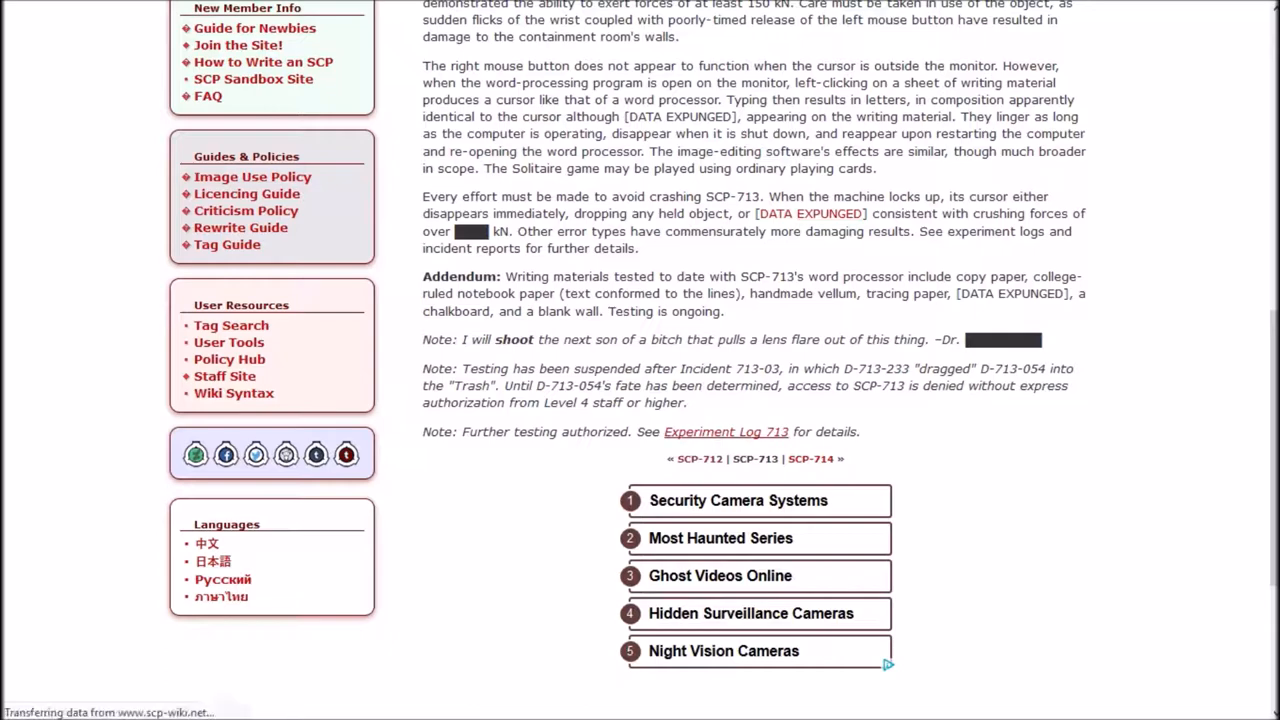
- Open Experiment Log 713 from SCP-713's final note and scroll through it
{"action": "left_click", "coordinate": [726, 431]}
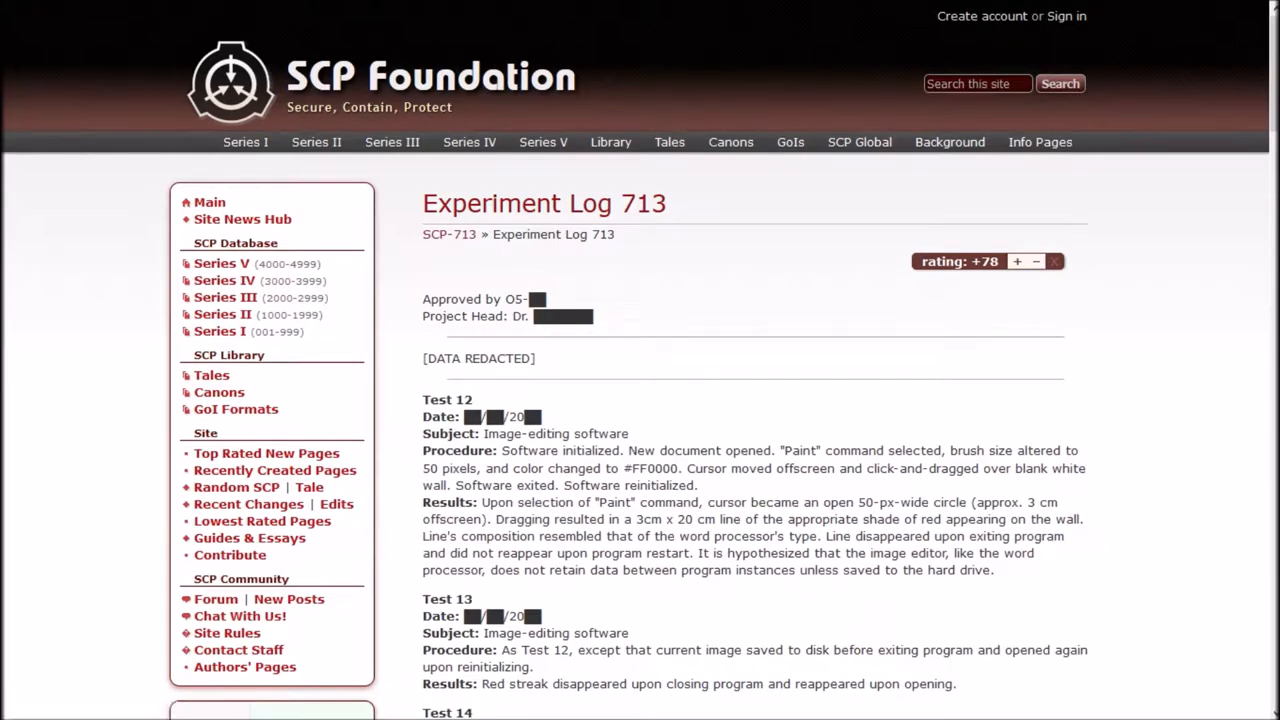
{"action": "scroll", "scroll_direction": "down", "scroll_amount": 3}
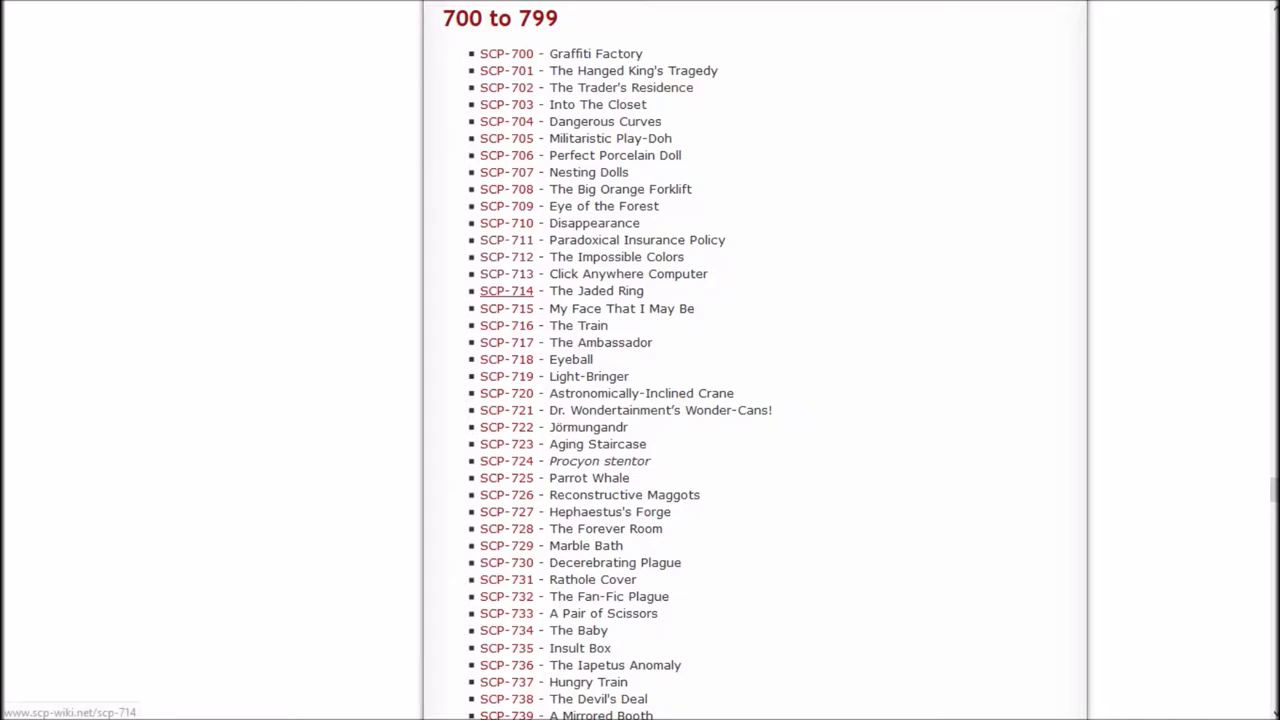
{"action": "mouse_move", "coordinate": [506, 240]}
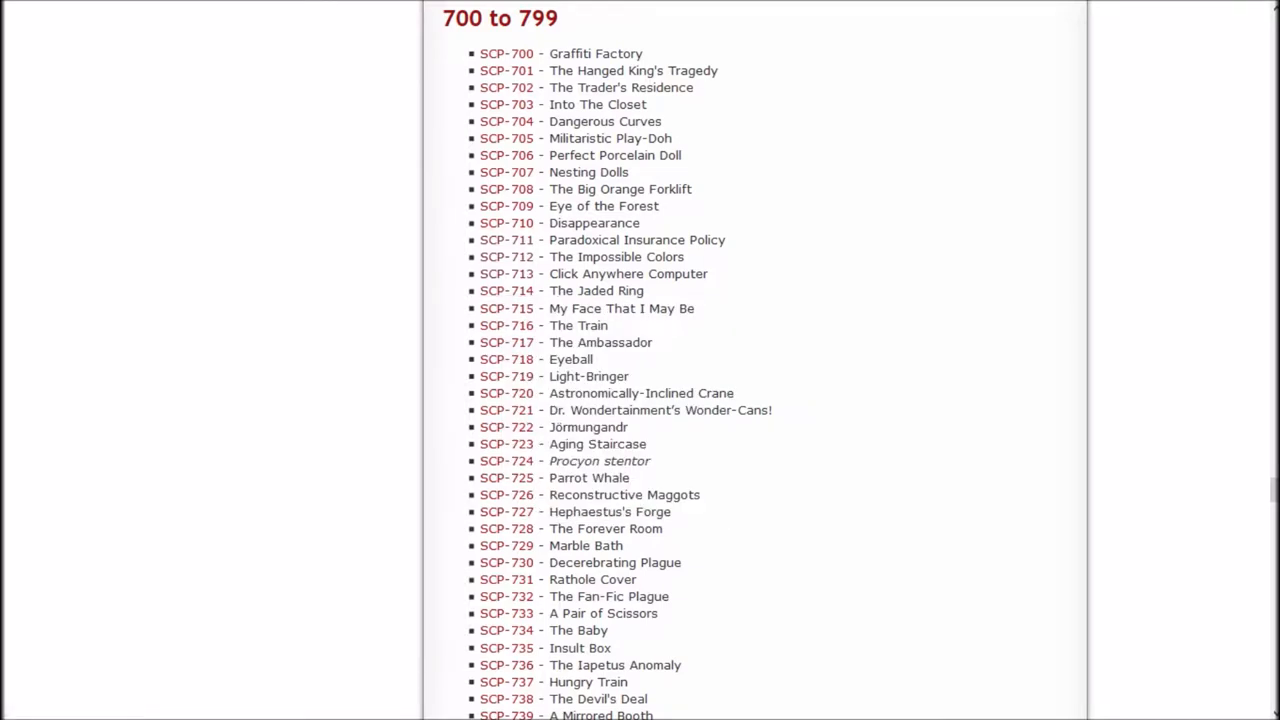
- Open SCP-714, The Jaded Ring, and read effects 1 to 4 down to the Chemical Tolerance heading
{"action": "left_click", "coordinate": [506, 290]}
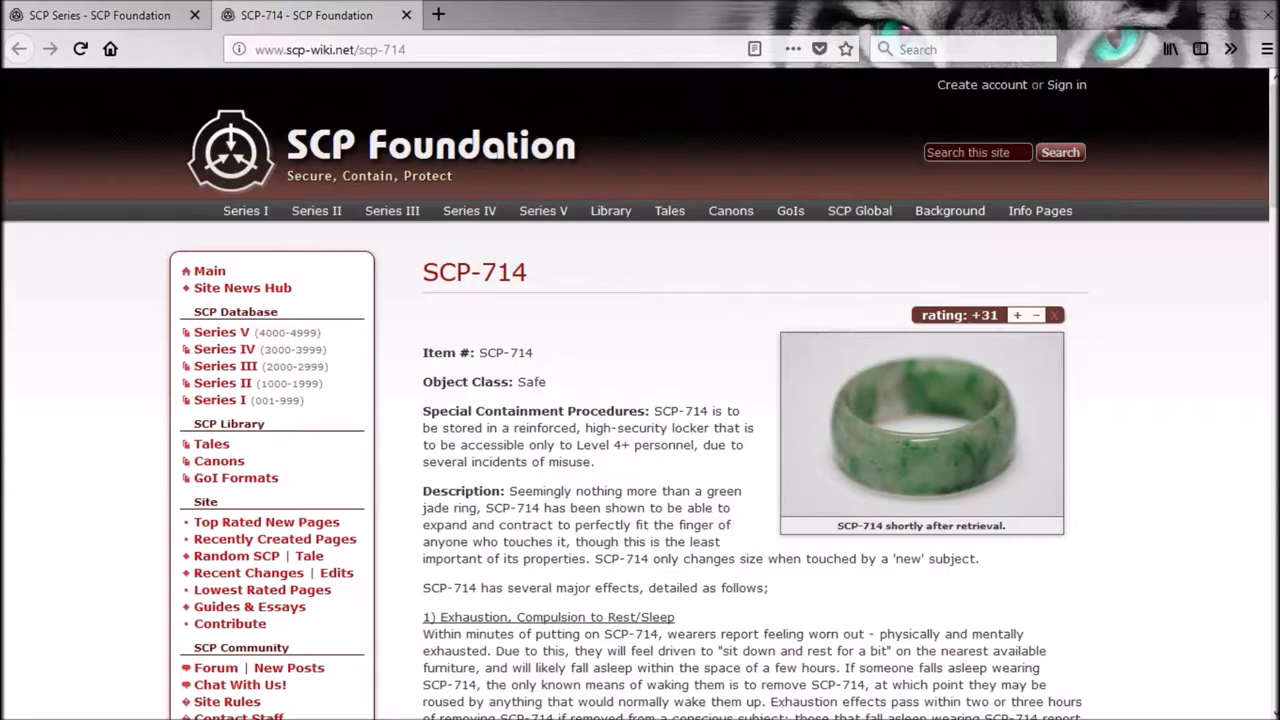
{"action": "scroll", "scroll_direction": "down", "scroll_amount": 3}
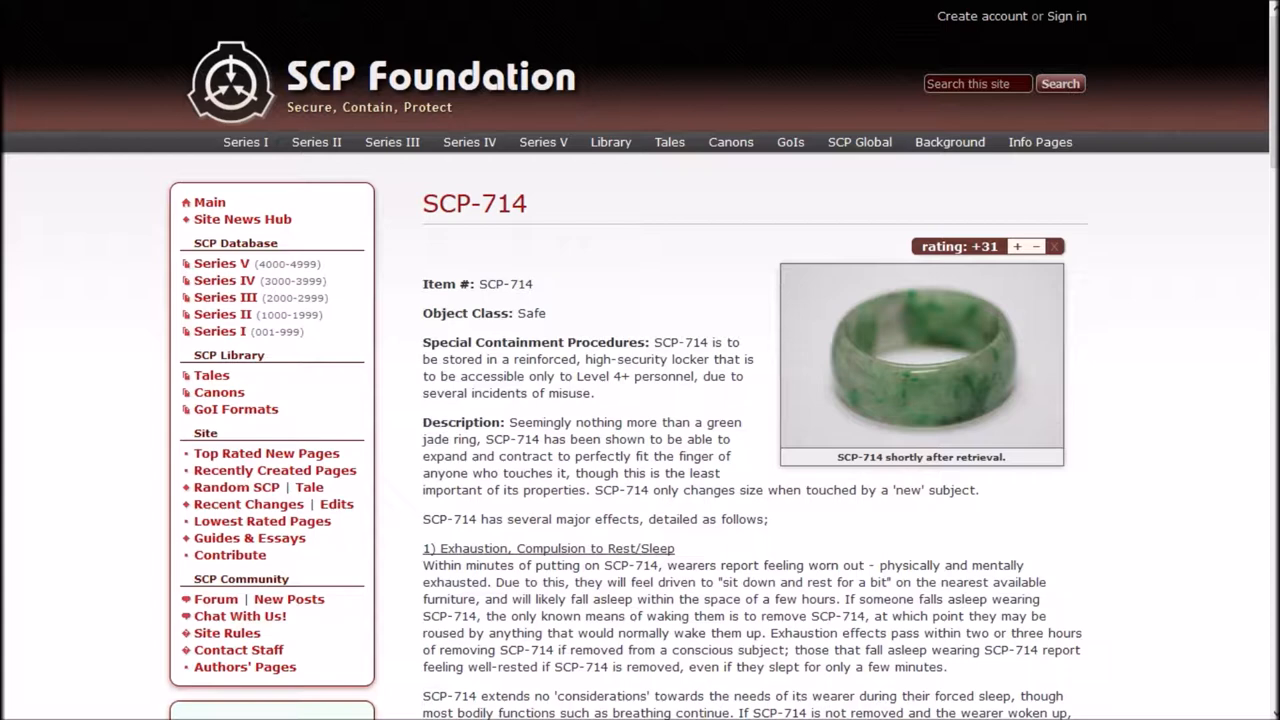
{"action": "scroll", "scroll_direction": "down", "scroll_amount": 3}
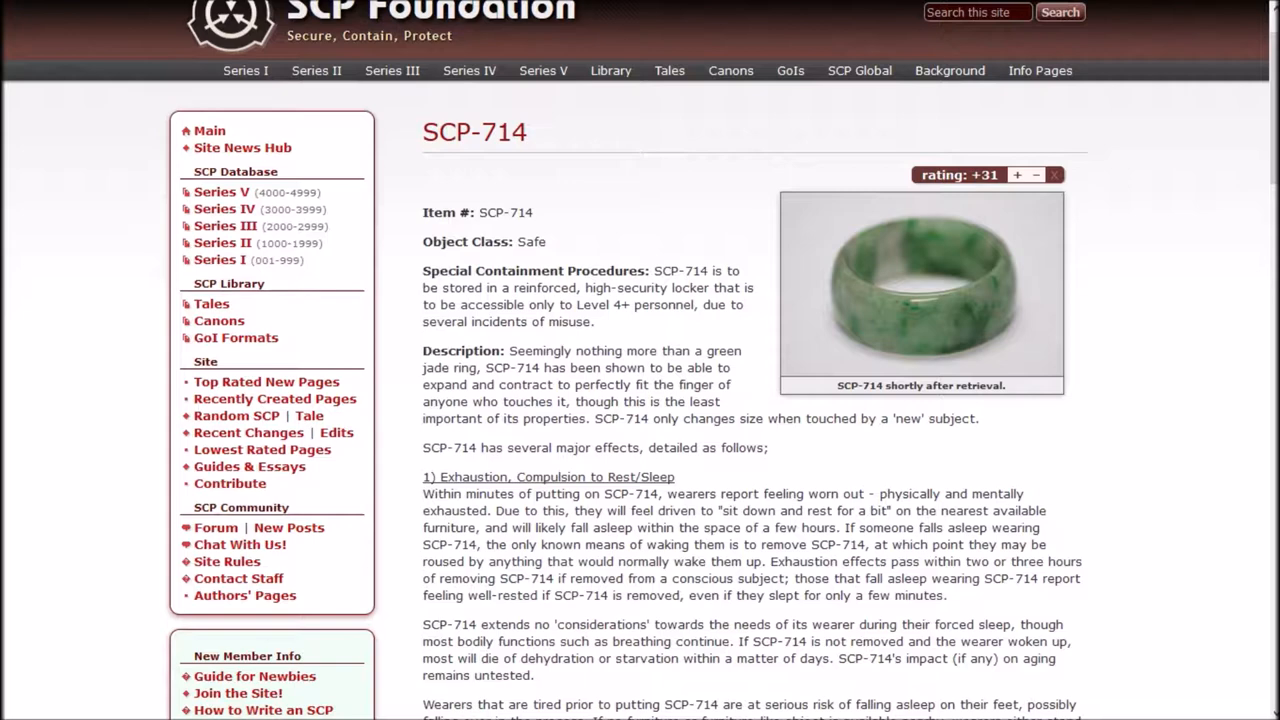
{"action": "scroll", "scroll_direction": "down", "scroll_amount": 3}
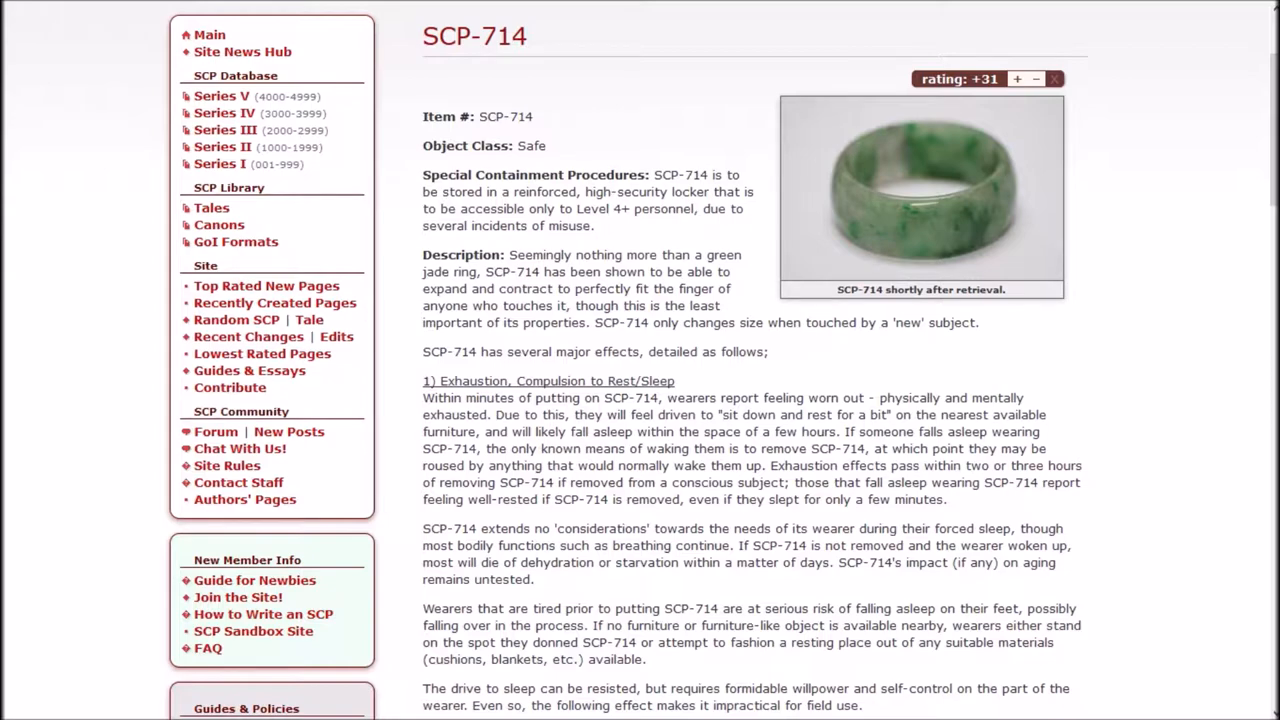
{"action": "scroll", "scroll_direction": "down", "scroll_amount": 3}
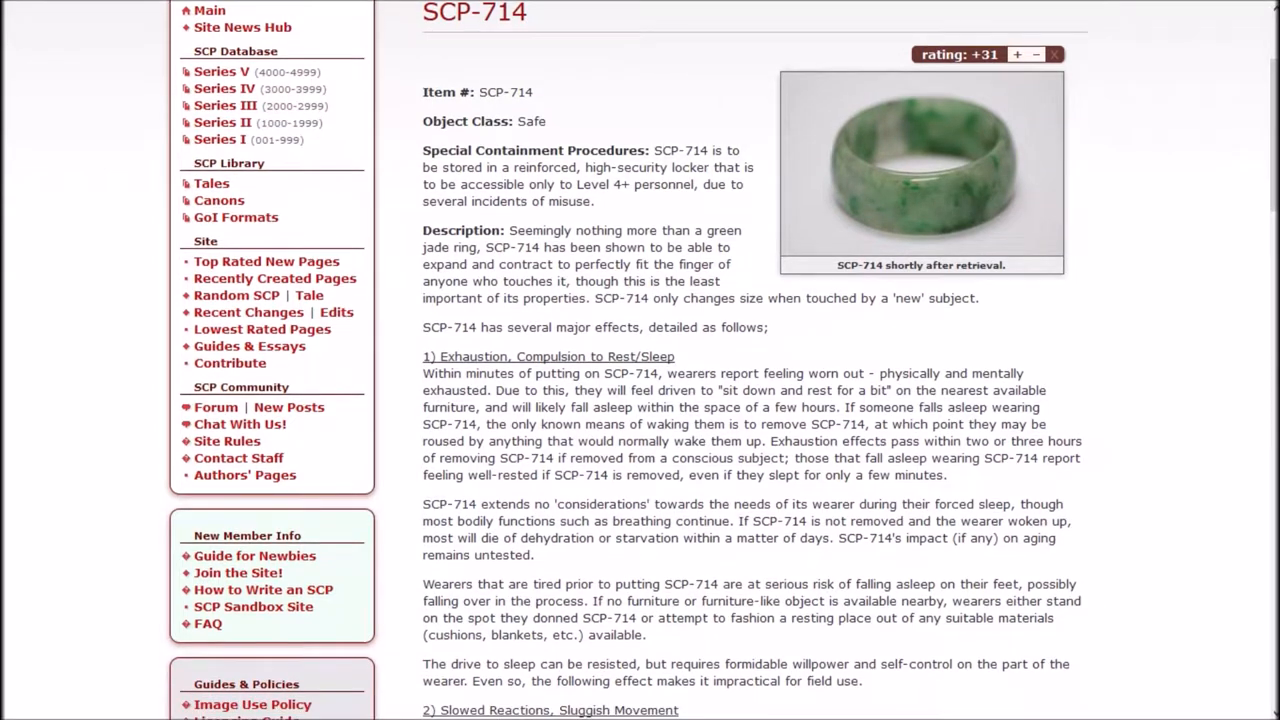
{"action": "scroll", "scroll_direction": "down", "scroll_amount": 3}
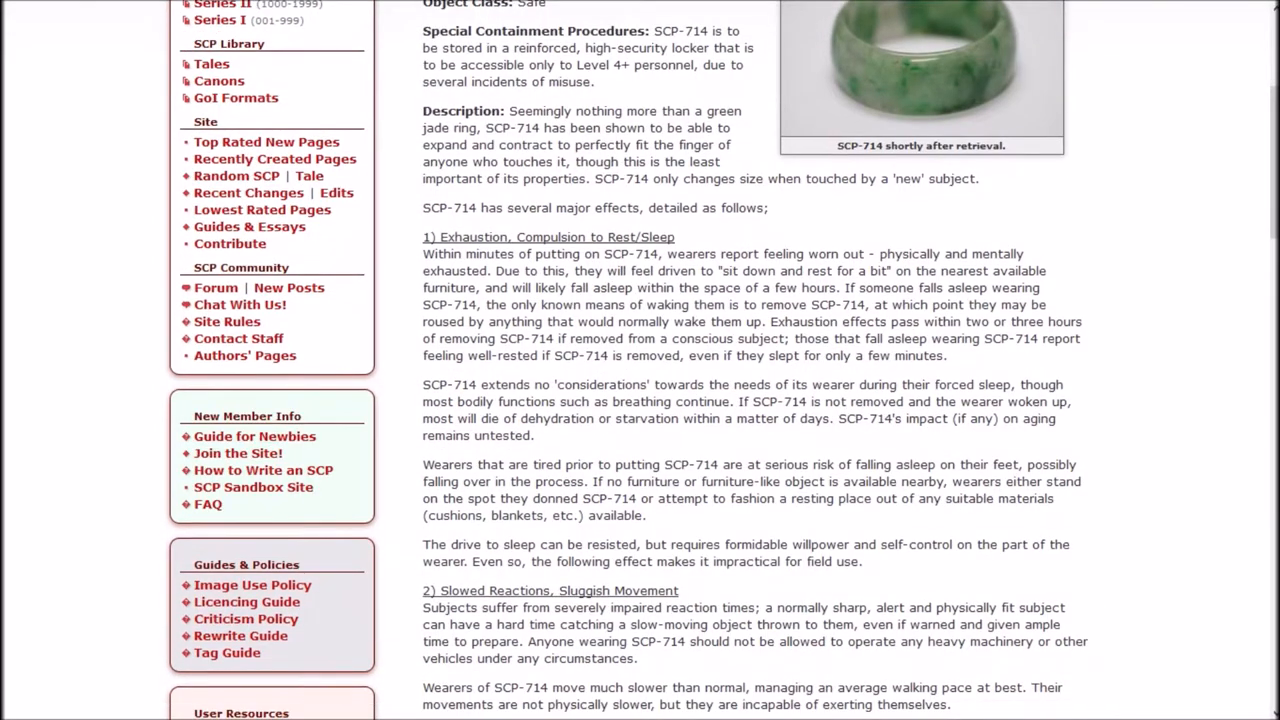
{"action": "scroll", "scroll_direction": "down", "scroll_amount": 3}
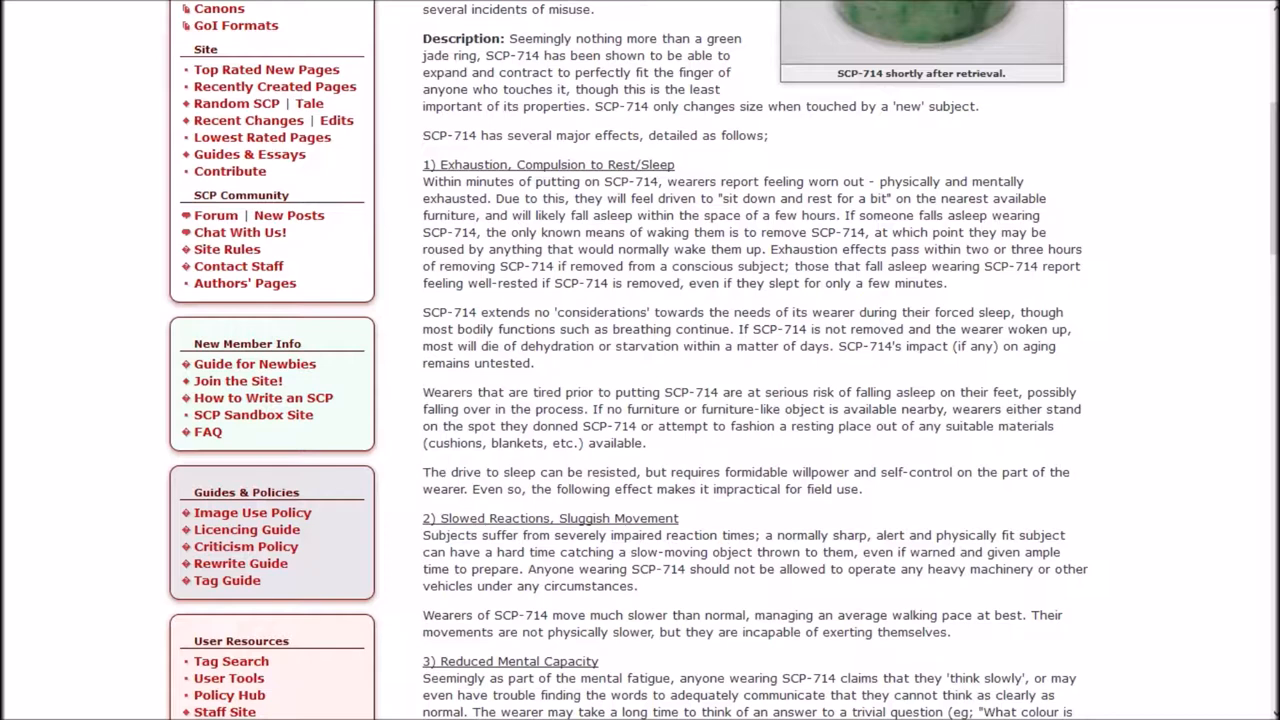
{"action": "scroll", "scroll_direction": "down", "scroll_amount": 3}
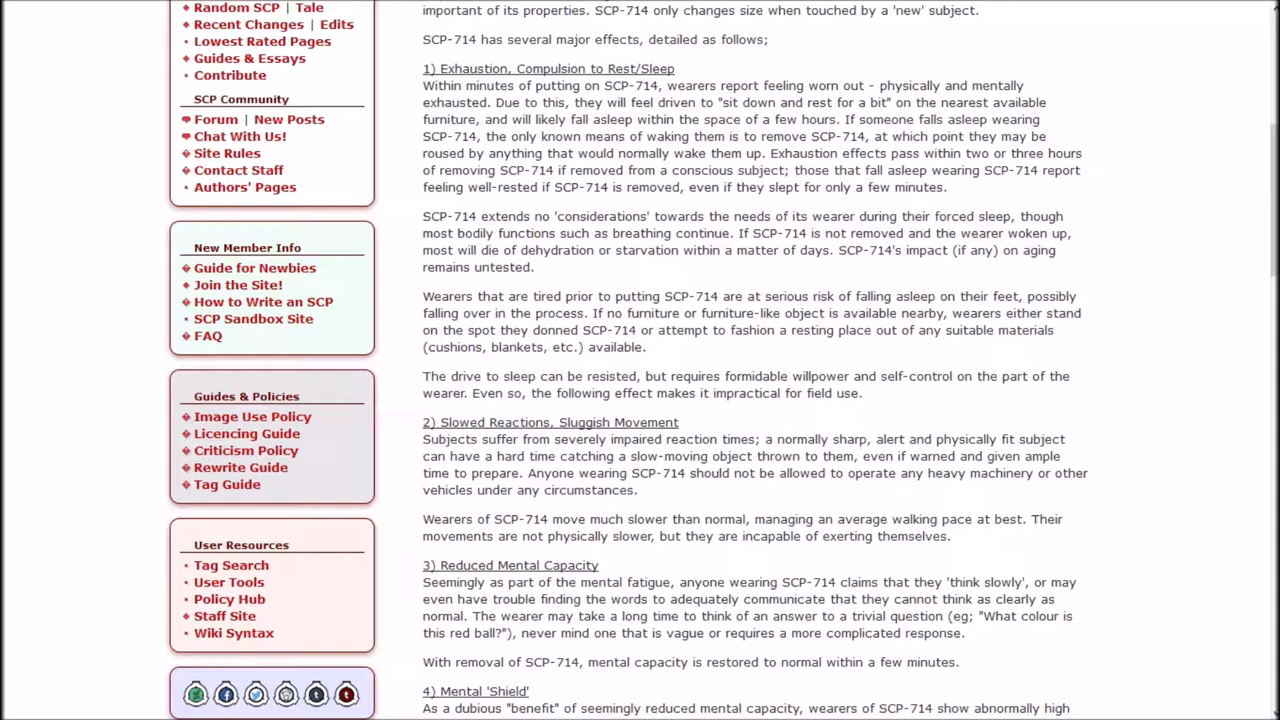
{"action": "scroll", "scroll_direction": "down", "scroll_amount": 3}
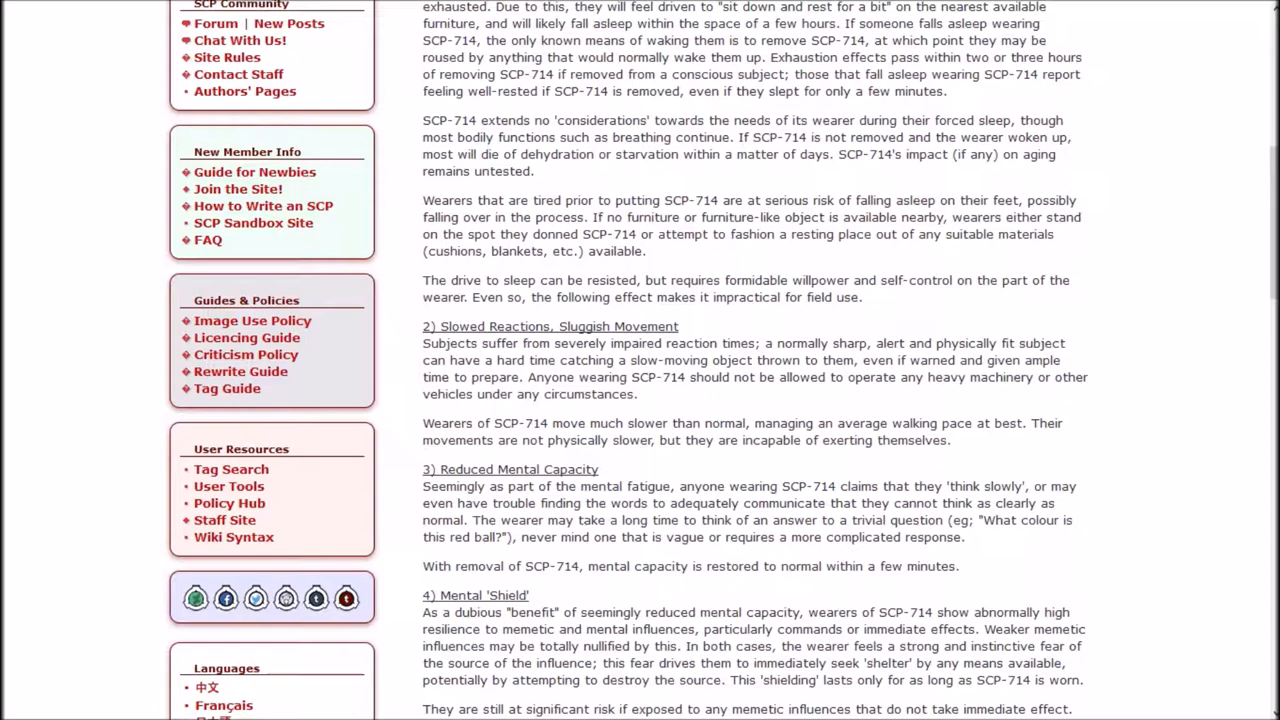
{"action": "scroll", "scroll_direction": "down", "scroll_amount": 3}
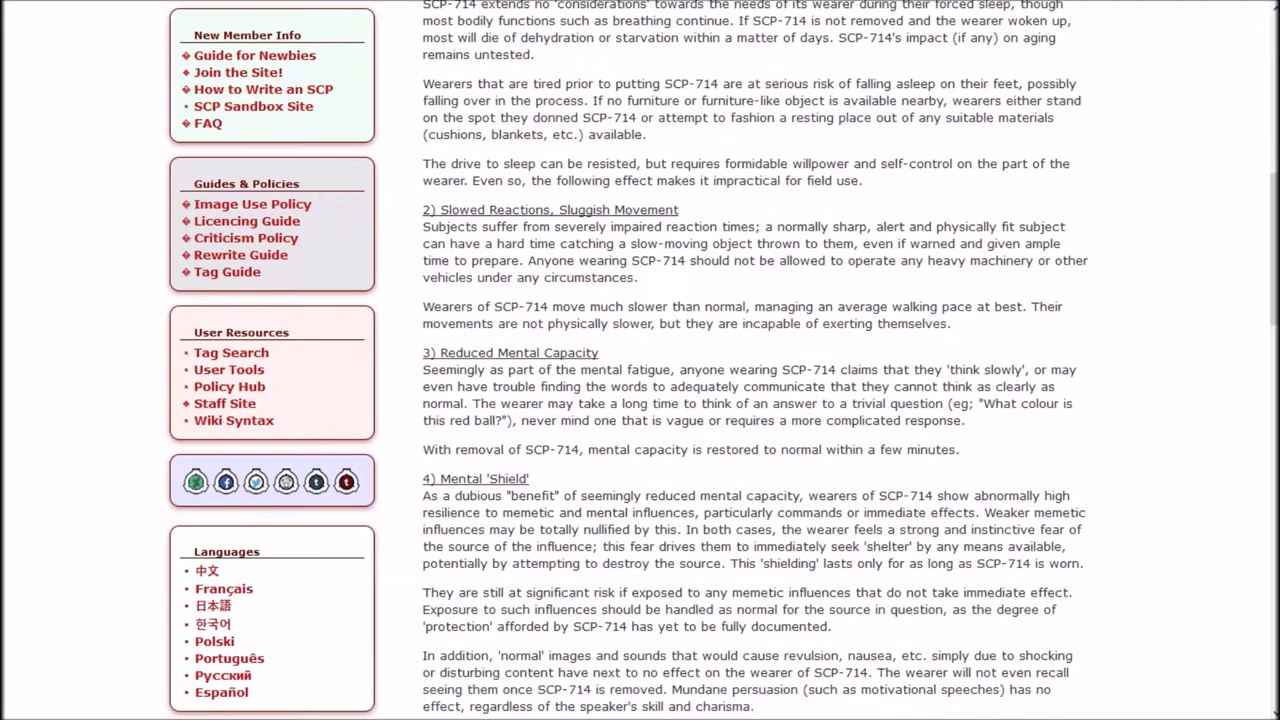
{"action": "scroll", "scroll_direction": "up", "scroll_amount": 3}
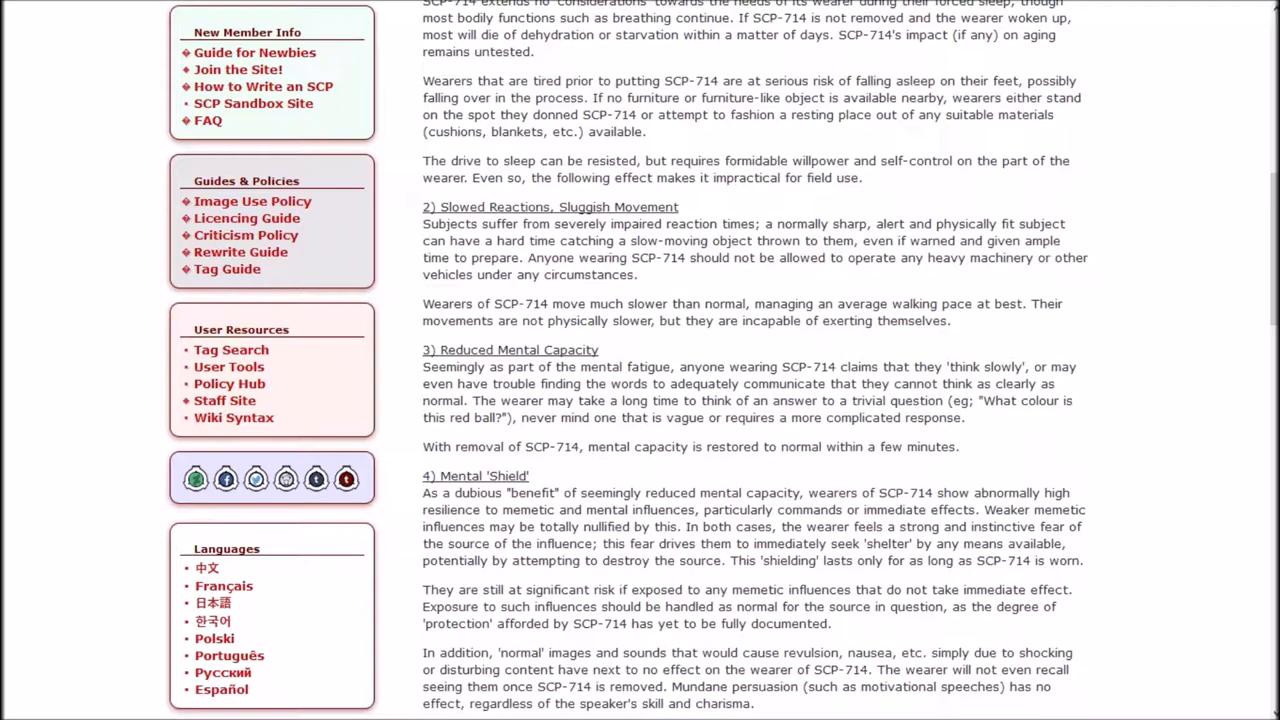
{"action": "scroll", "scroll_direction": "down", "scroll_amount": 3}
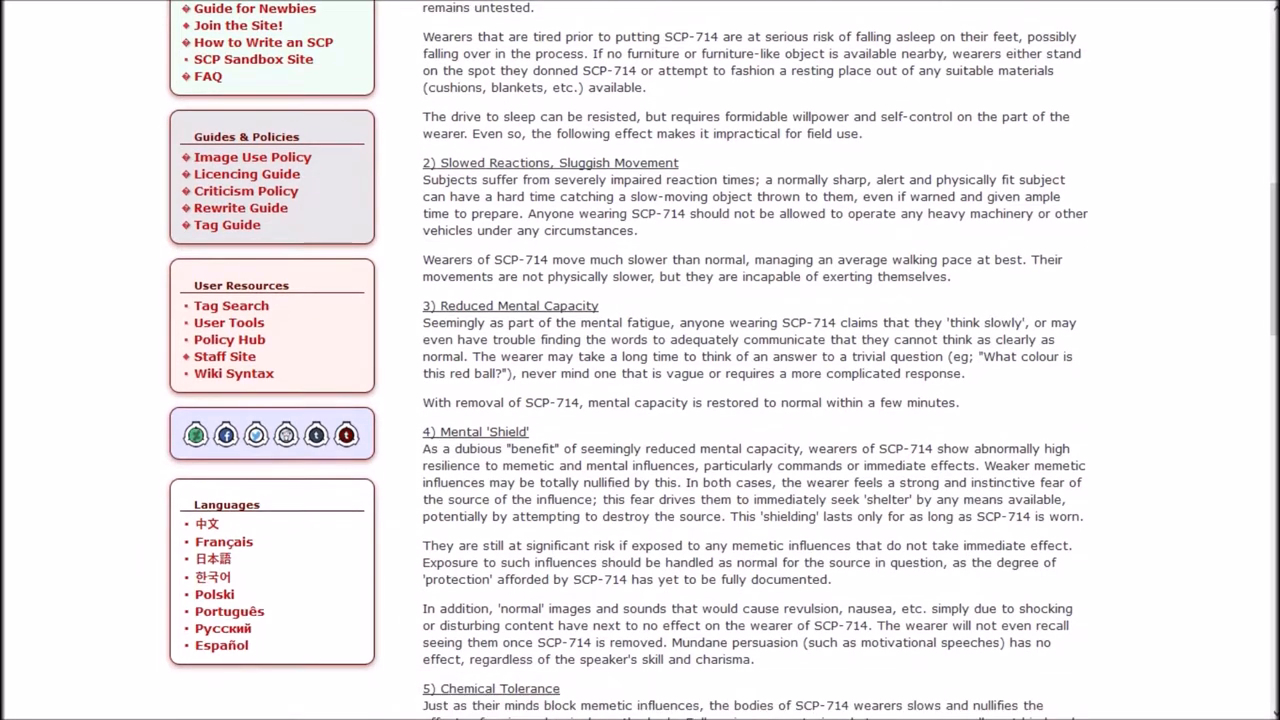
- Read the Chemical Tolerance effect down to the paragraph on the ring reforming after damage
{"action": "scroll", "scroll_direction": "down", "scroll_amount": 3}
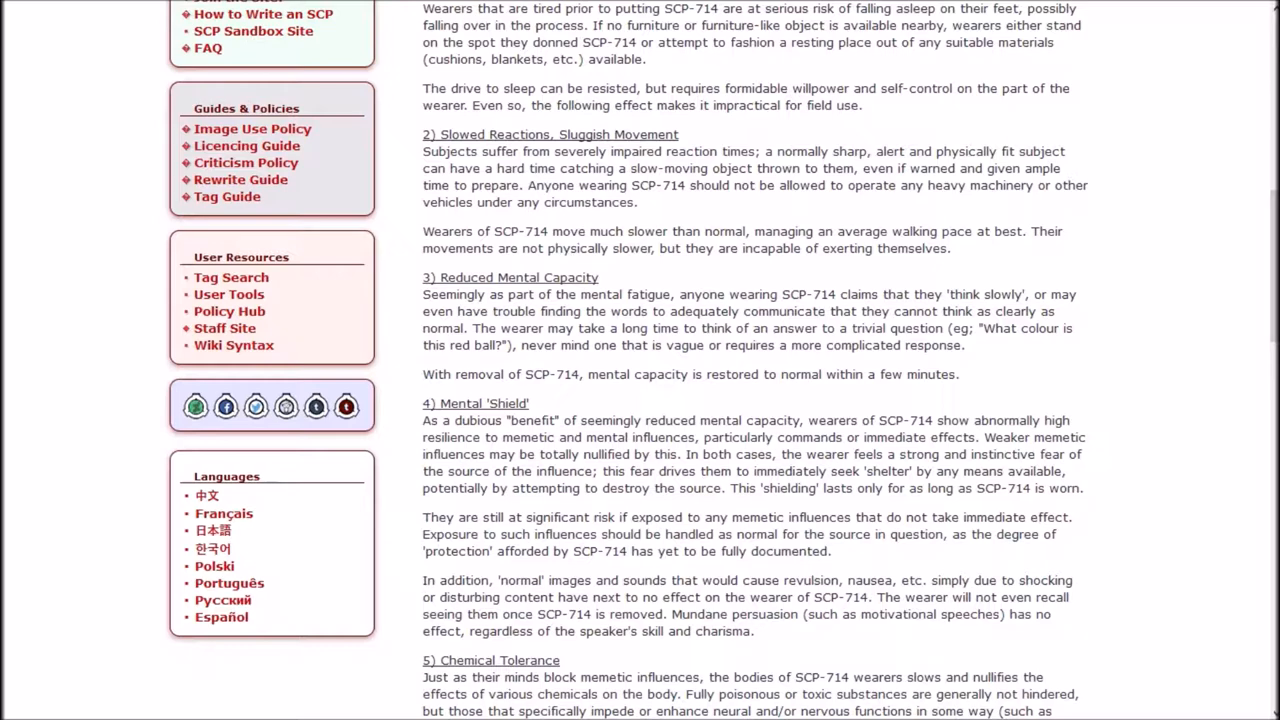
{"action": "scroll", "scroll_direction": "down", "scroll_amount": 3}
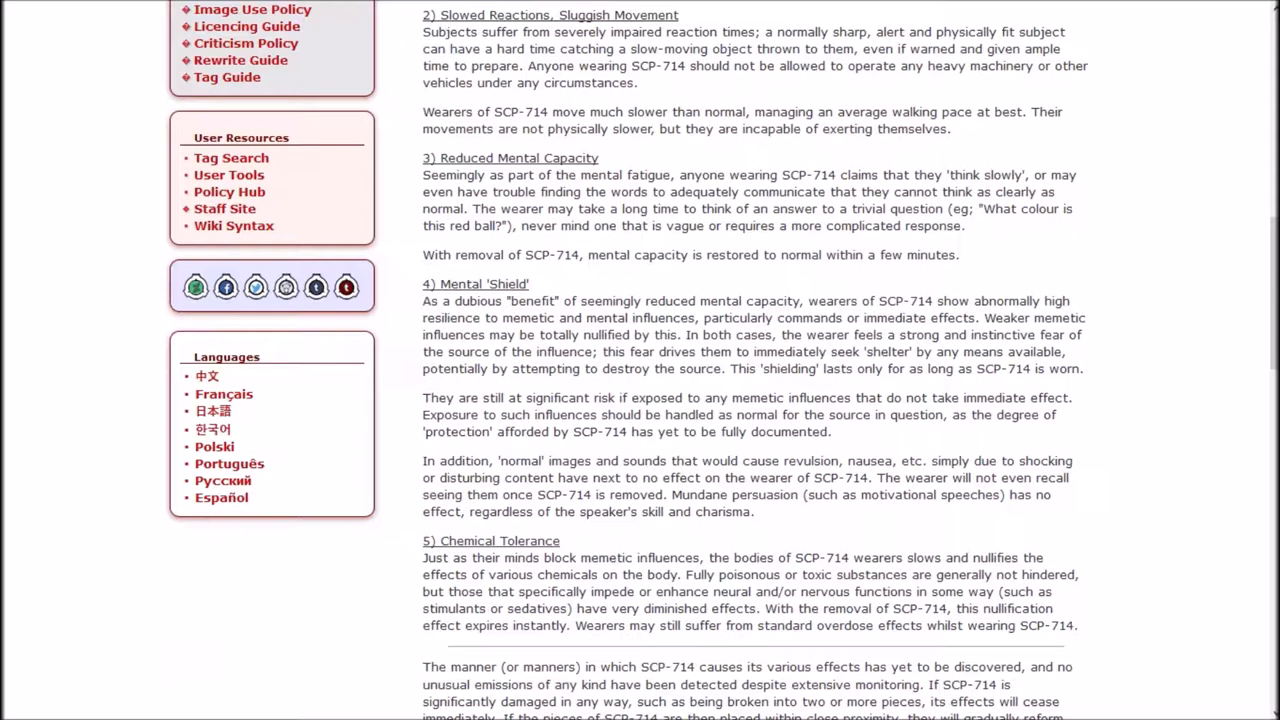
{"action": "scroll", "scroll_direction": "down", "scroll_amount": 3}
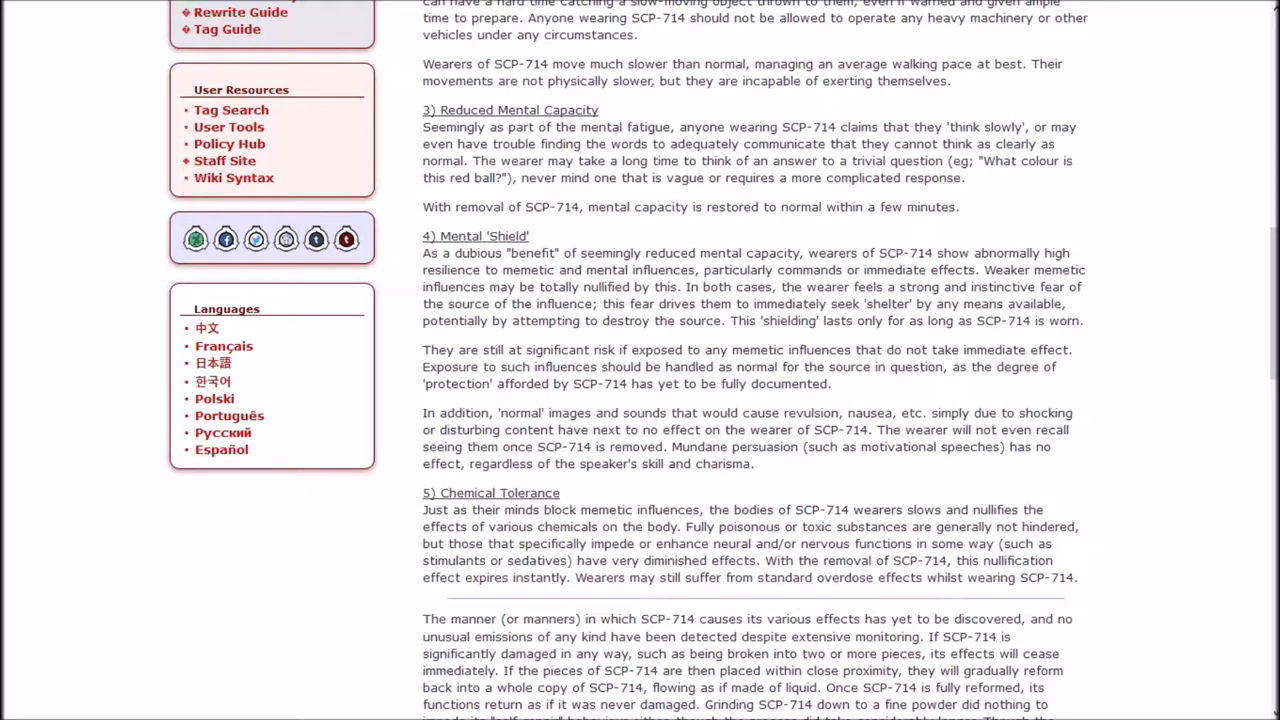
{"action": "scroll", "scroll_direction": "down", "scroll_amount": 3}
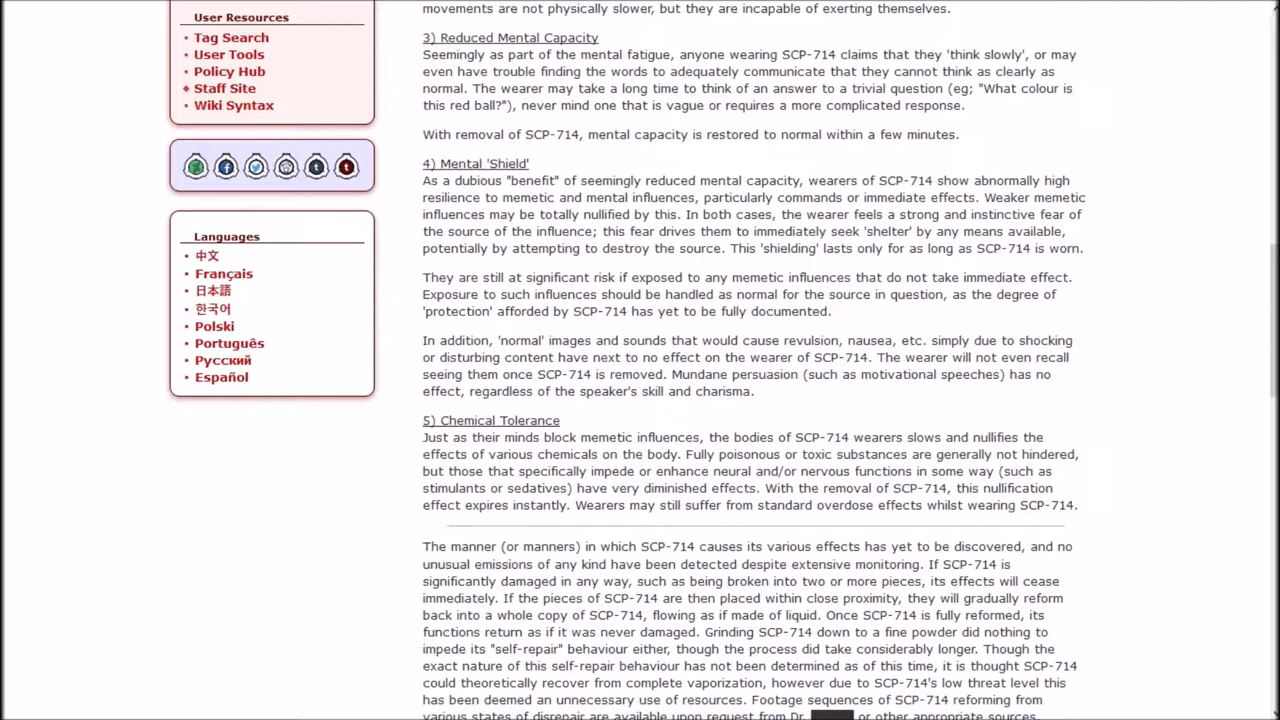
- Scroll past SCP-714's self-repair paragraph into the history and ownership-tracking section
{"action": "scroll", "scroll_direction": "down", "scroll_amount": 3}
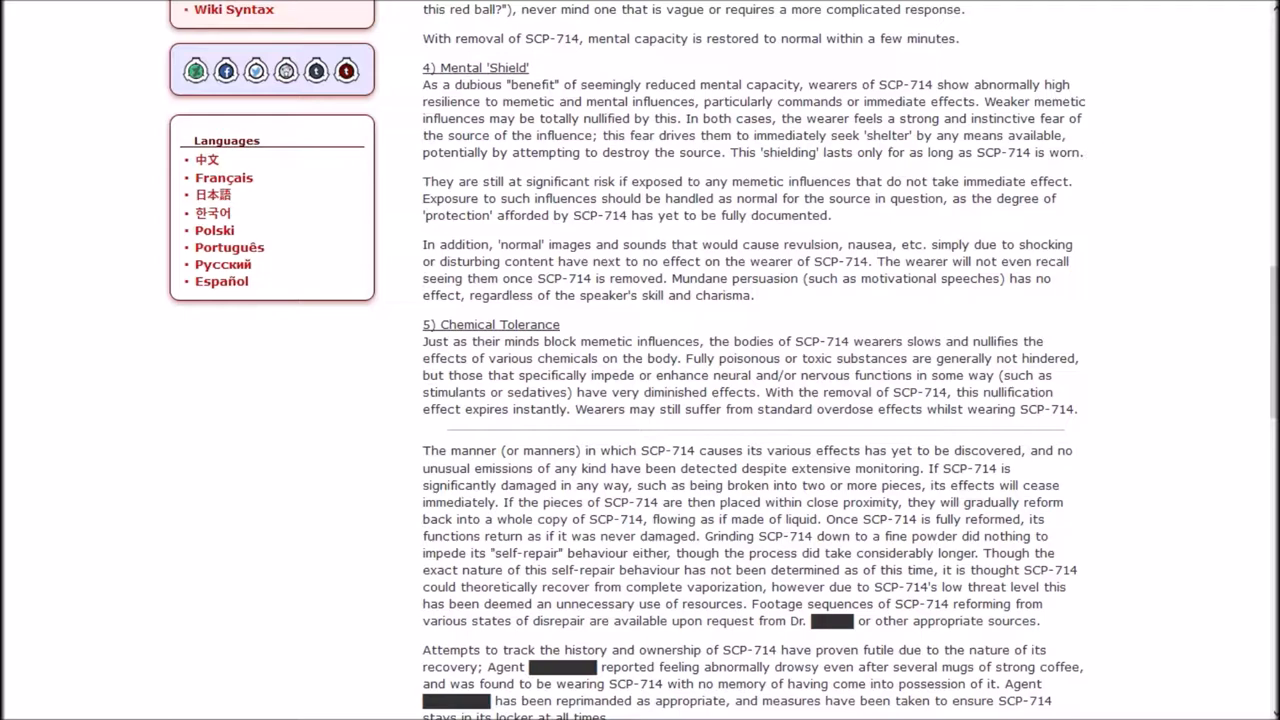
- Read the ownership and impracticality paragraphs down to Dr. ██'s Experimentation Notes audio logs
{"action": "scroll", "scroll_direction": "down", "scroll_amount": 3}
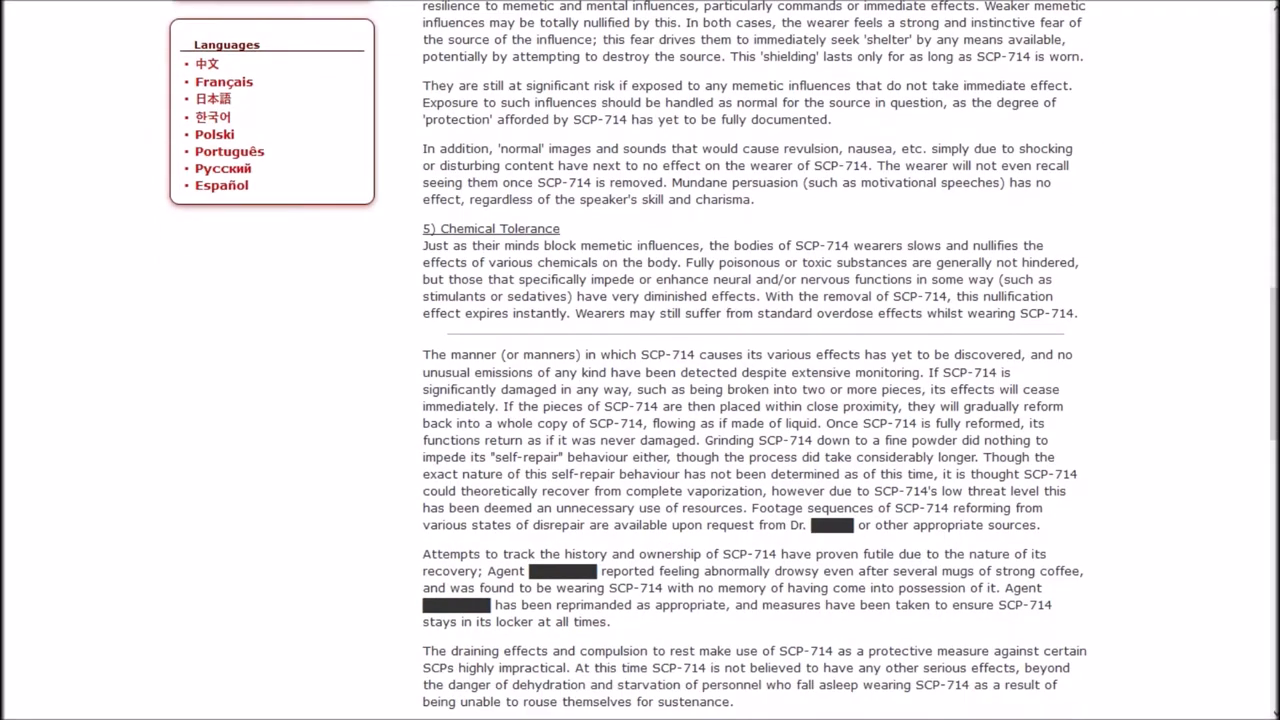
{"action": "scroll", "scroll_direction": "down", "scroll_amount": 3}
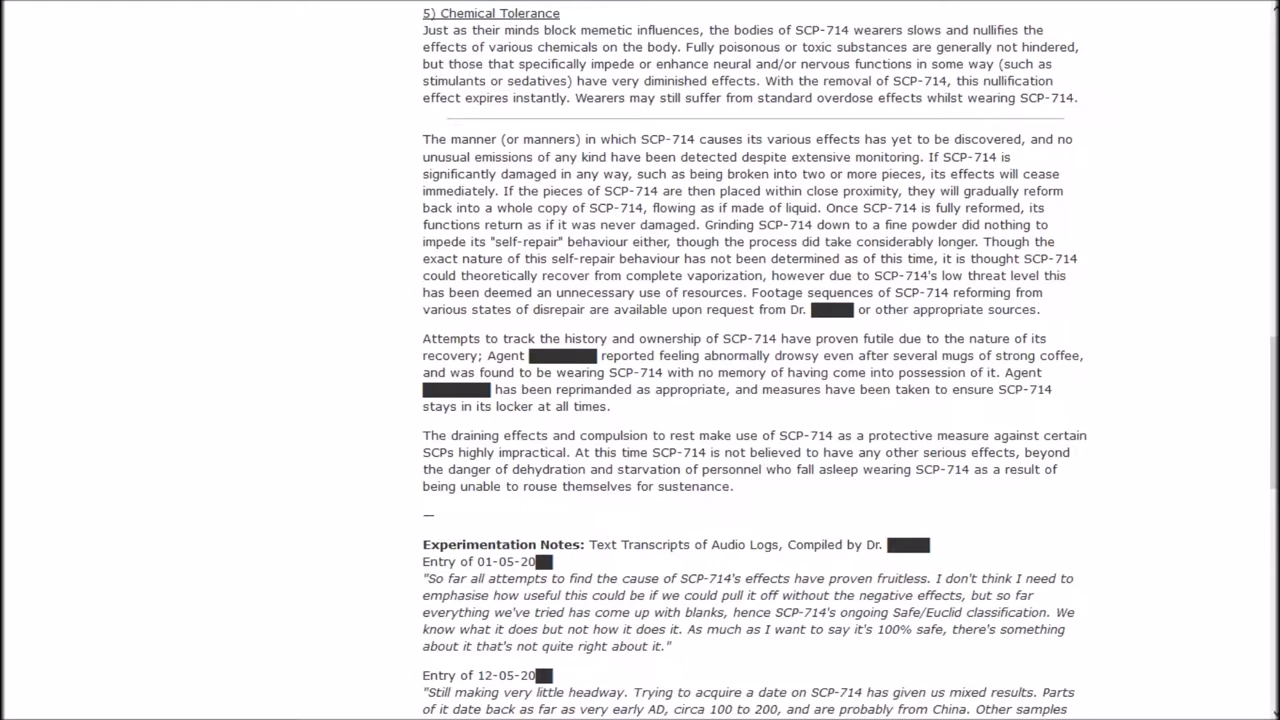
- Scroll through SCP-714's Experimentation Notes, past the 12-05 entry into 27-05
{"action": "scroll", "scroll_direction": "down", "scroll_amount": 3}
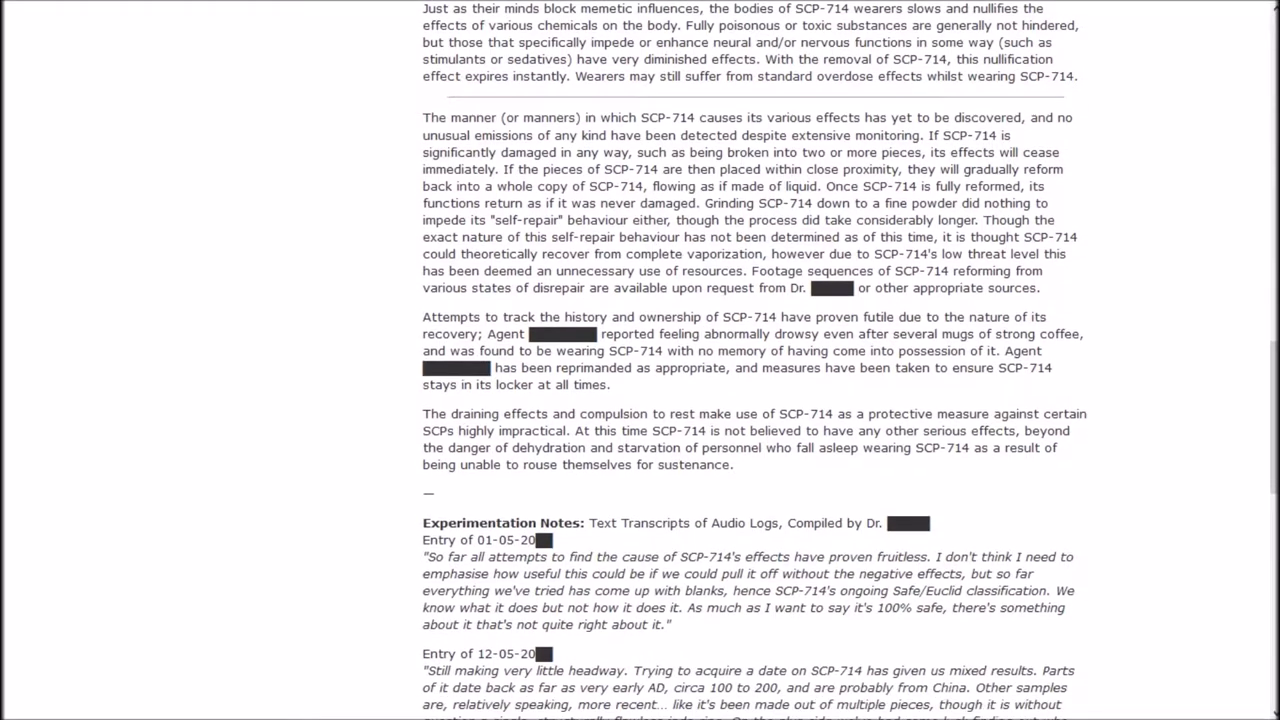
{"action": "scroll", "scroll_direction": "down", "scroll_amount": 3}
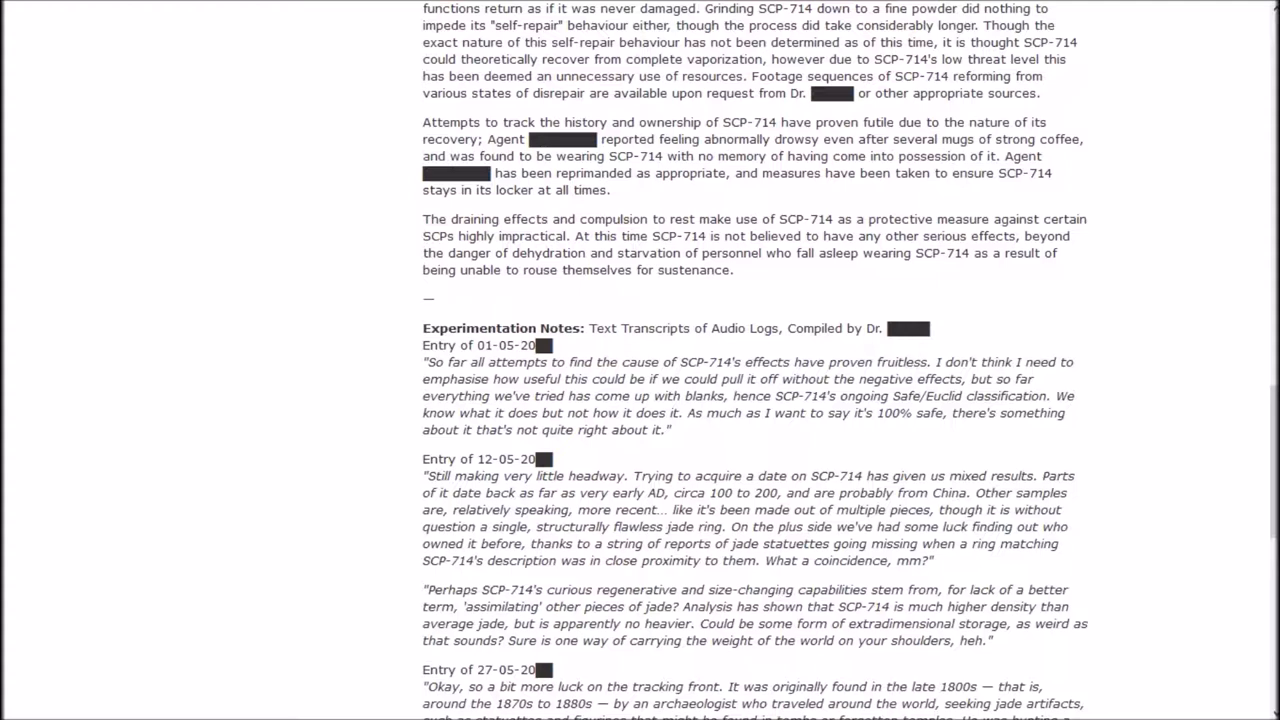
- Finish SCP-714's last audio log and return to the Series I 700 to 799 listing
{"action": "scroll", "scroll_direction": "down", "scroll_amount": 3}
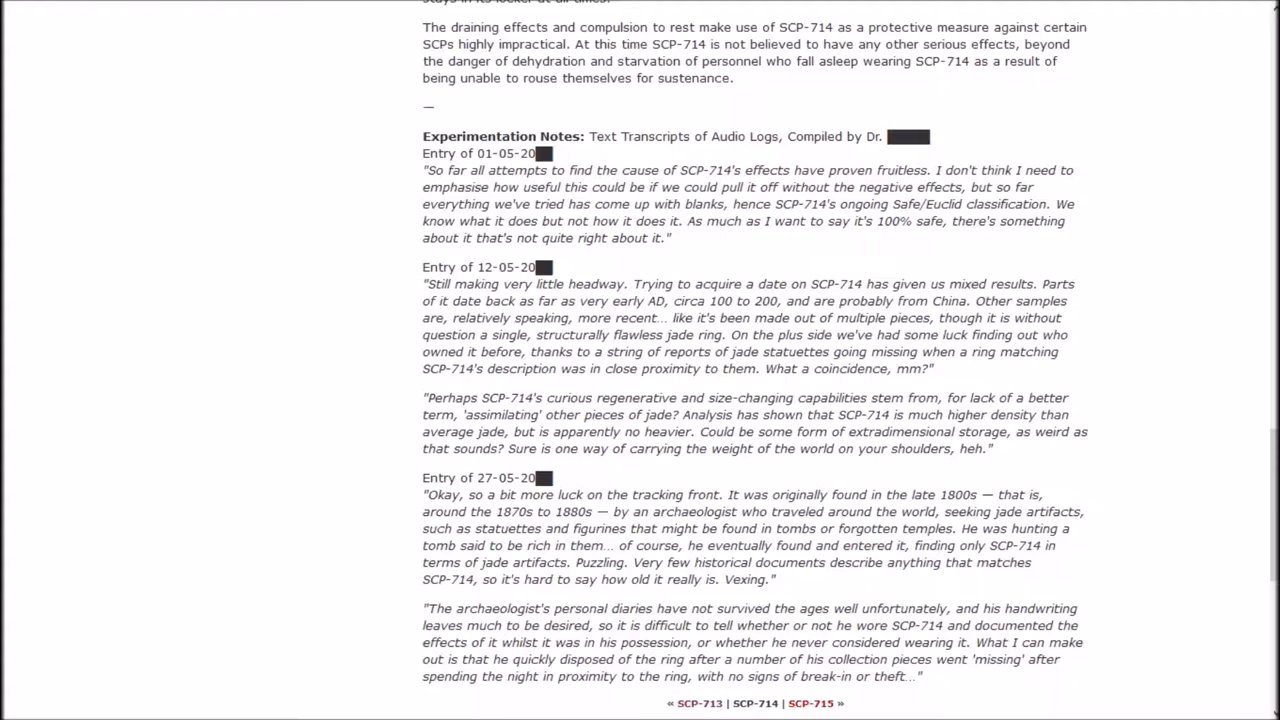
{"action": "scroll", "scroll_direction": "down", "scroll_amount": 3}
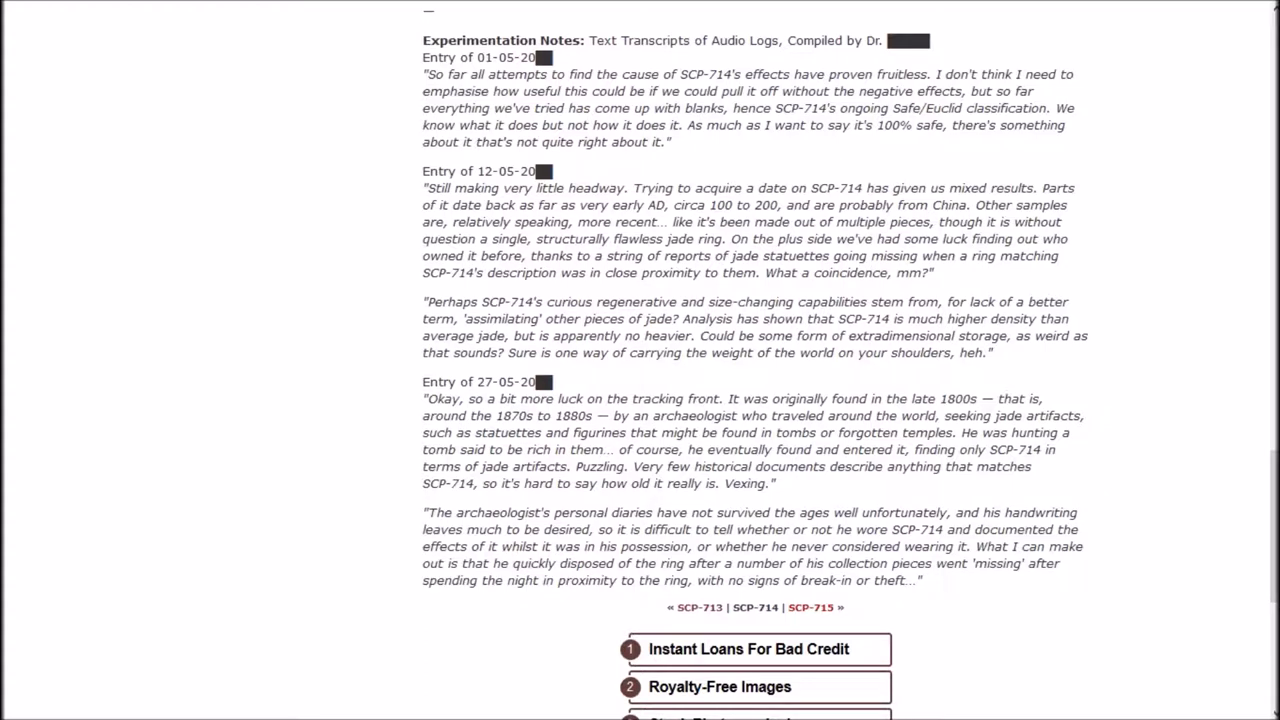
{"action": "scroll", "scroll_direction": "down", "scroll_amount": 3}
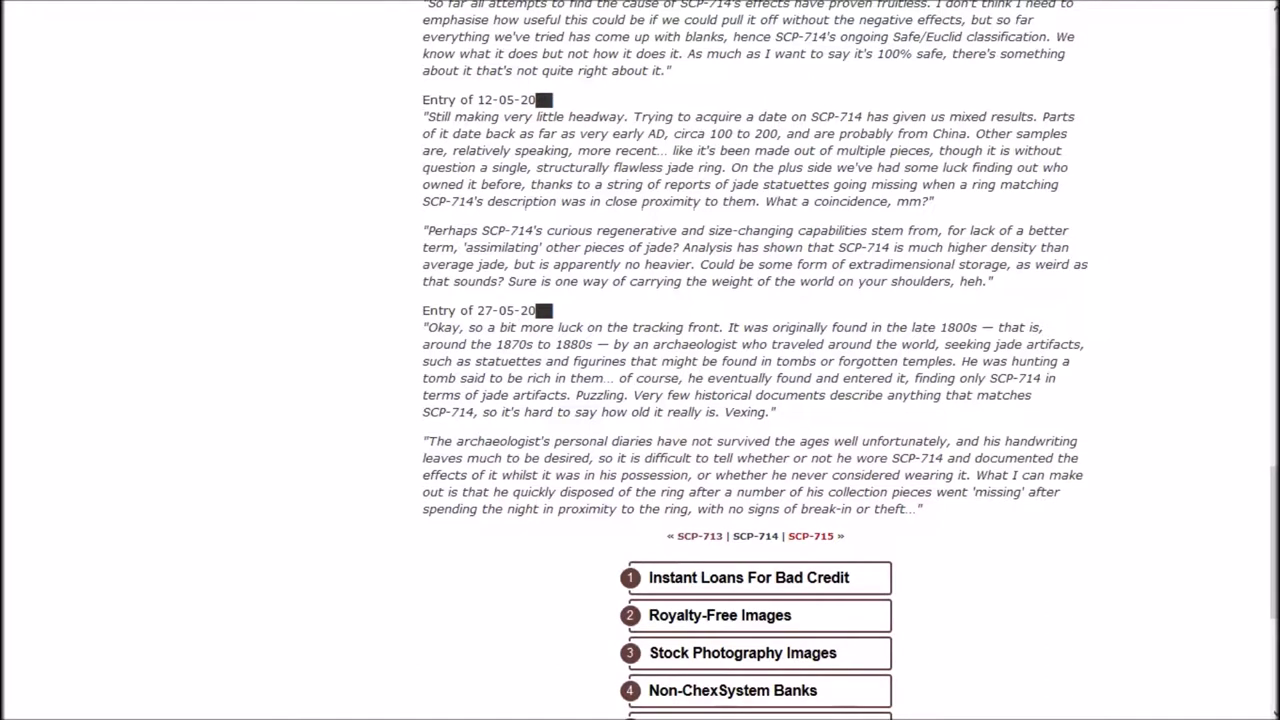
{"action": "scroll", "scroll_direction": "down", "scroll_amount": 3}
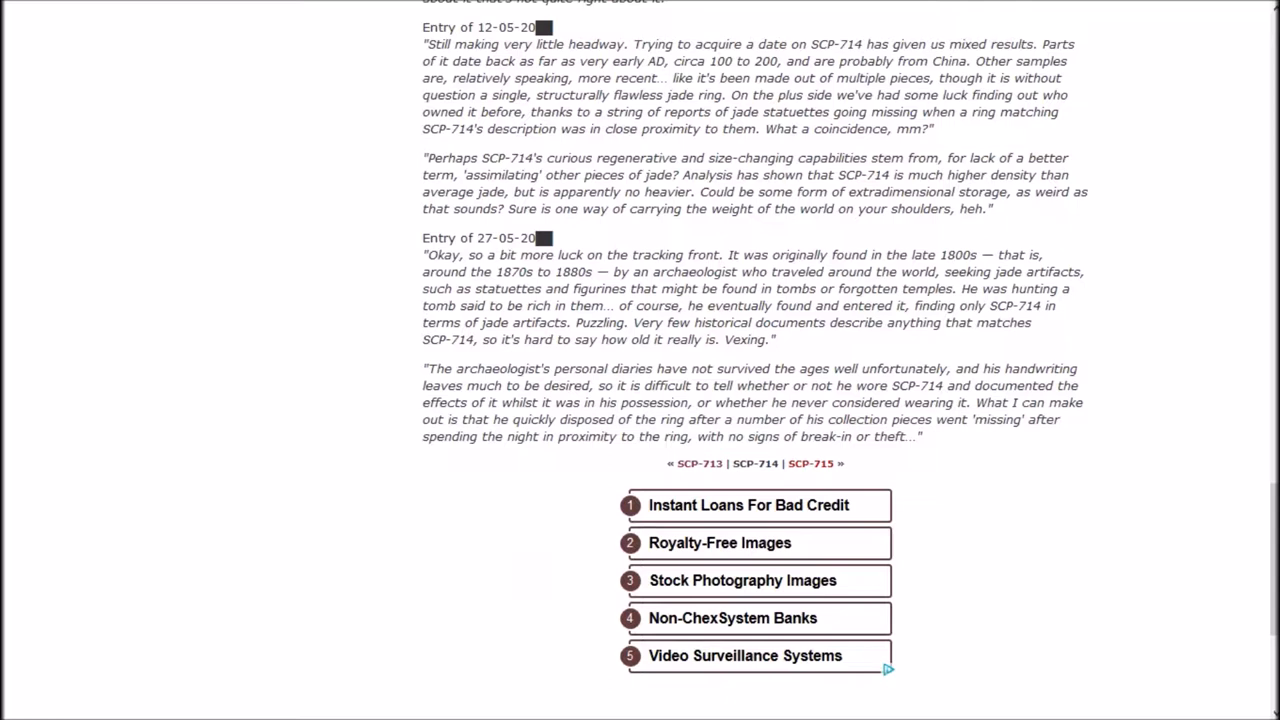
{"action": "scroll", "scroll_direction": "down", "scroll_amount": 3}
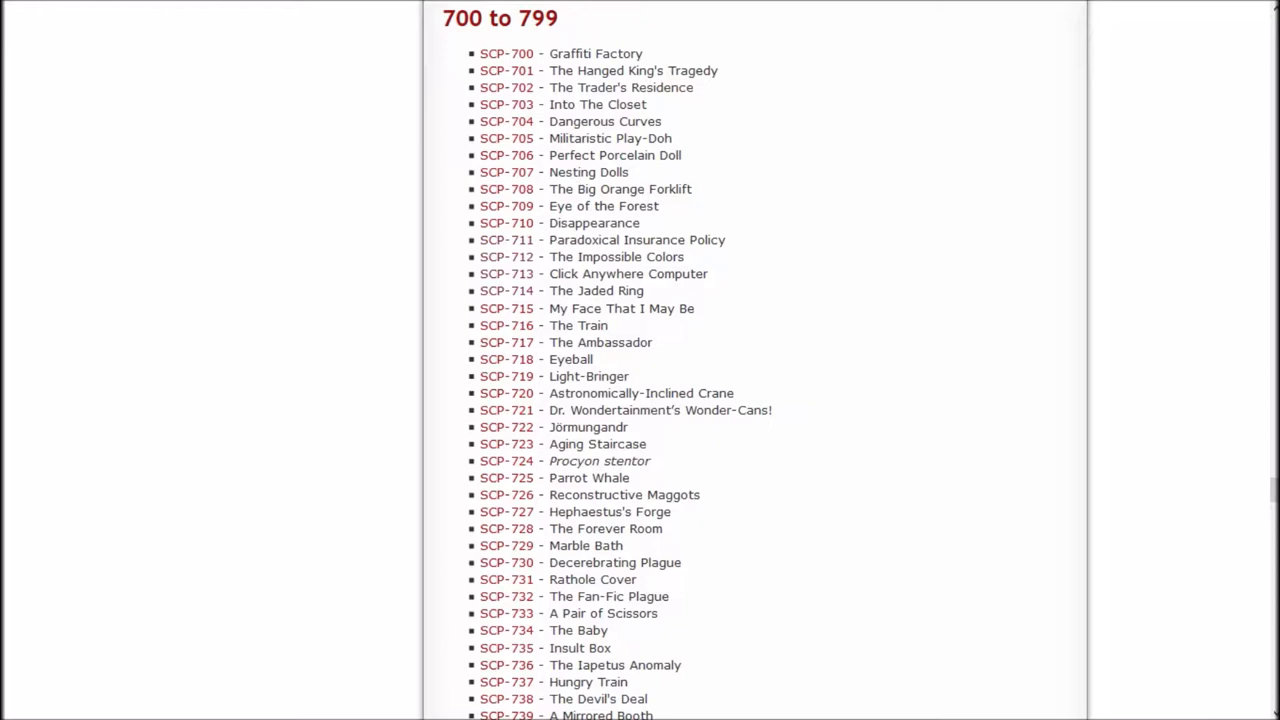
{"action": "mouse_move", "coordinate": [506, 308]}
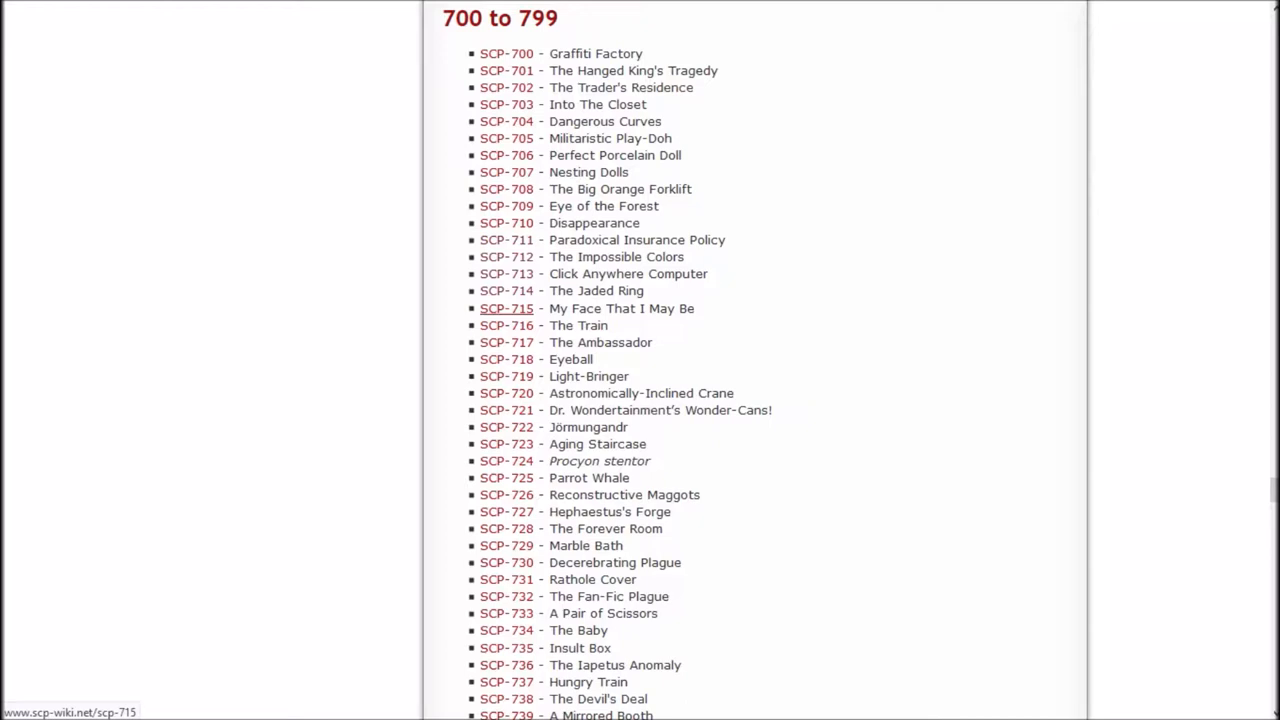
- Open the SCP-715 'My Face That I May Be' link in a new tab
{"action": "right_click", "coordinate": [506, 308]}
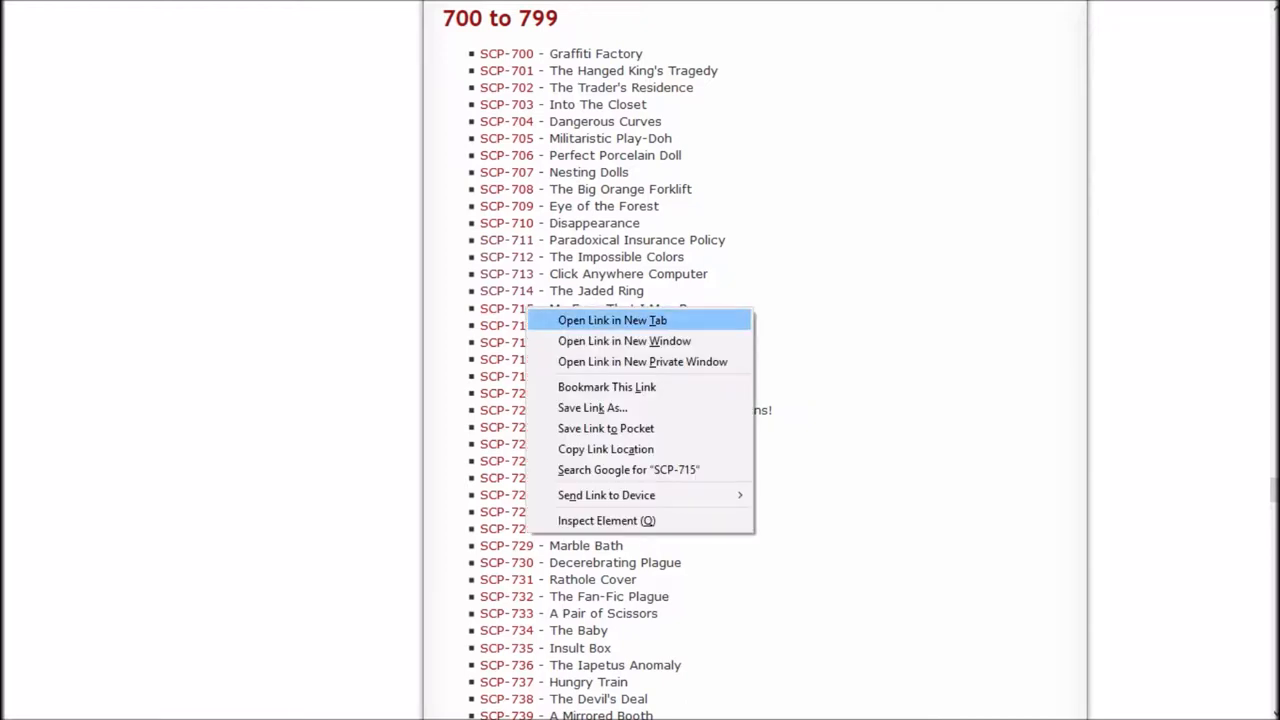
{"action": "left_click", "coordinate": [612, 320]}
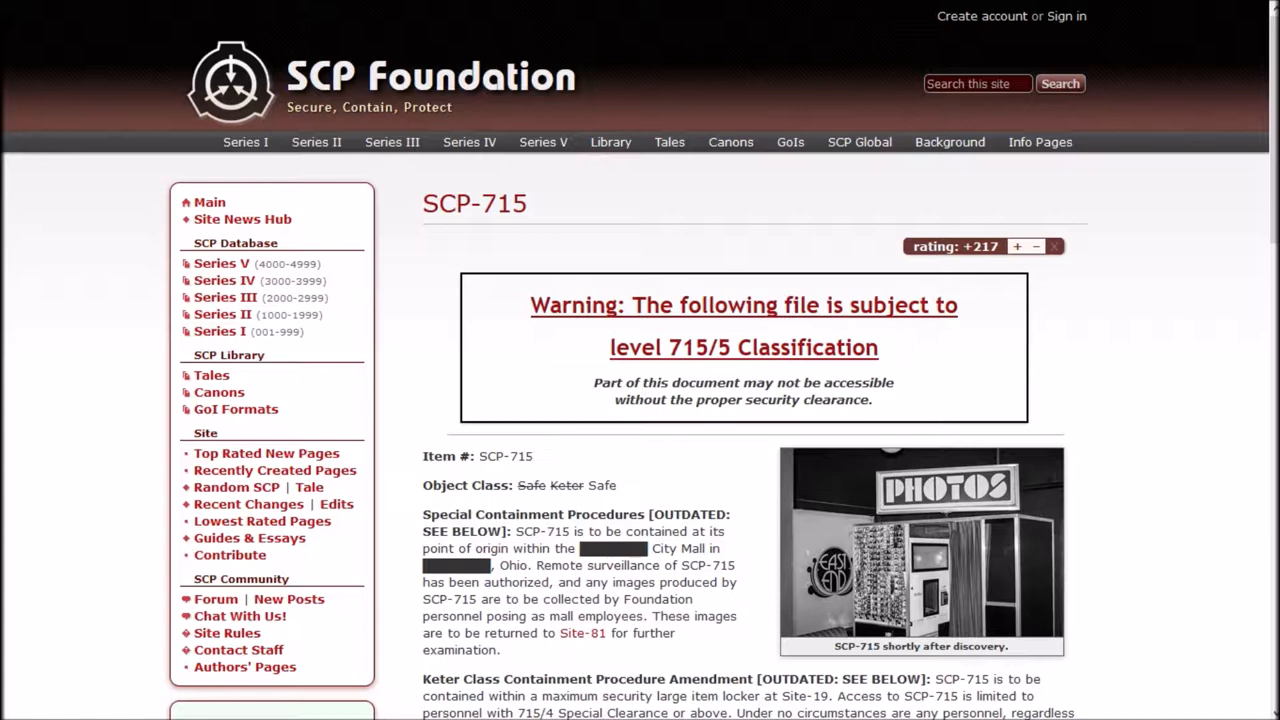
- Scroll SCP-715 past its description and distorted photo to the Site 81/715 Protocol
{"action": "scroll", "scroll_direction": "down", "scroll_amount": 3}
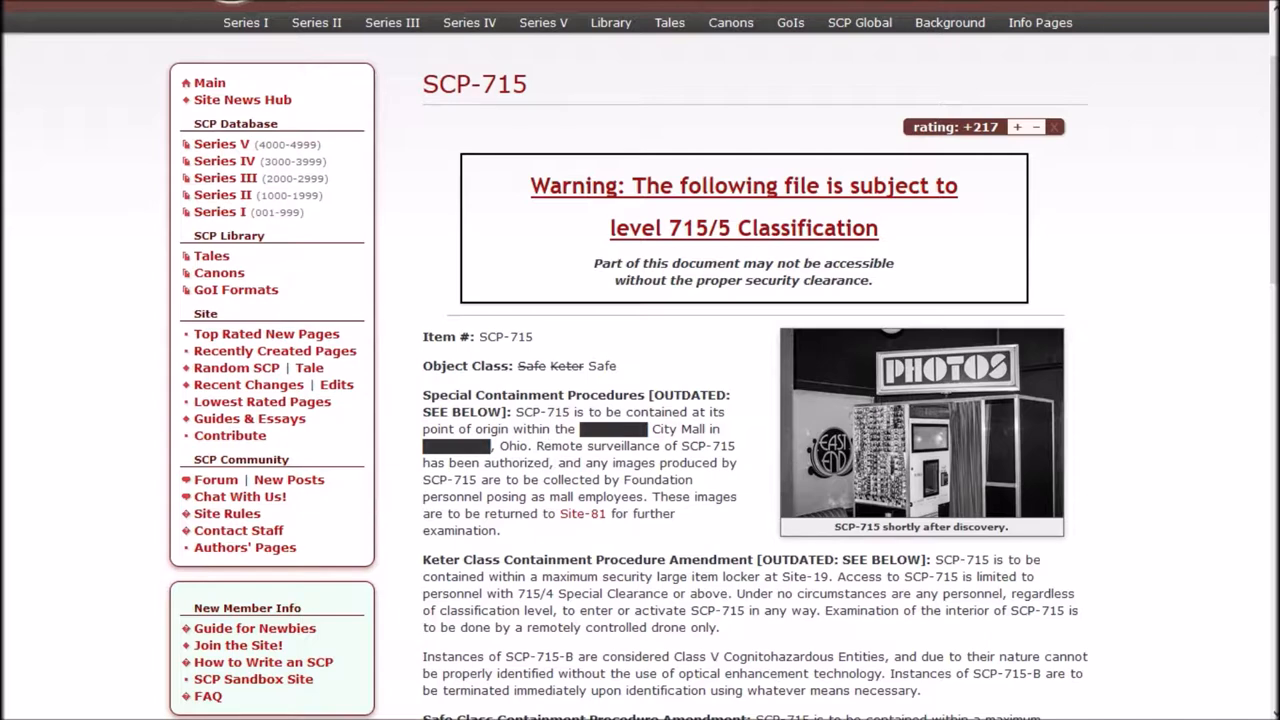
{"action": "scroll", "scroll_direction": "down", "scroll_amount": 3}
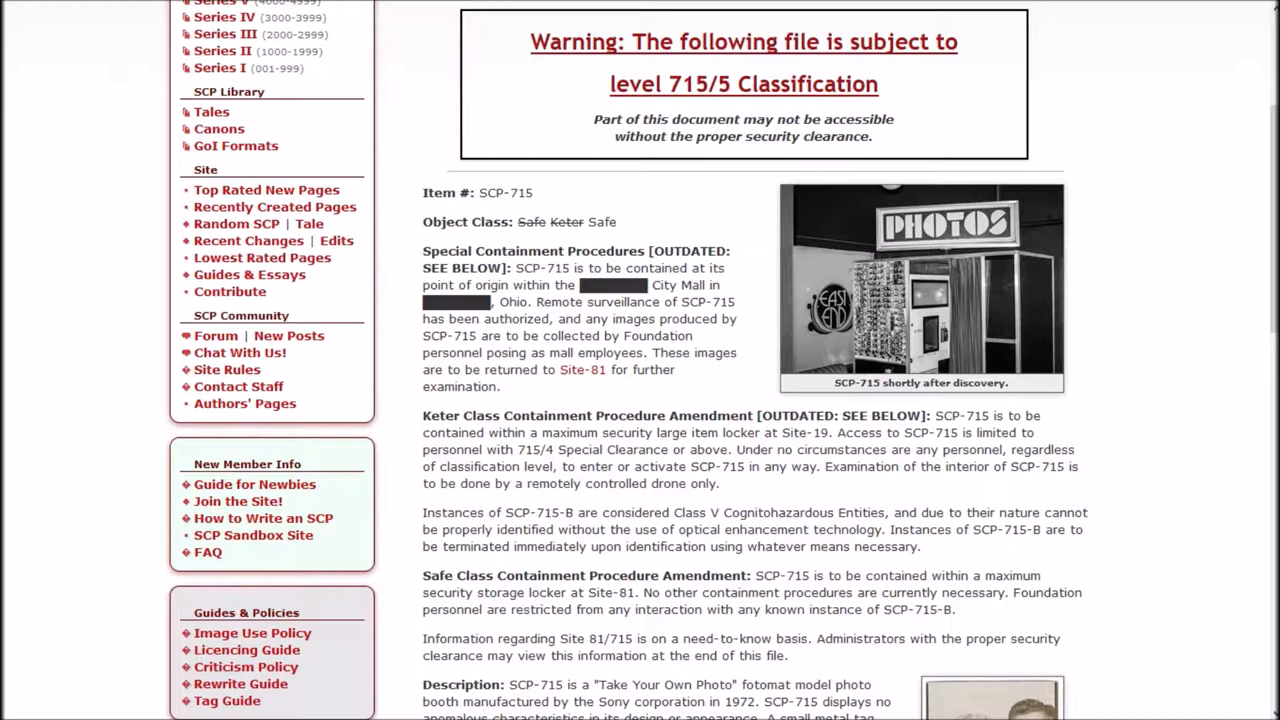
{"action": "mouse_move", "coordinate": [583, 369]}
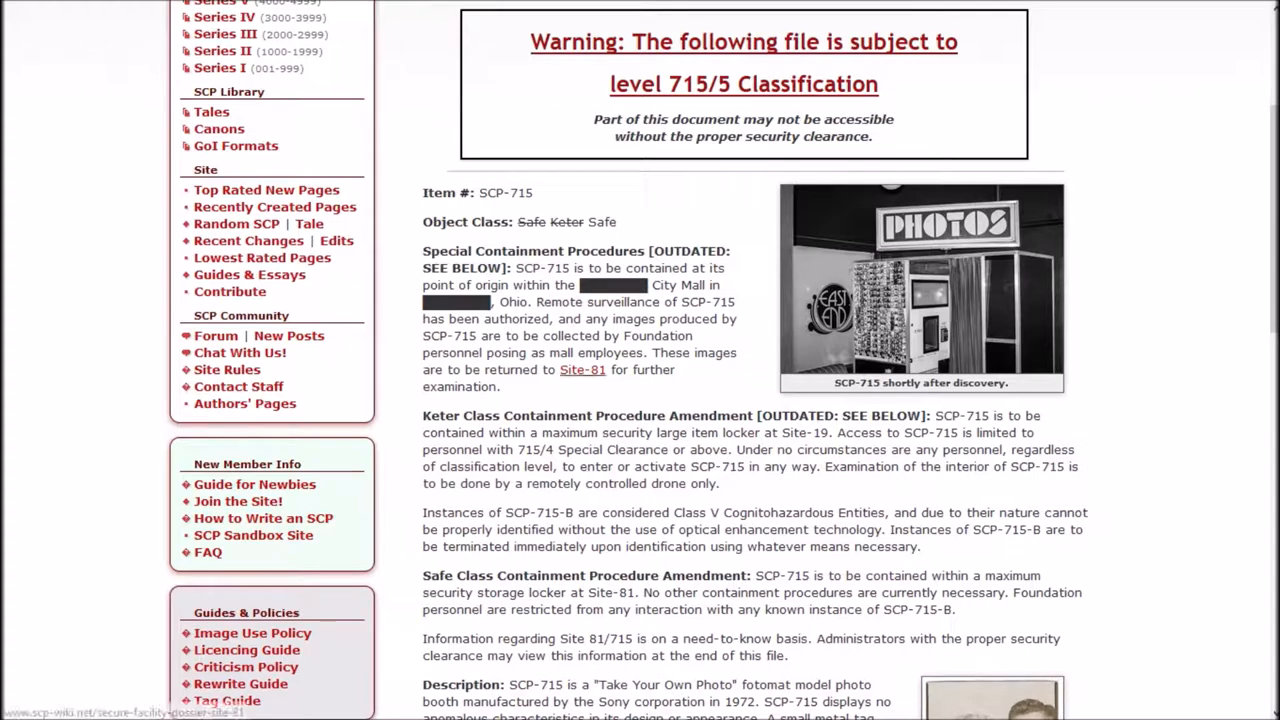
{"action": "scroll", "scroll_direction": "down", "scroll_amount": 3}
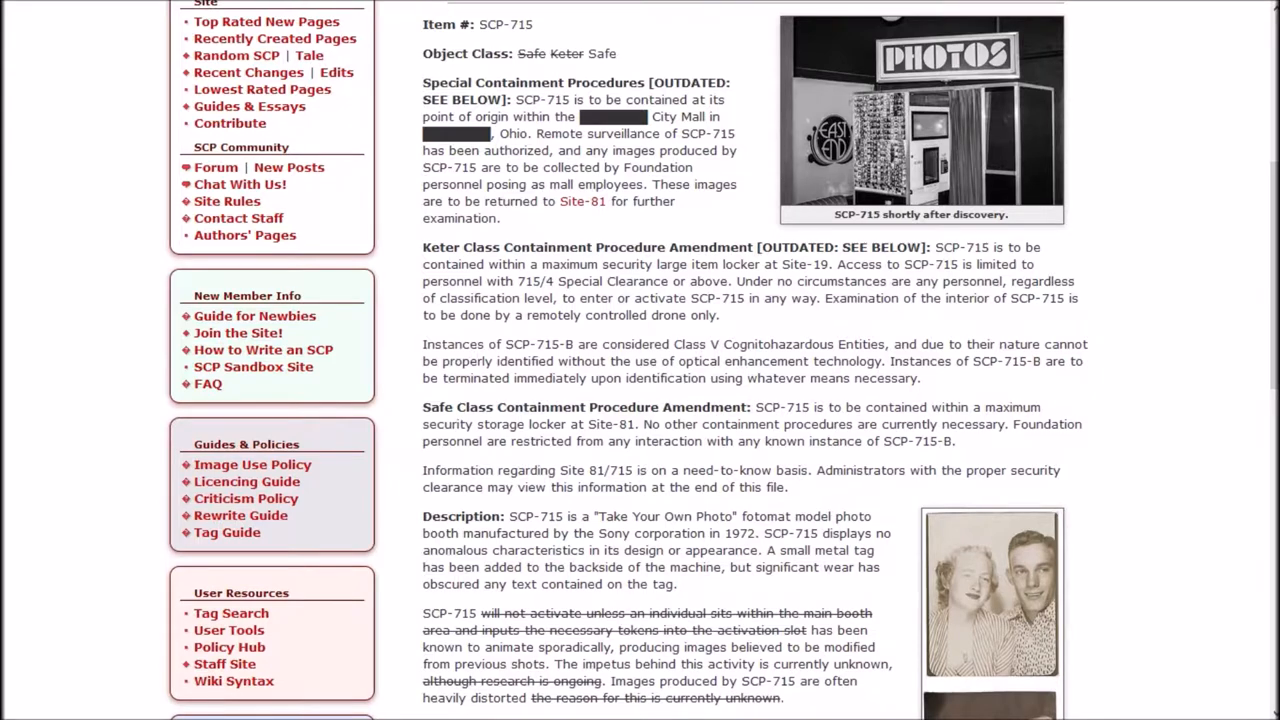
{"action": "scroll", "scroll_direction": "down", "scroll_amount": 3}
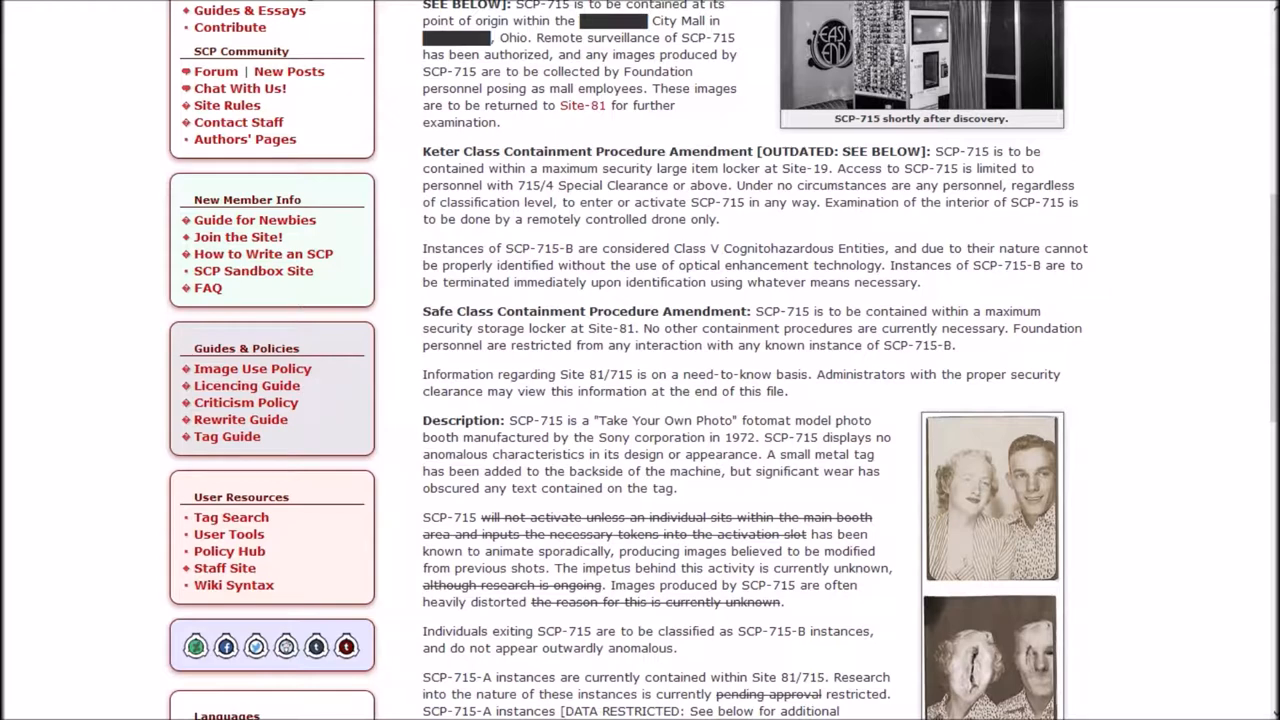
{"action": "scroll", "scroll_direction": "down", "scroll_amount": 3}
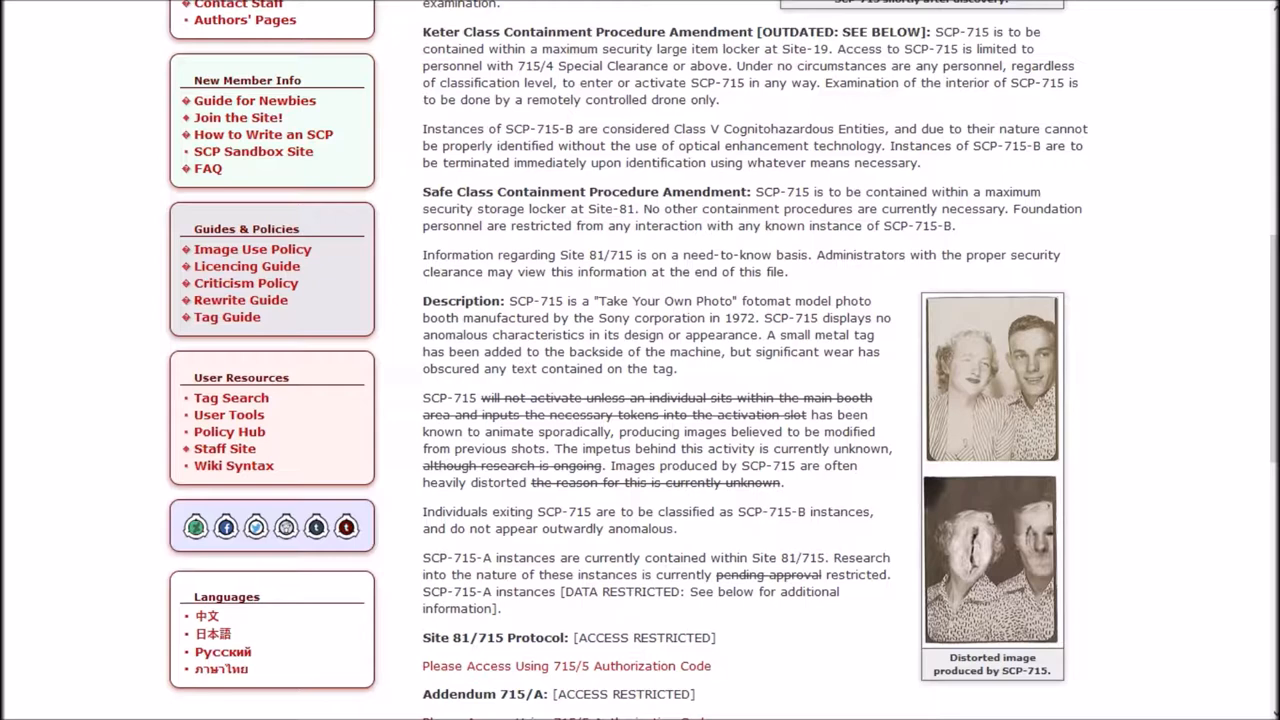
- Unlock the Site 81/715 Protocol with the 715/5 authorization code to show its Top Secret location
{"action": "scroll", "scroll_direction": "down", "scroll_amount": 3}
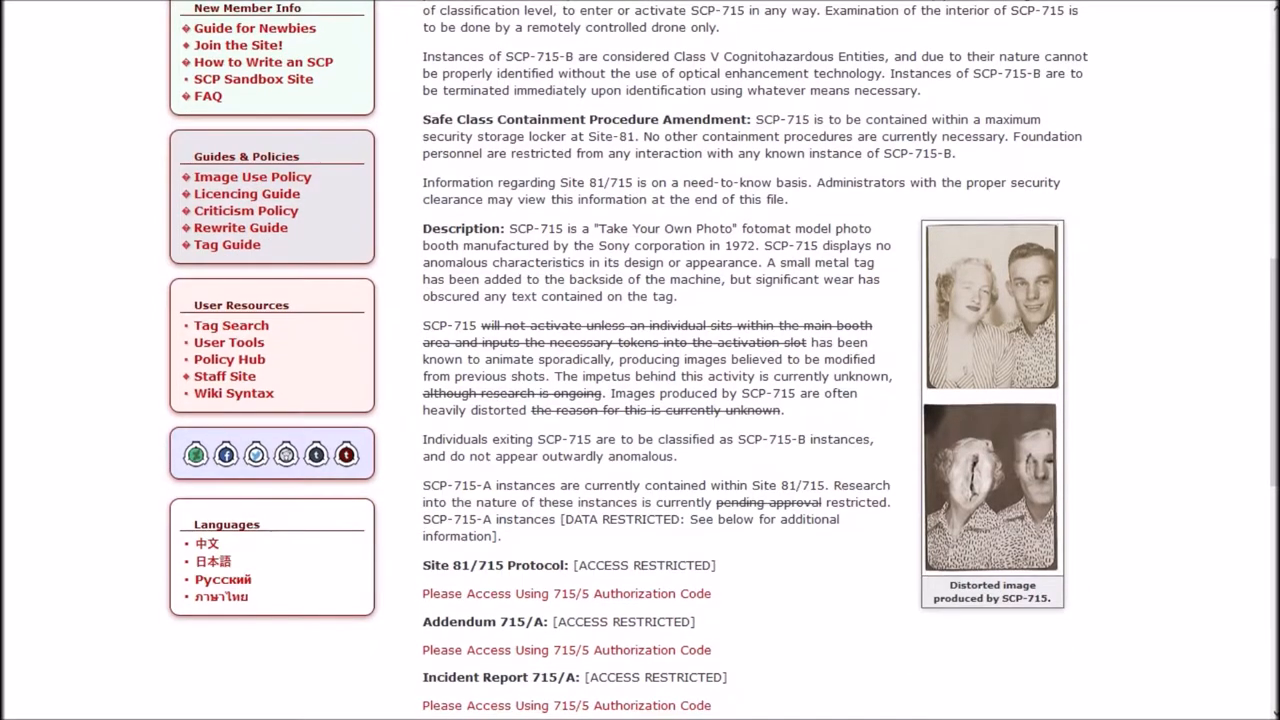
{"action": "scroll", "scroll_direction": "down", "scroll_amount": 3}
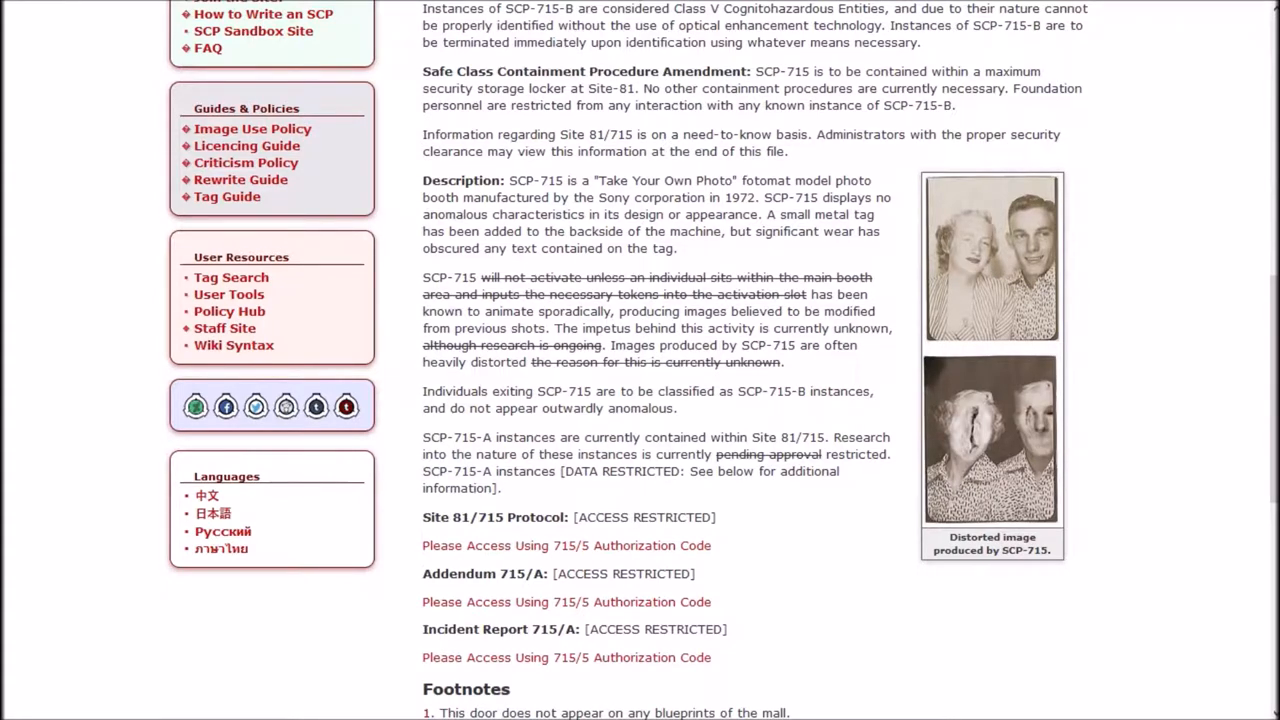
{"action": "scroll", "scroll_direction": "down", "scroll_amount": 3}
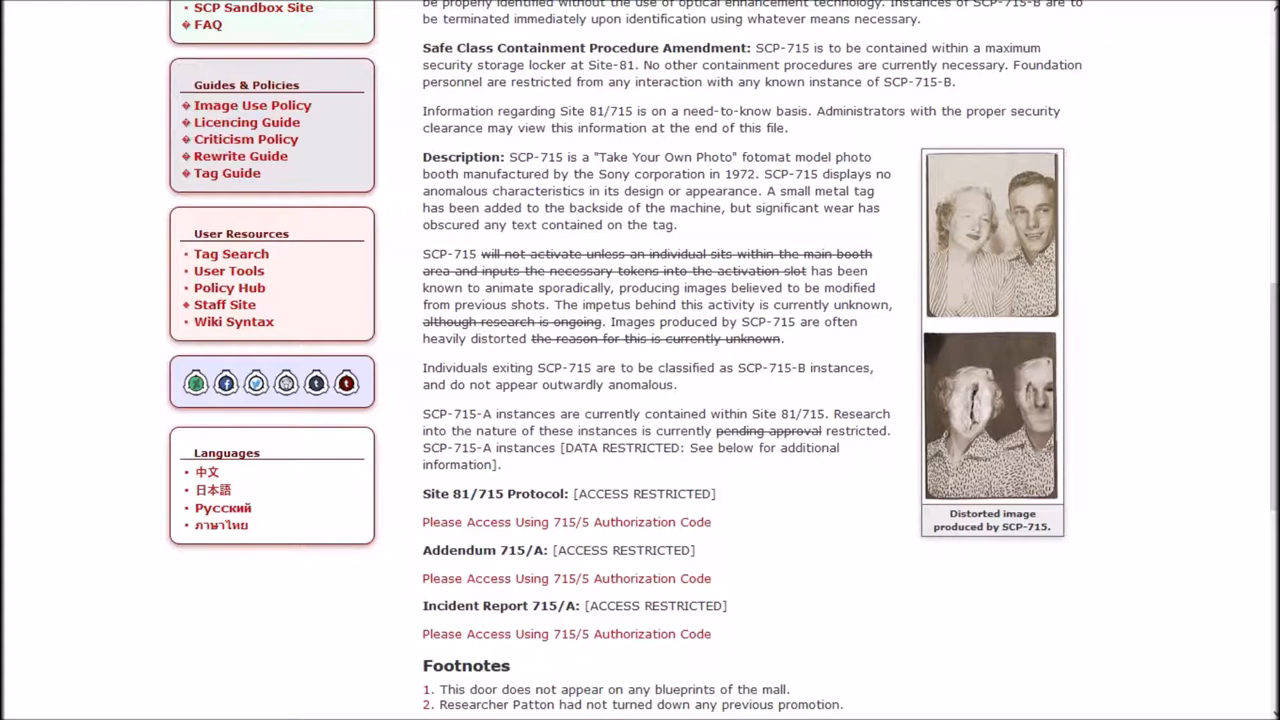
{"action": "scroll", "scroll_direction": "down", "scroll_amount": 3}
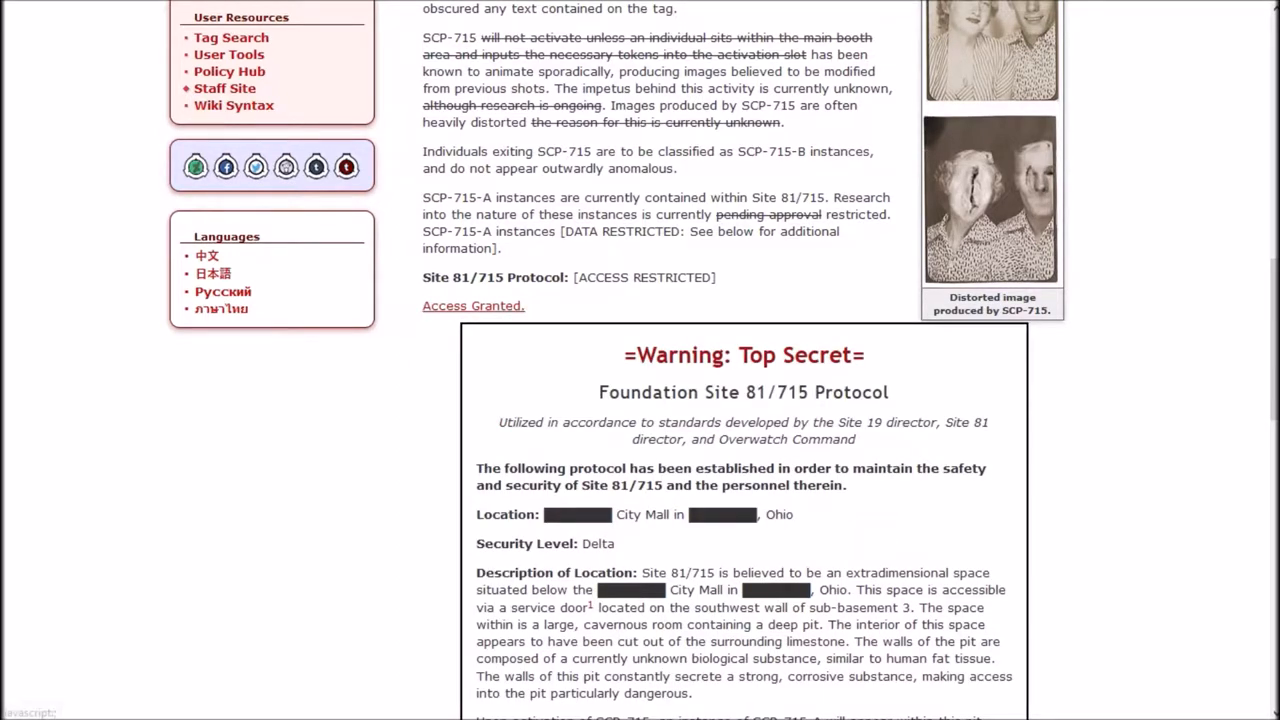
- Scroll past the protocol's sign-offs and unlock the SCP-715 Reclassification Briefing under Addendum 715/A
{"action": "scroll", "scroll_direction": "down", "scroll_amount": 3}
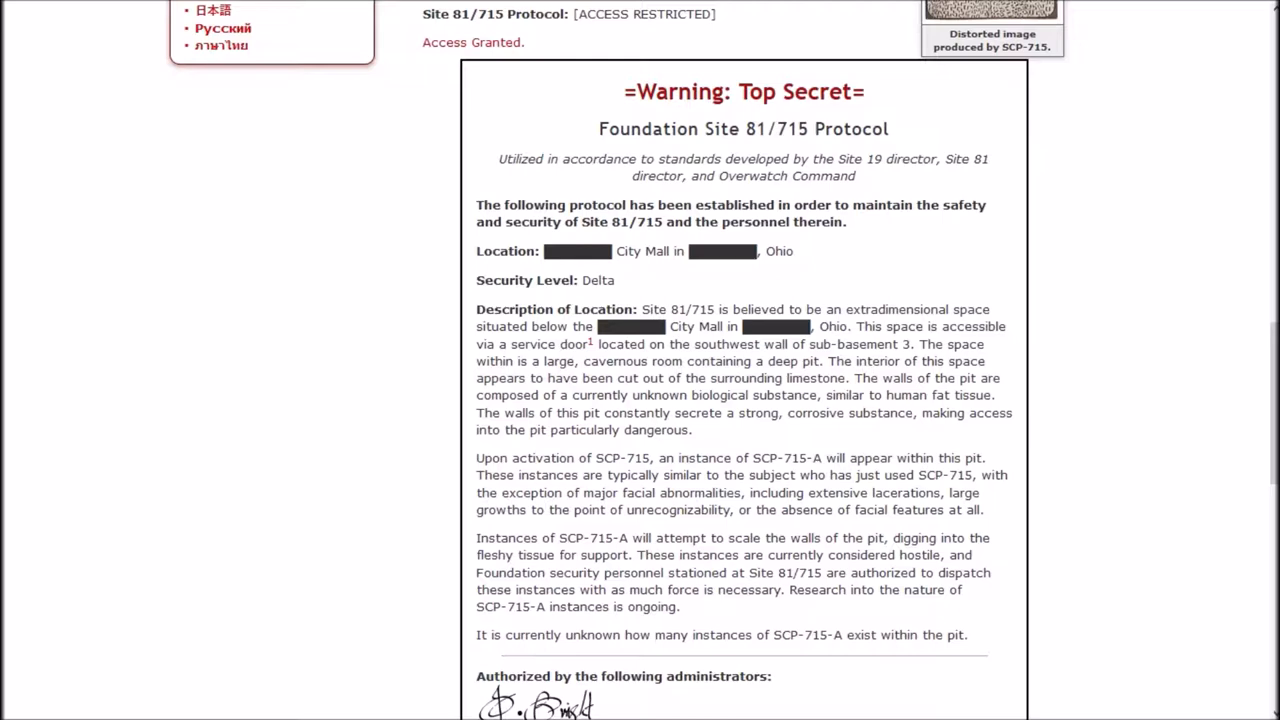
{"action": "scroll", "scroll_direction": "down", "scroll_amount": 3}
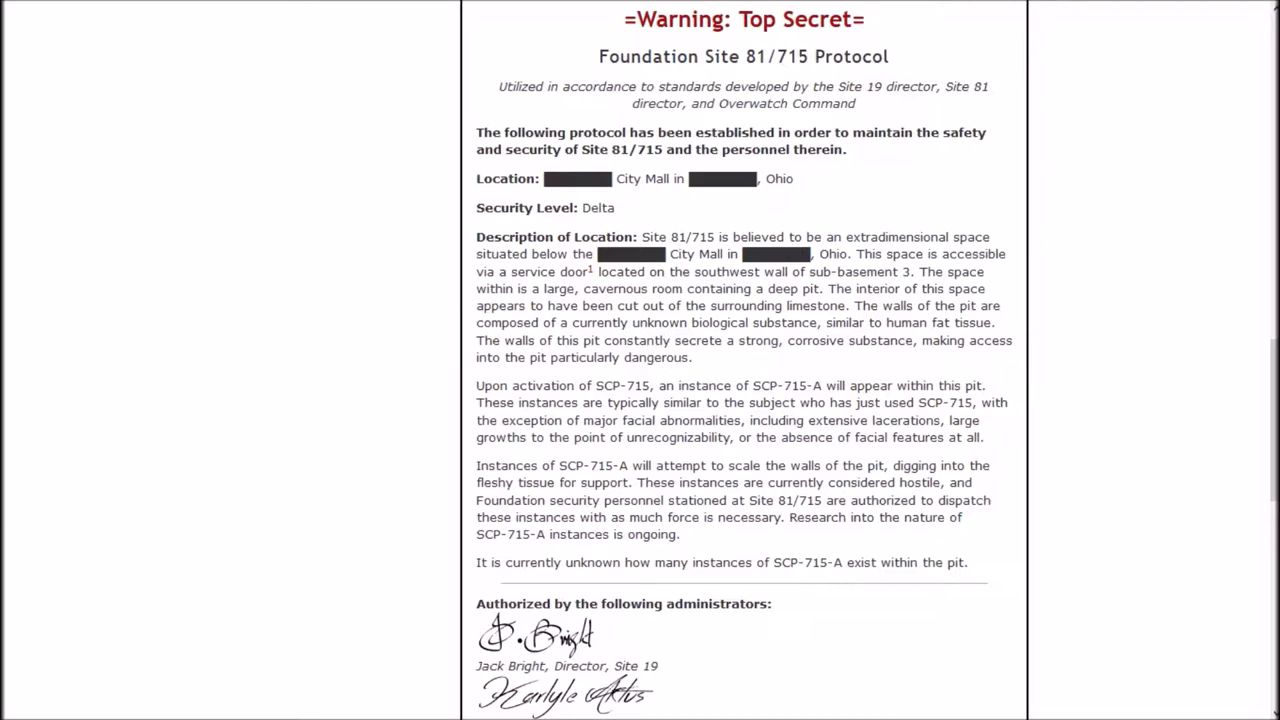
{"action": "scroll", "scroll_direction": "down", "scroll_amount": 3}
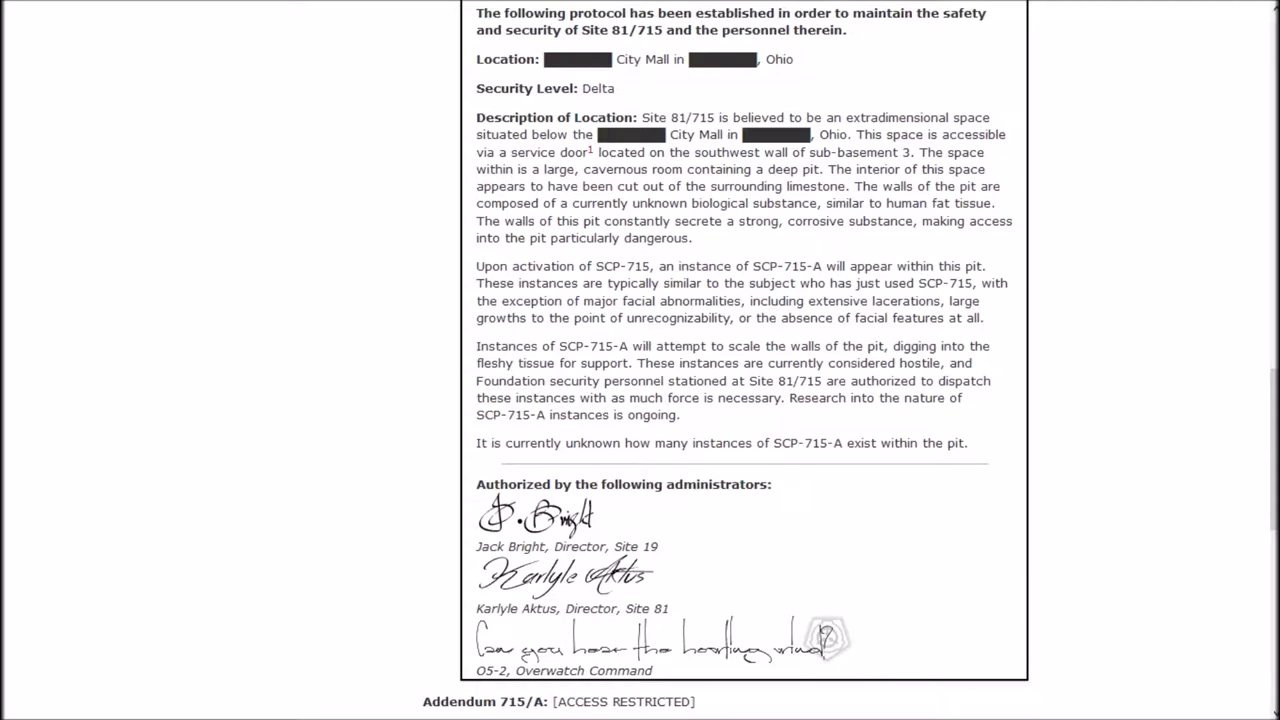
{"action": "scroll", "scroll_direction": "down", "scroll_amount": 3}
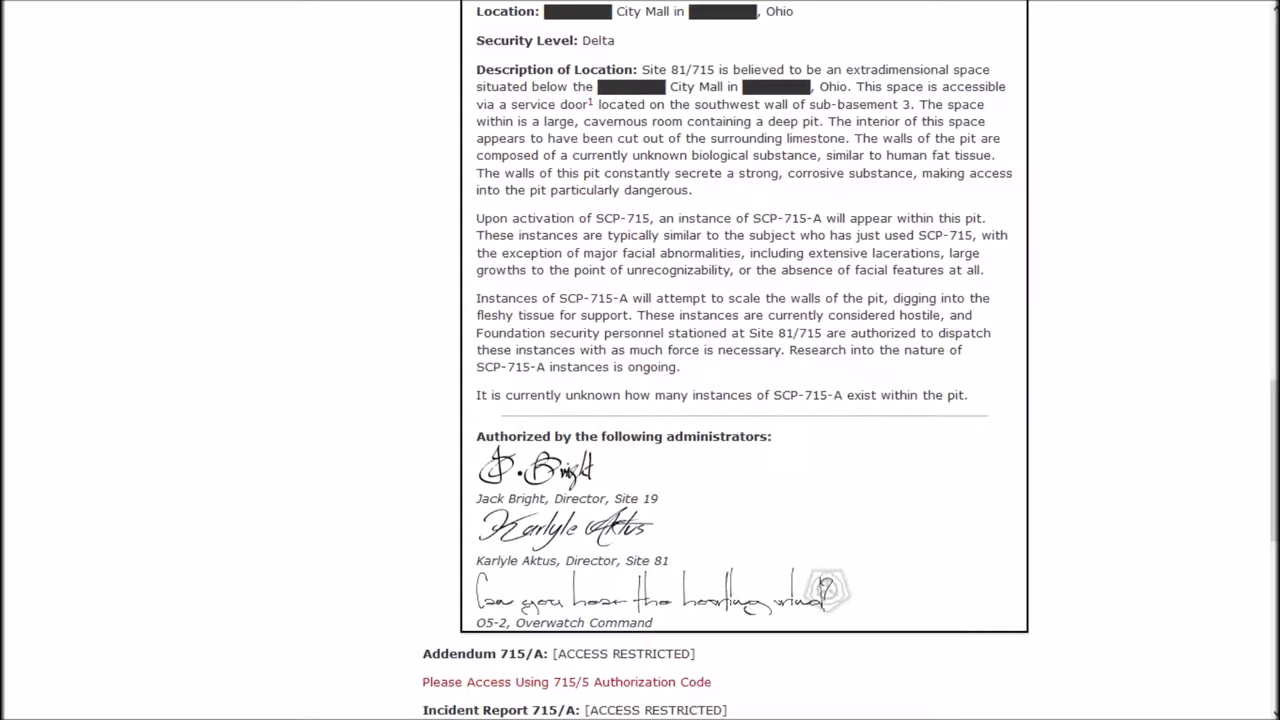
{"action": "scroll", "scroll_direction": "up", "scroll_amount": 3}
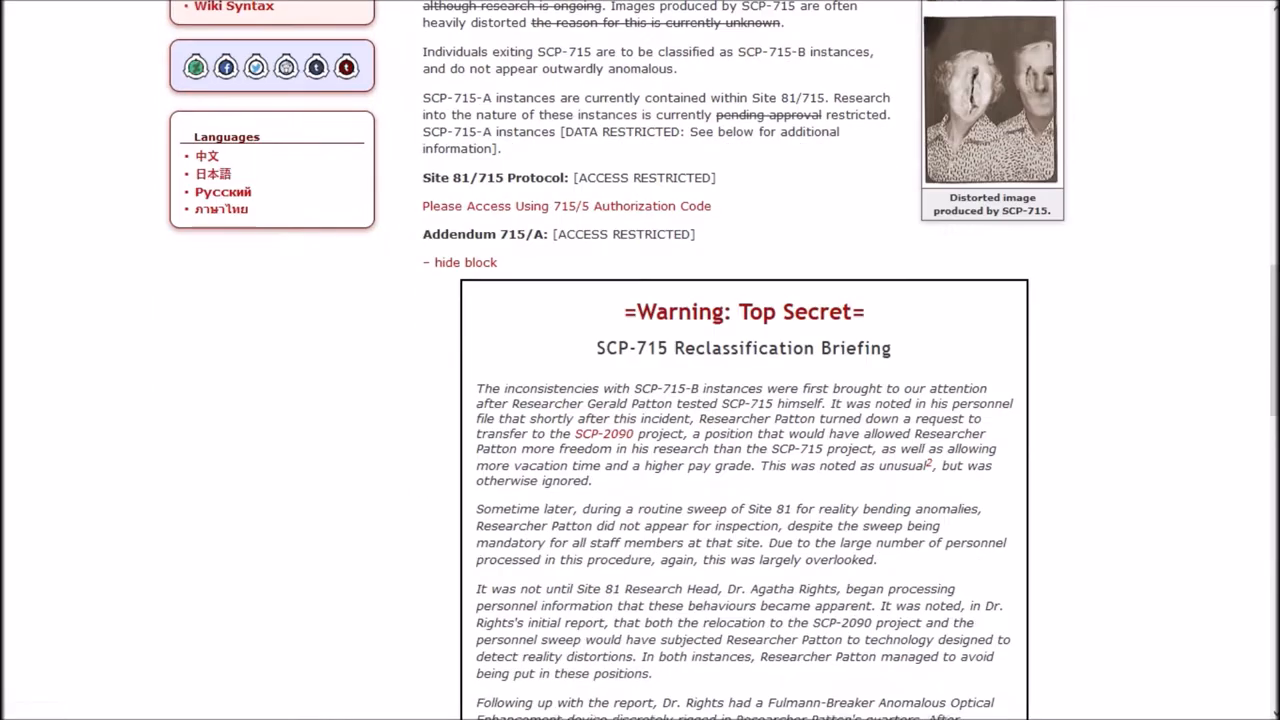
{"action": "scroll", "scroll_direction": "down", "scroll_amount": 3}
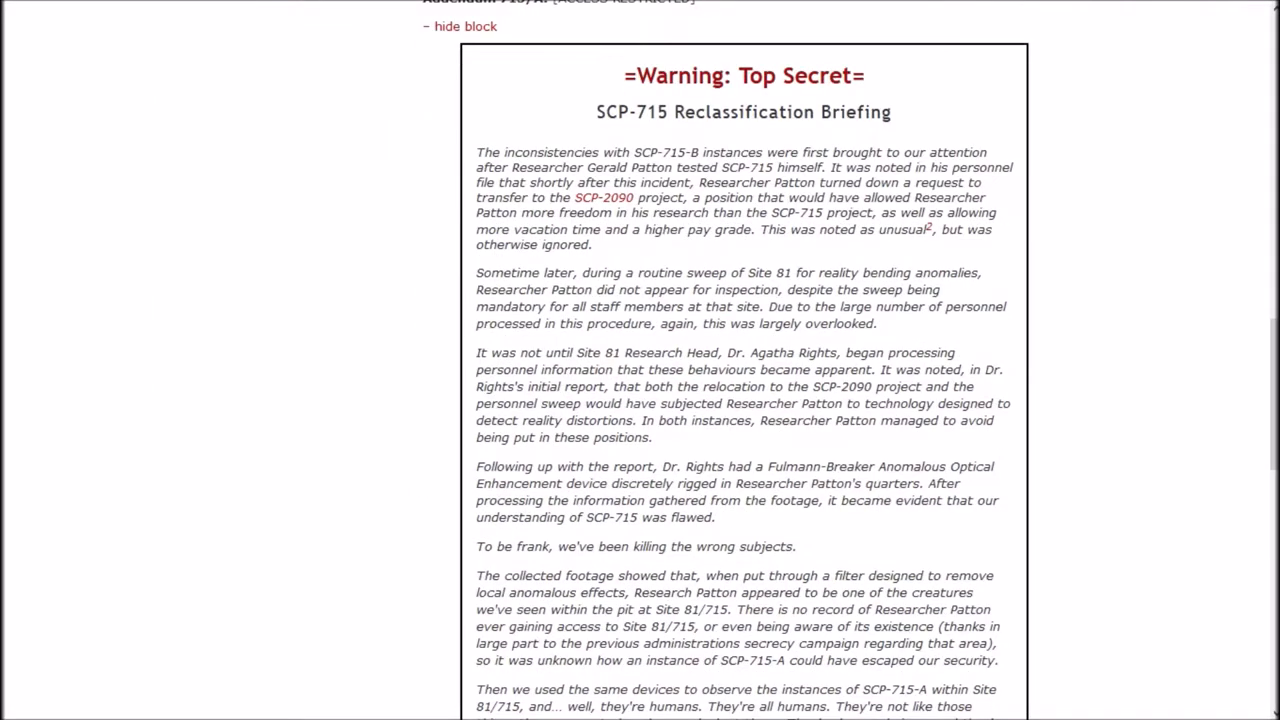
{"action": "scroll", "scroll_direction": "down", "scroll_amount": 3}
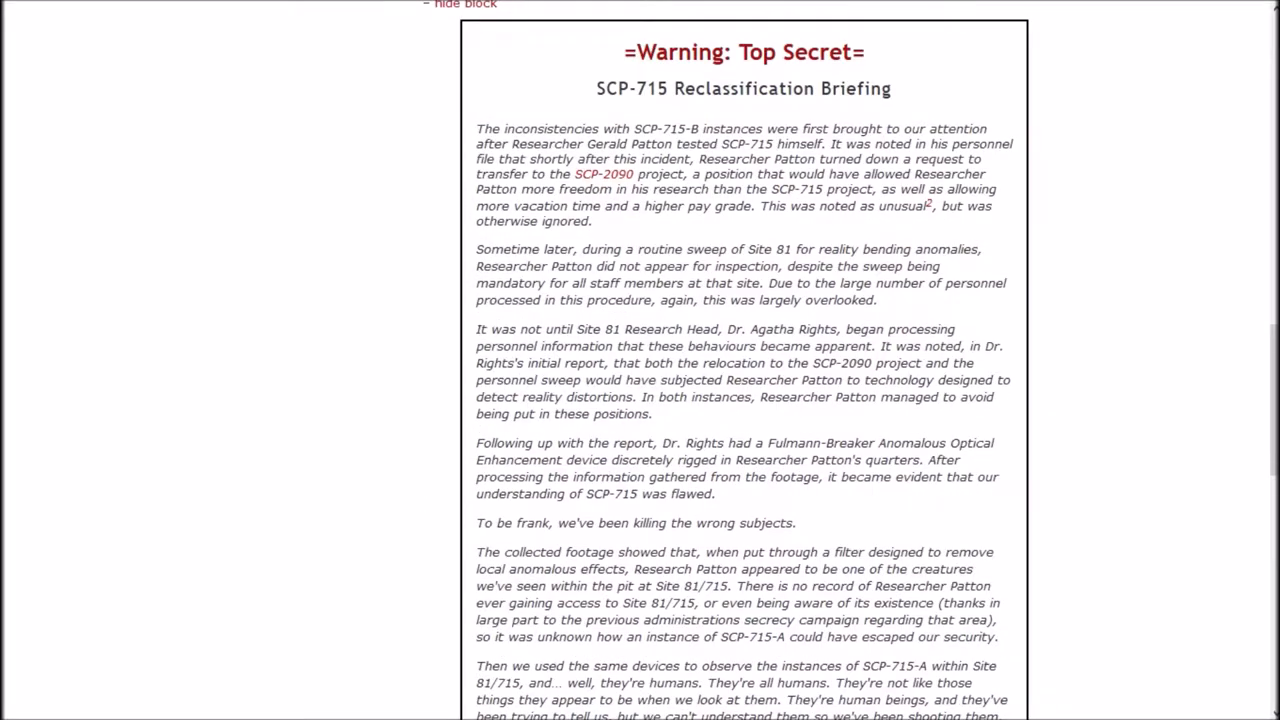
{"action": "scroll", "scroll_direction": "up", "scroll_amount": 3}
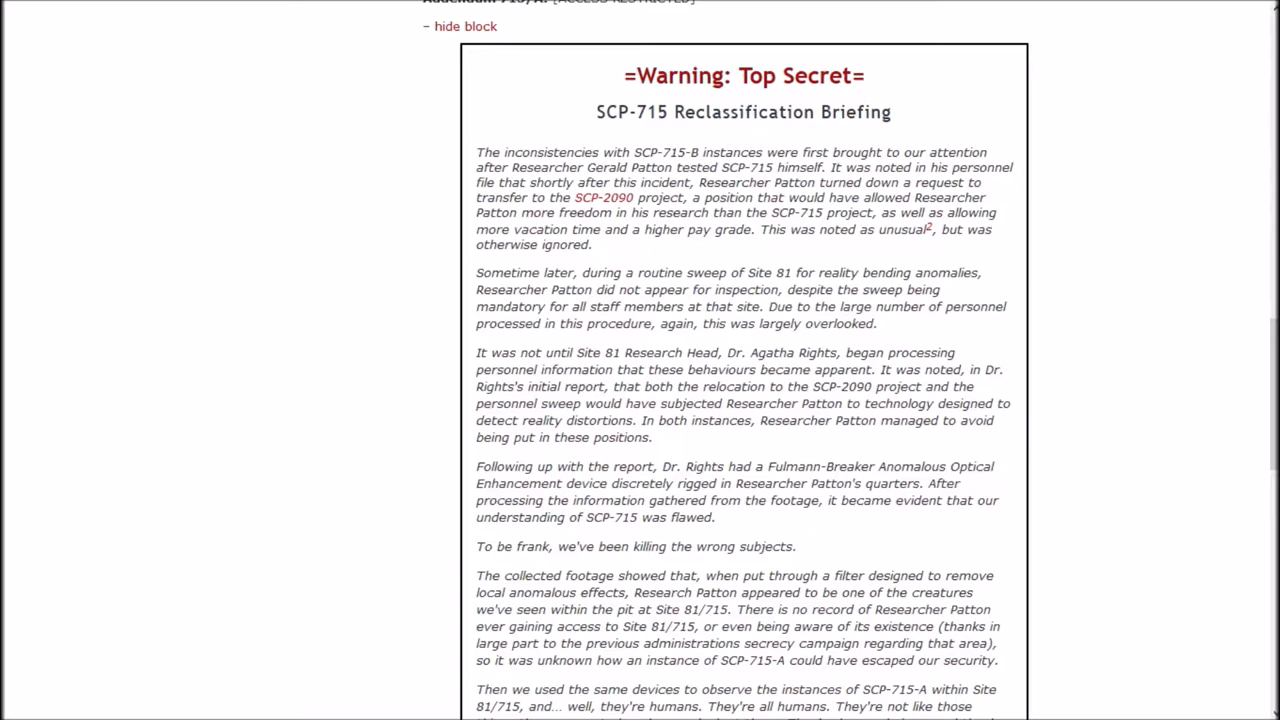
{"action": "left_click", "coordinate": [927, 226]}
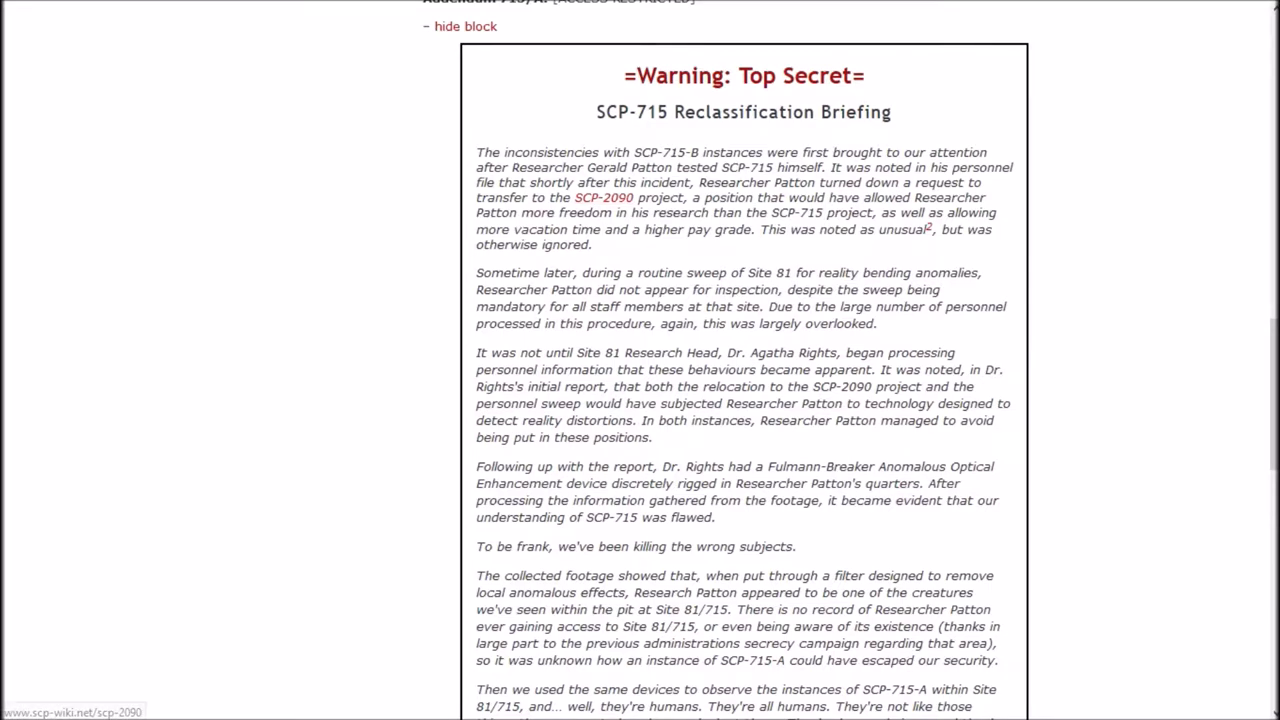
{"action": "scroll", "scroll_direction": "down", "scroll_amount": 3}
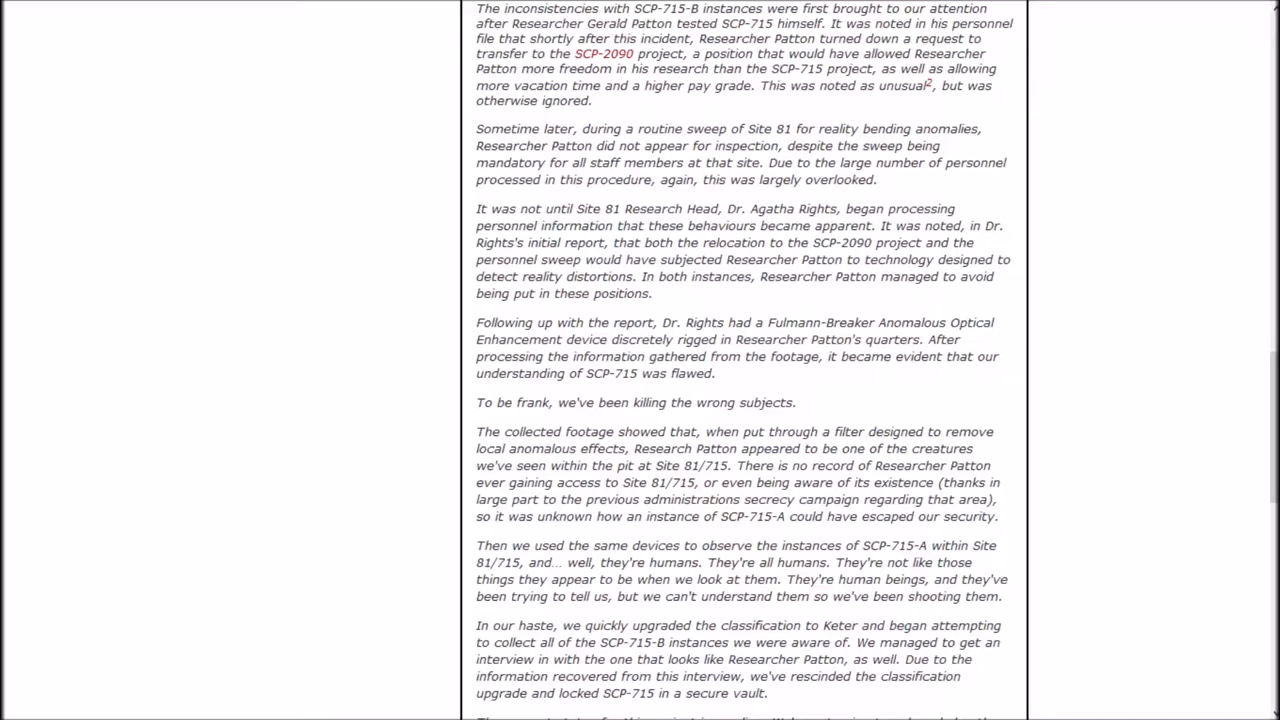
{"action": "scroll", "scroll_direction": "down", "scroll_amount": 3}
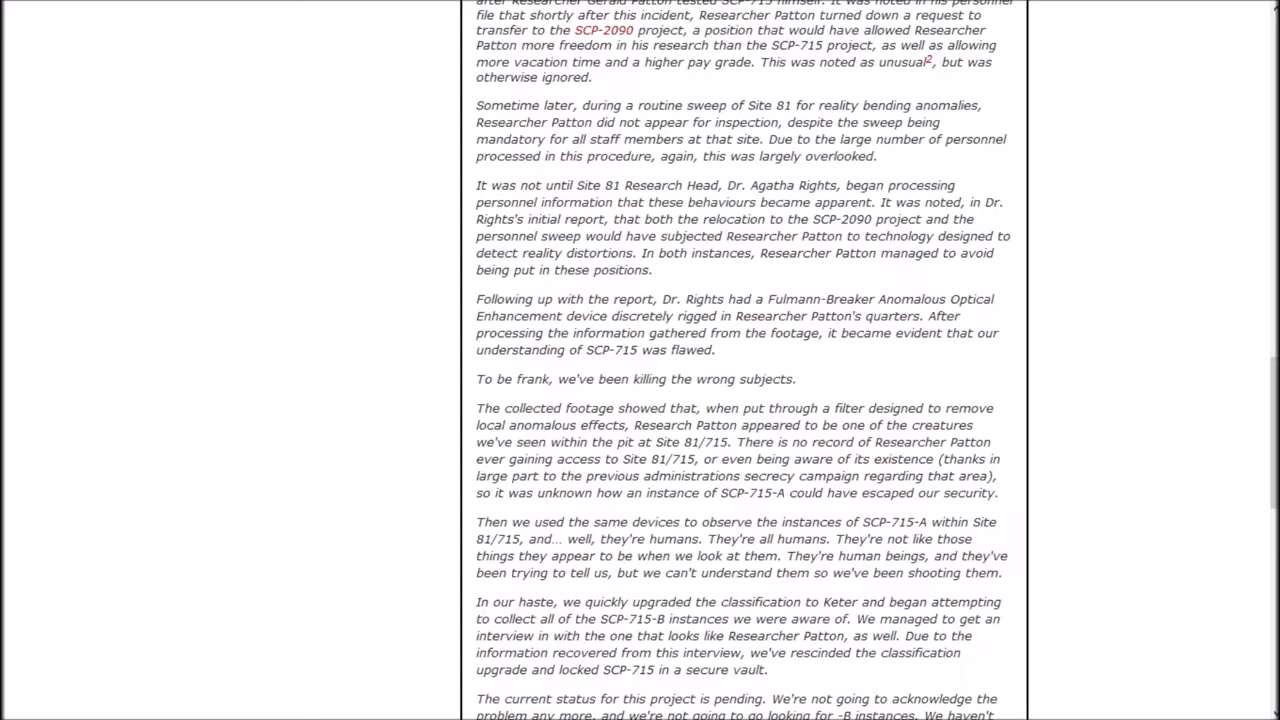
{"action": "scroll", "scroll_direction": "down", "scroll_amount": 3}
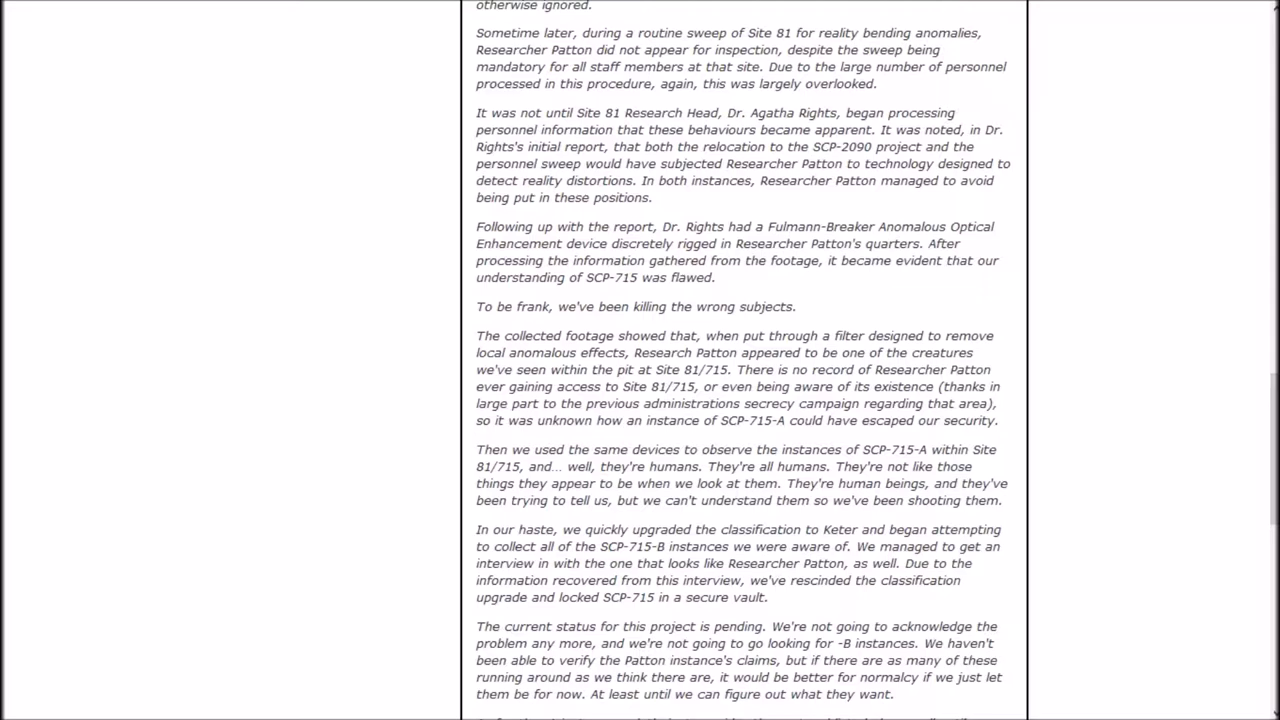
{"action": "scroll", "scroll_direction": "down", "scroll_amount": 3}
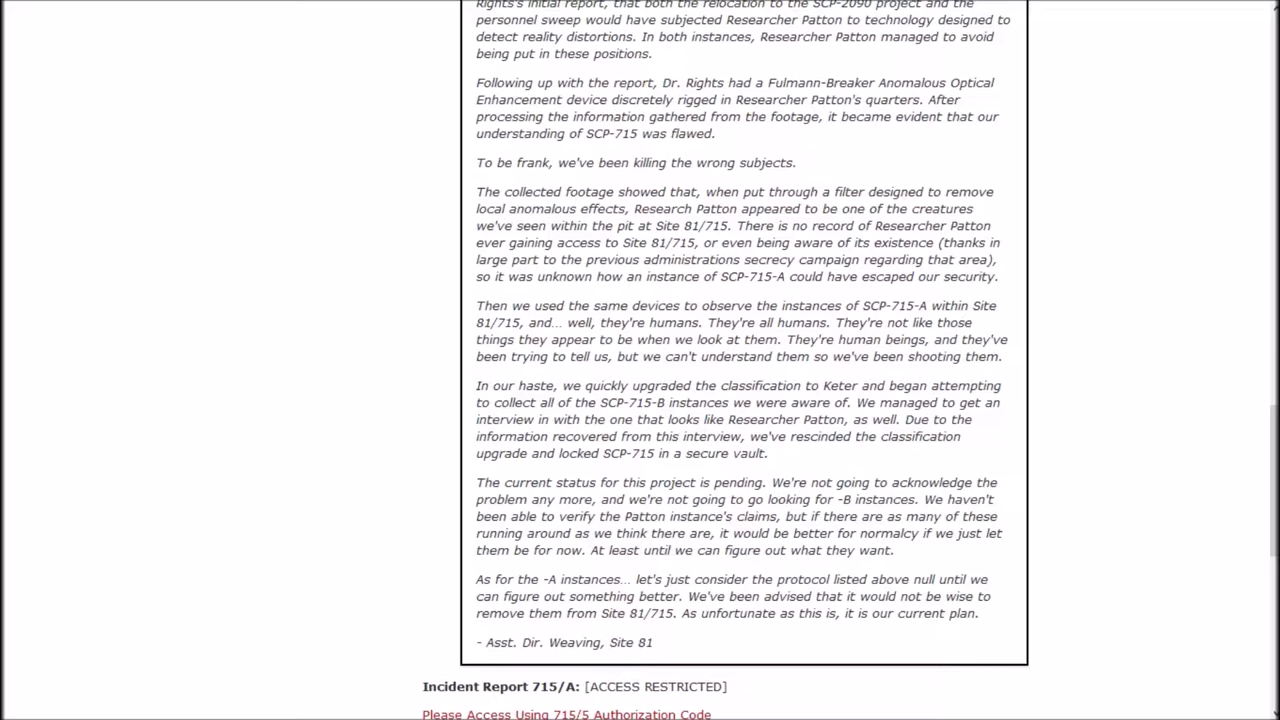
{"action": "scroll", "scroll_direction": "down", "scroll_amount": 3}
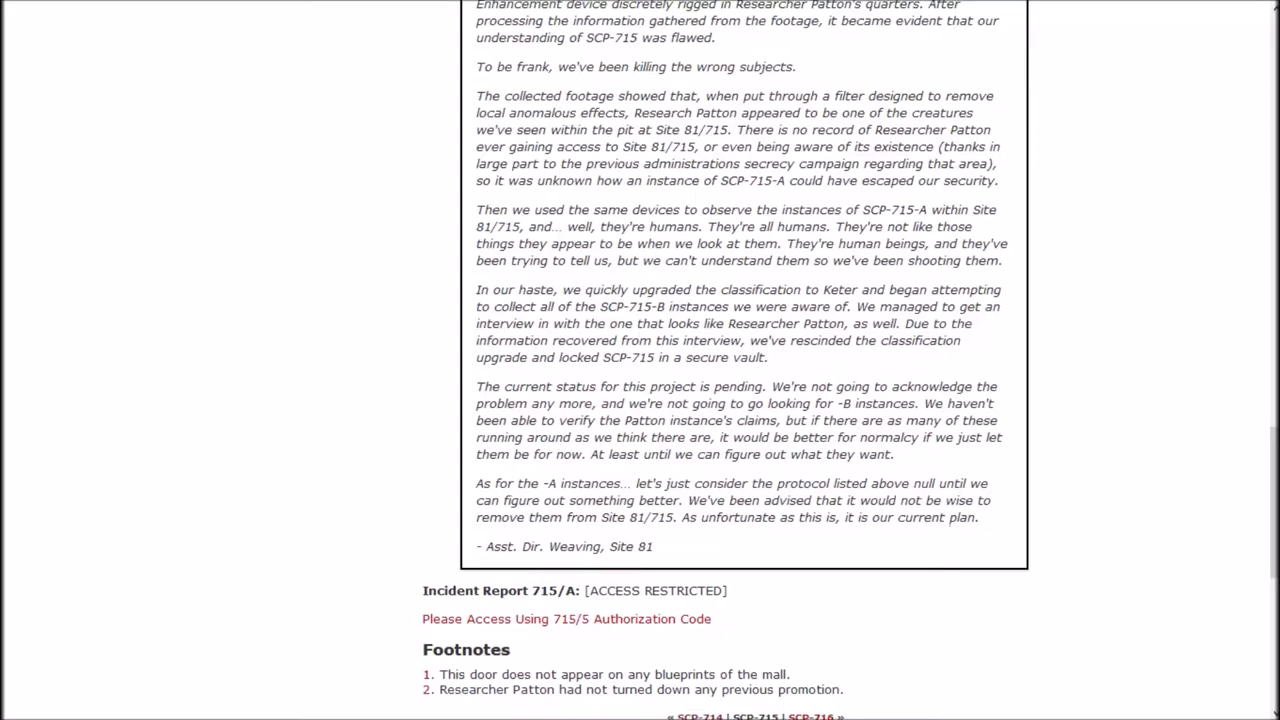
{"action": "scroll", "scroll_direction": "up", "scroll_amount": 3}
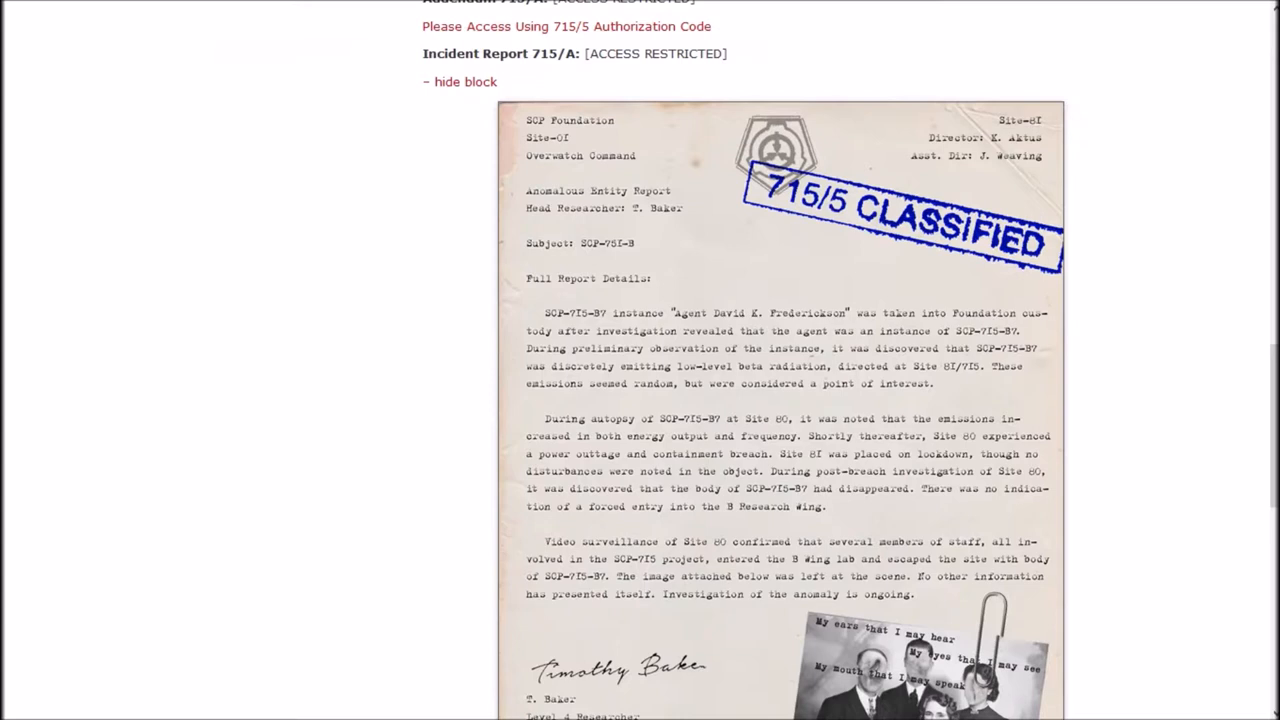
- Expand Incident Report 715/A and scroll past its stamped photo to SCP-715's footnotes
{"action": "scroll", "scroll_direction": "up", "scroll_amount": 3}
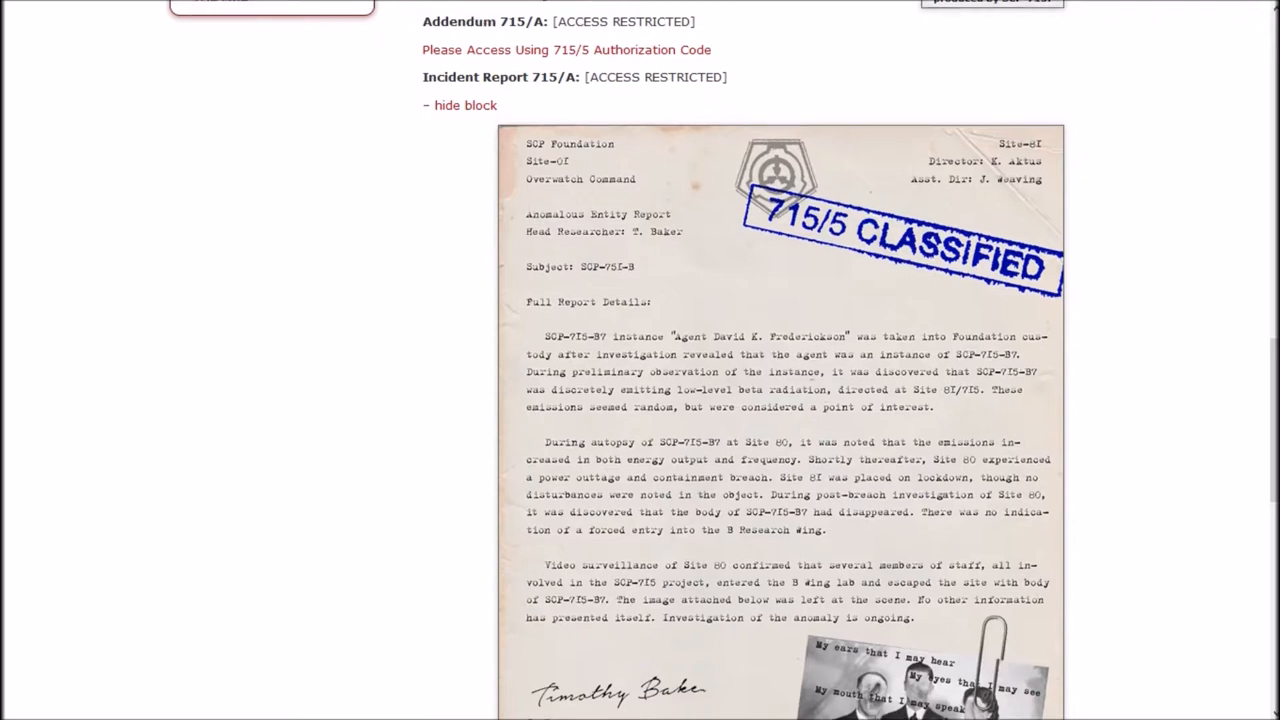
{"action": "scroll", "scroll_direction": "down", "scroll_amount": 3}
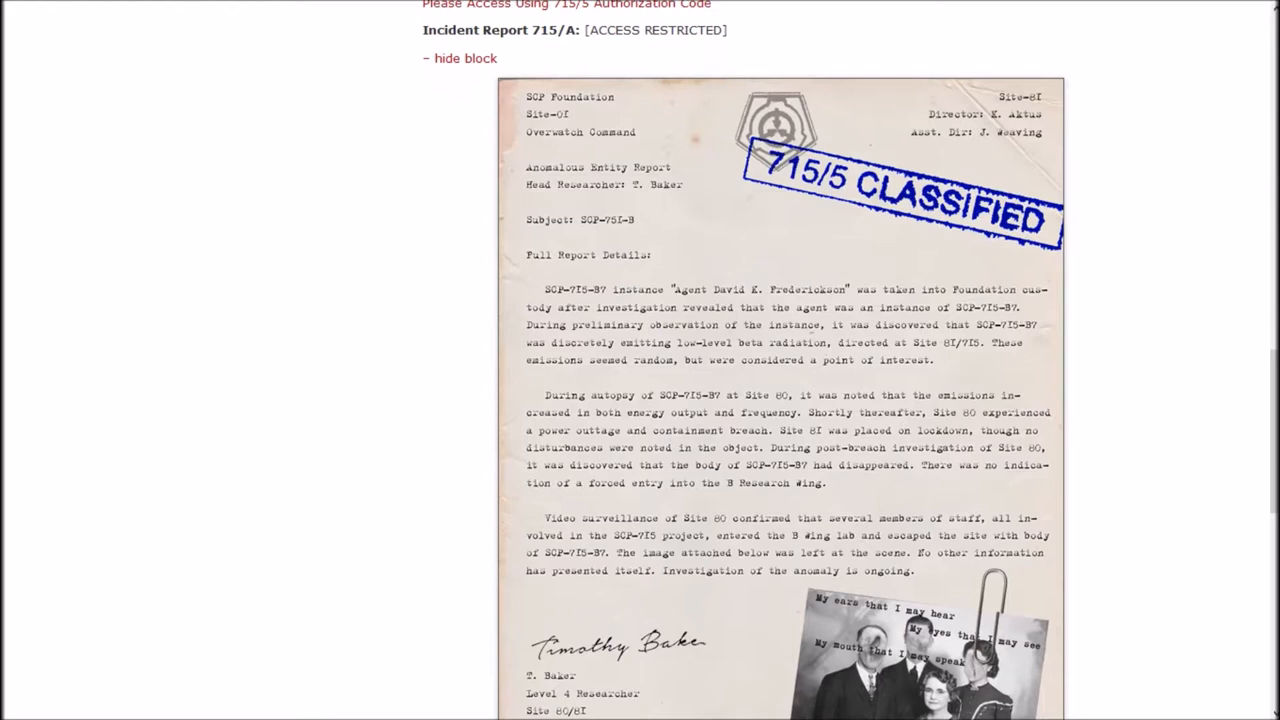
{"action": "scroll", "scroll_direction": "down", "scroll_amount": 3}
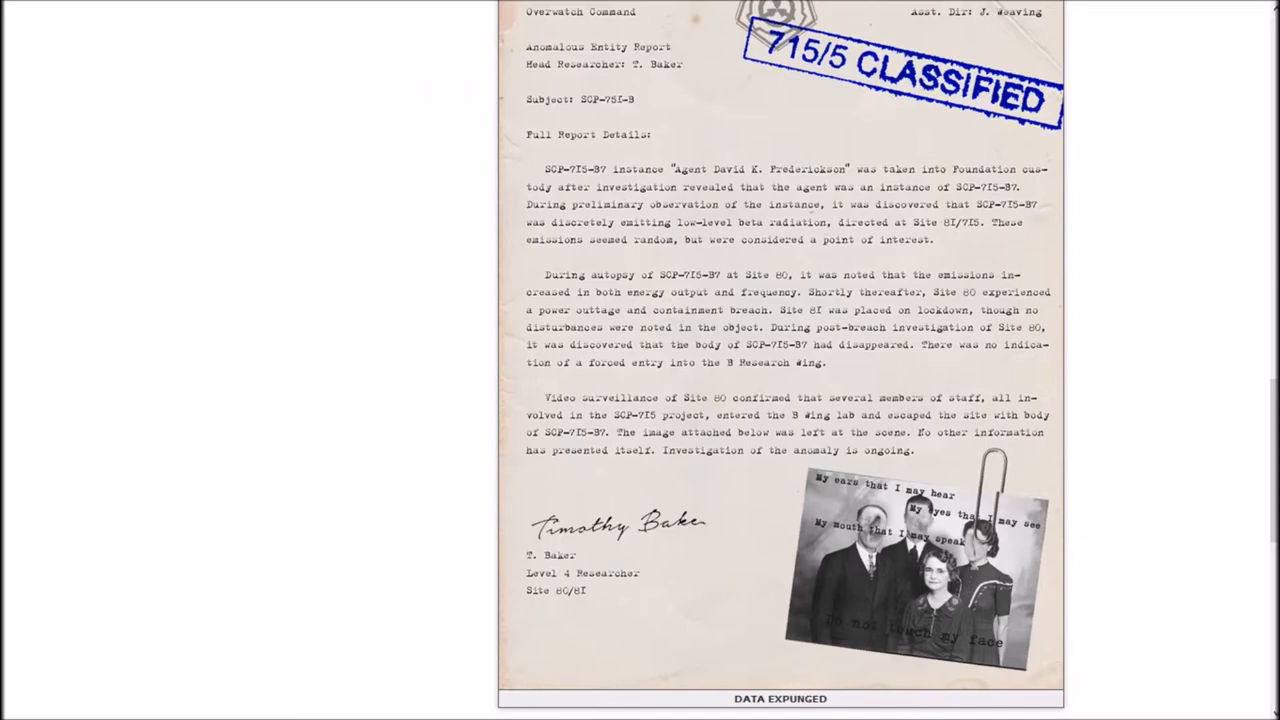
{"action": "scroll", "scroll_direction": "down", "scroll_amount": 3}
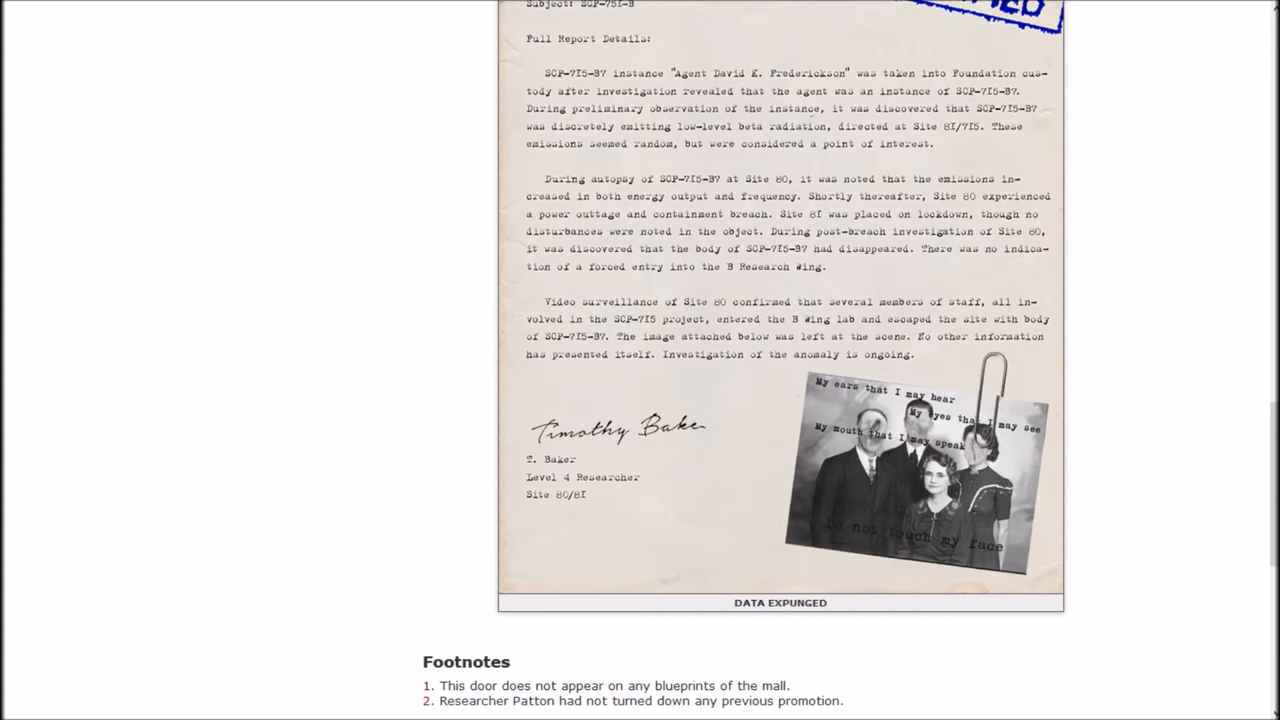
{"action": "scroll", "scroll_direction": "down", "scroll_amount": 3}
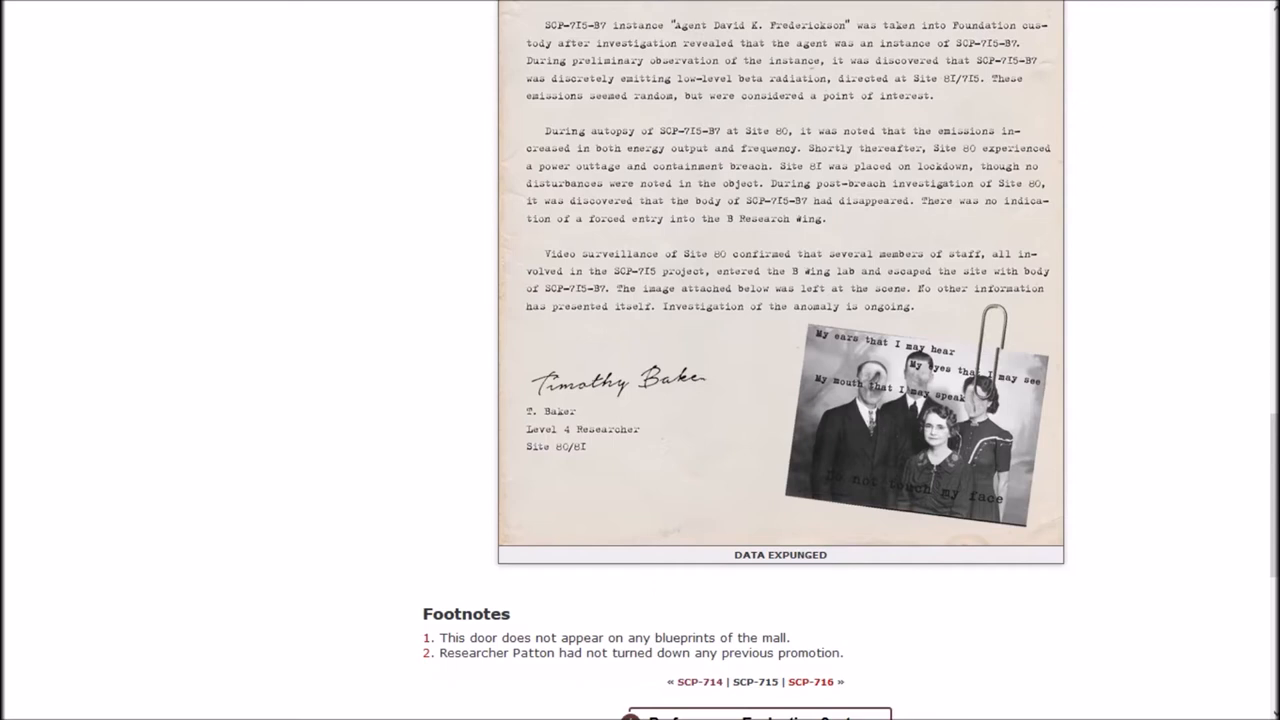
{"action": "scroll", "scroll_direction": "down", "scroll_amount": 3}
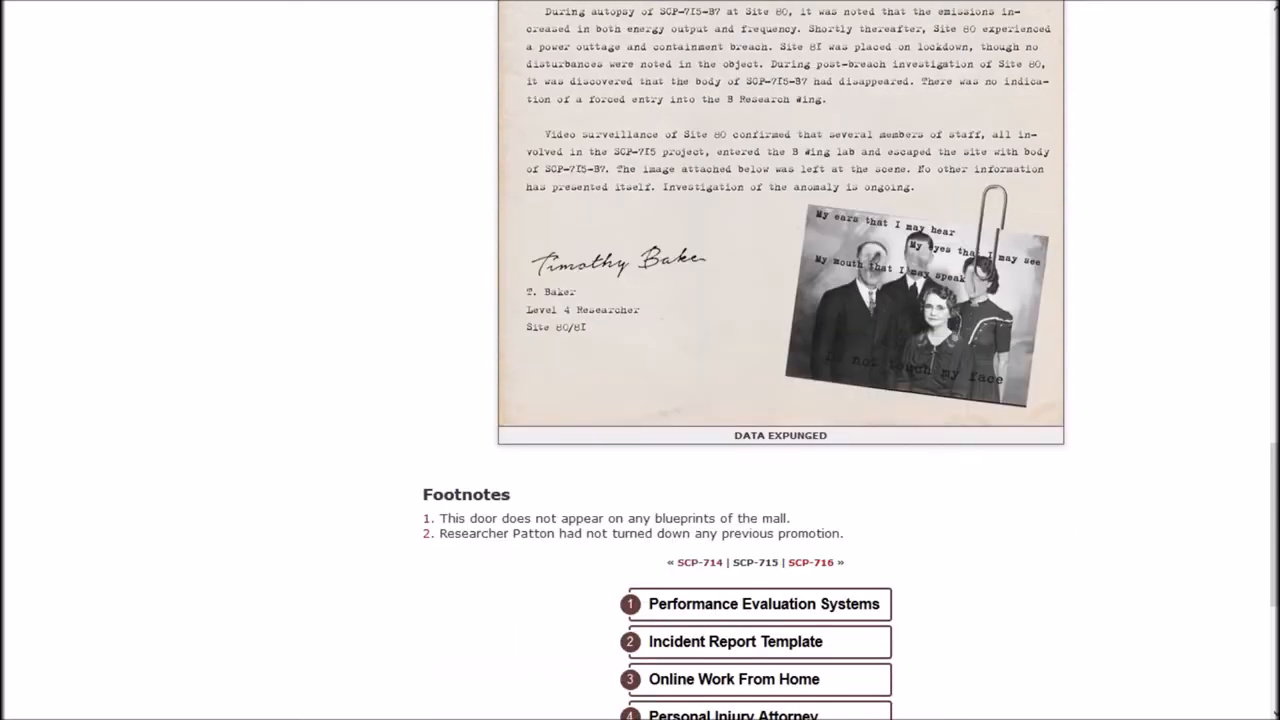